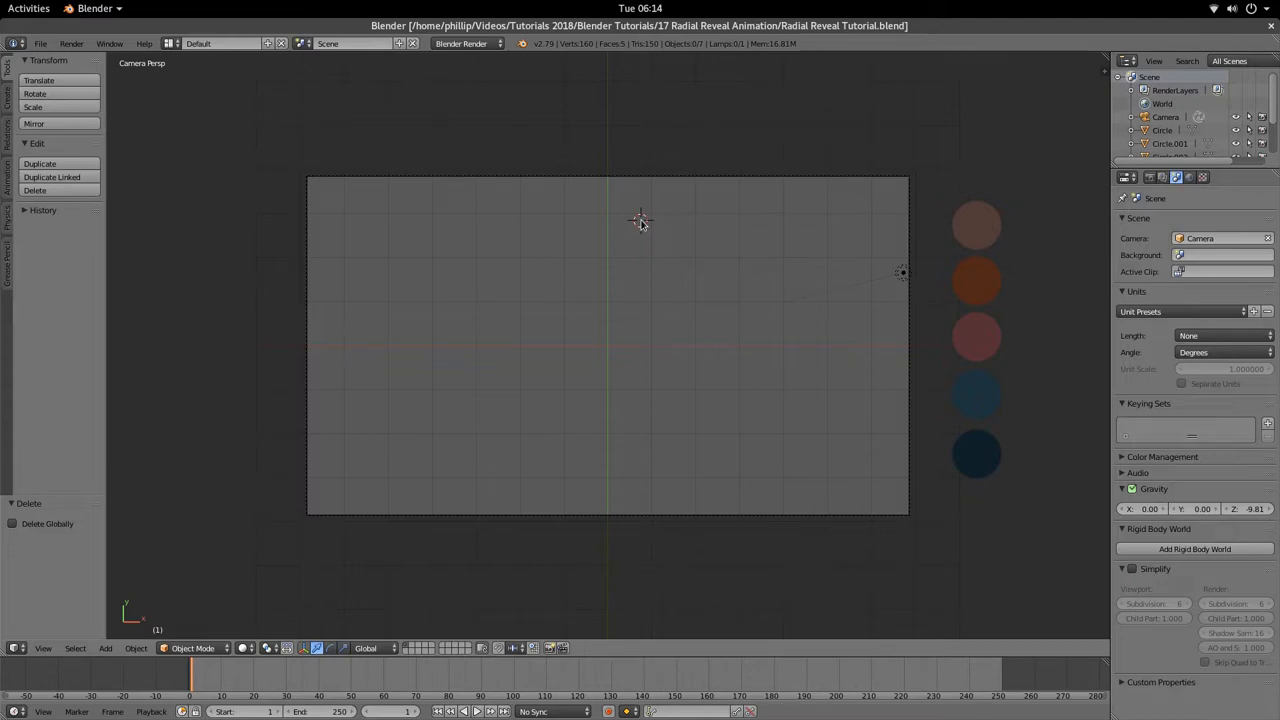
mouse_move(942, 440)
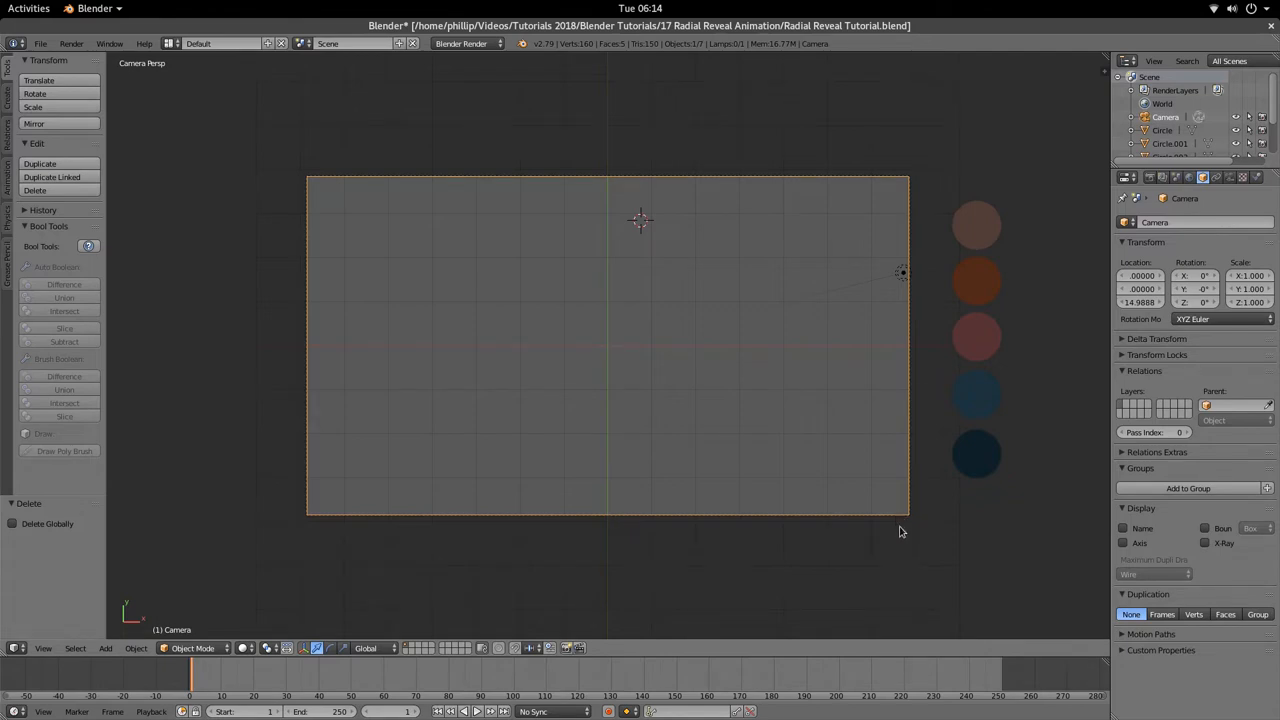
Step: Select the camera and neighbouring objects in the outliner
left_click(976, 336)
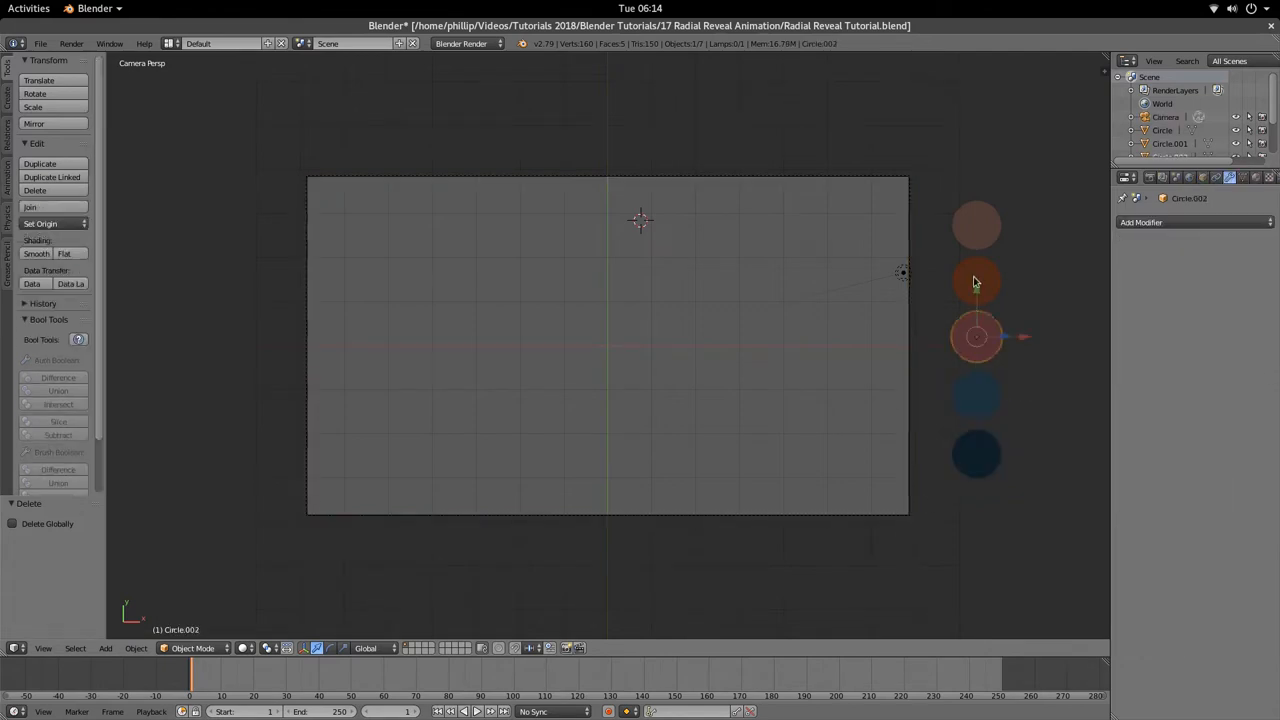
left_click(976, 224)
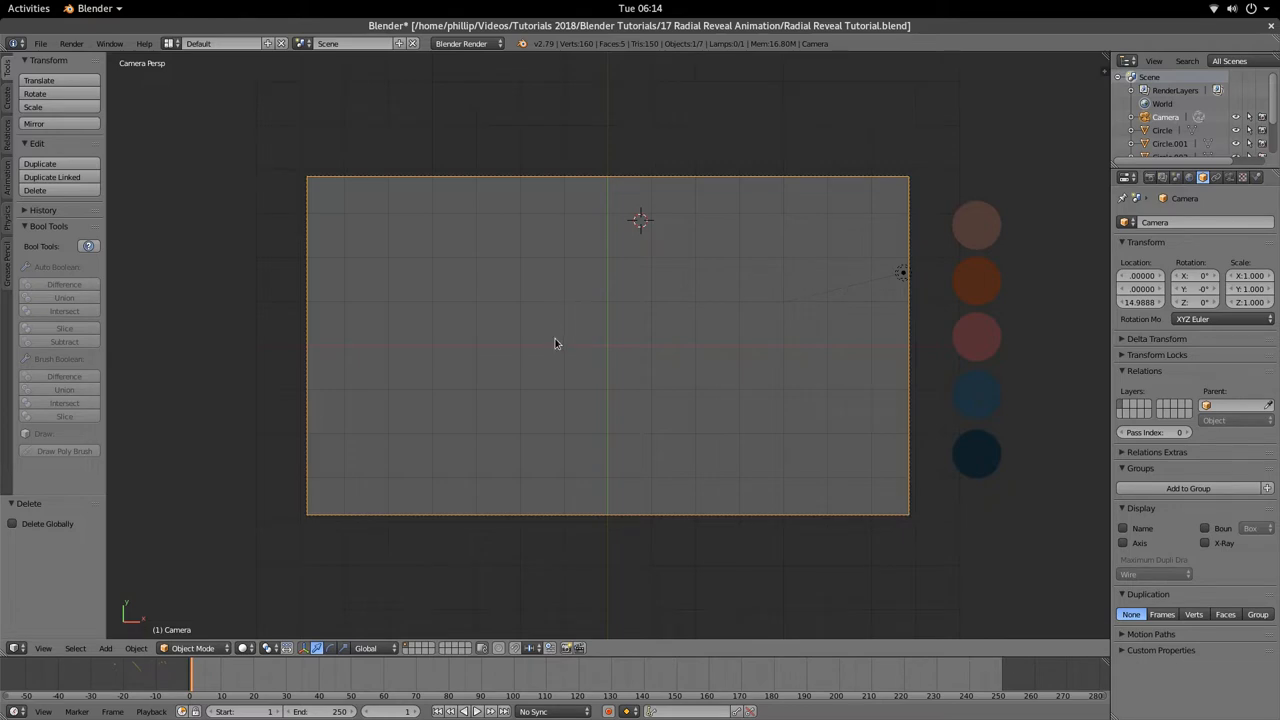
mouse_move(984, 464)
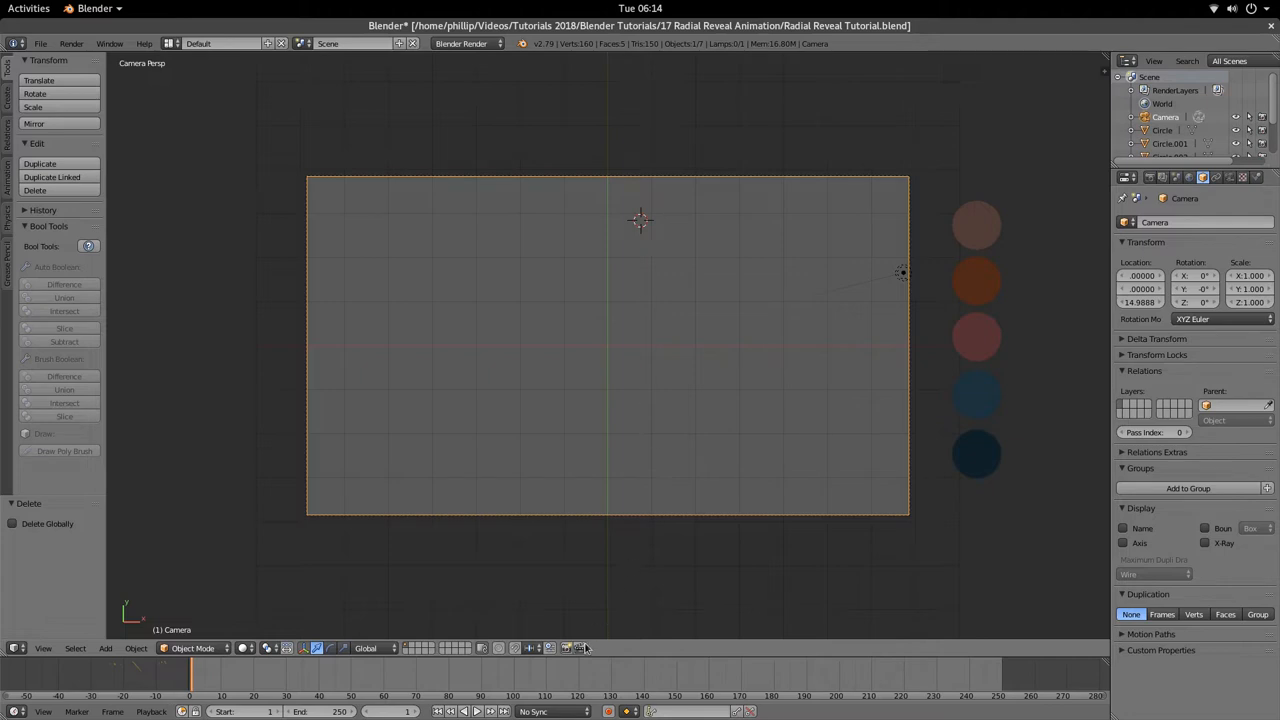
mouse_move(616, 212)
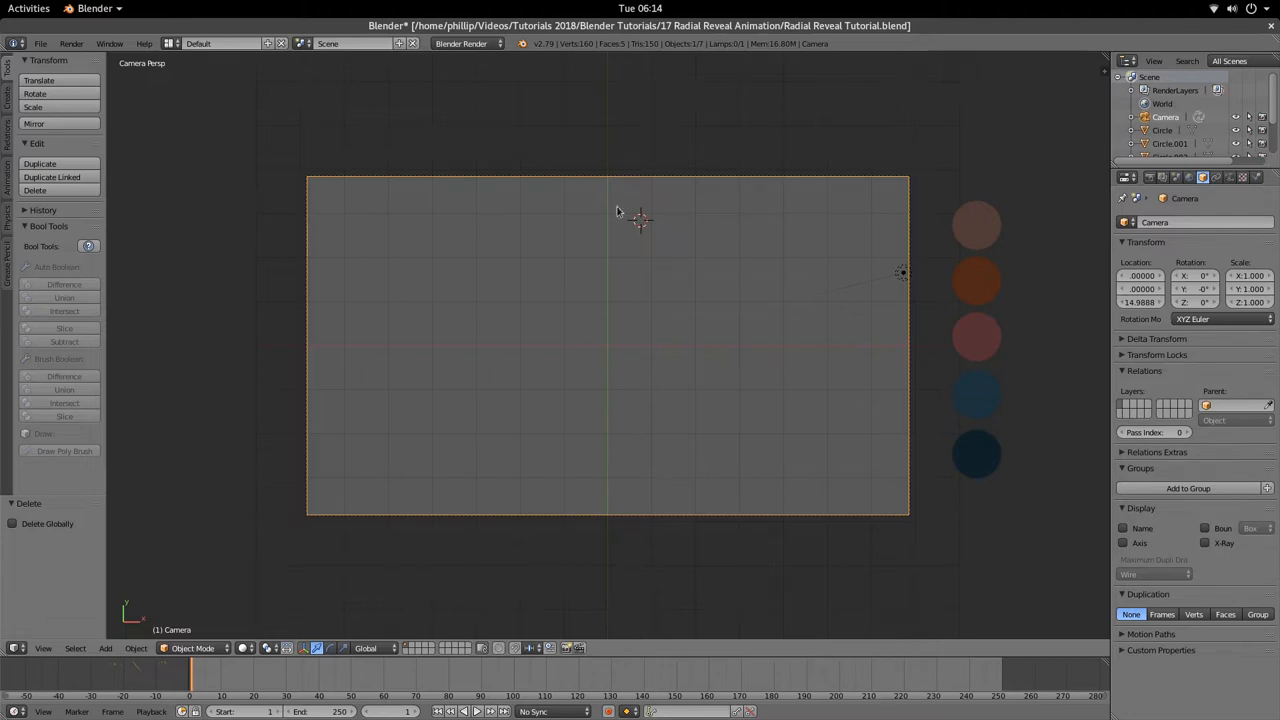
mouse_move(880, 420)
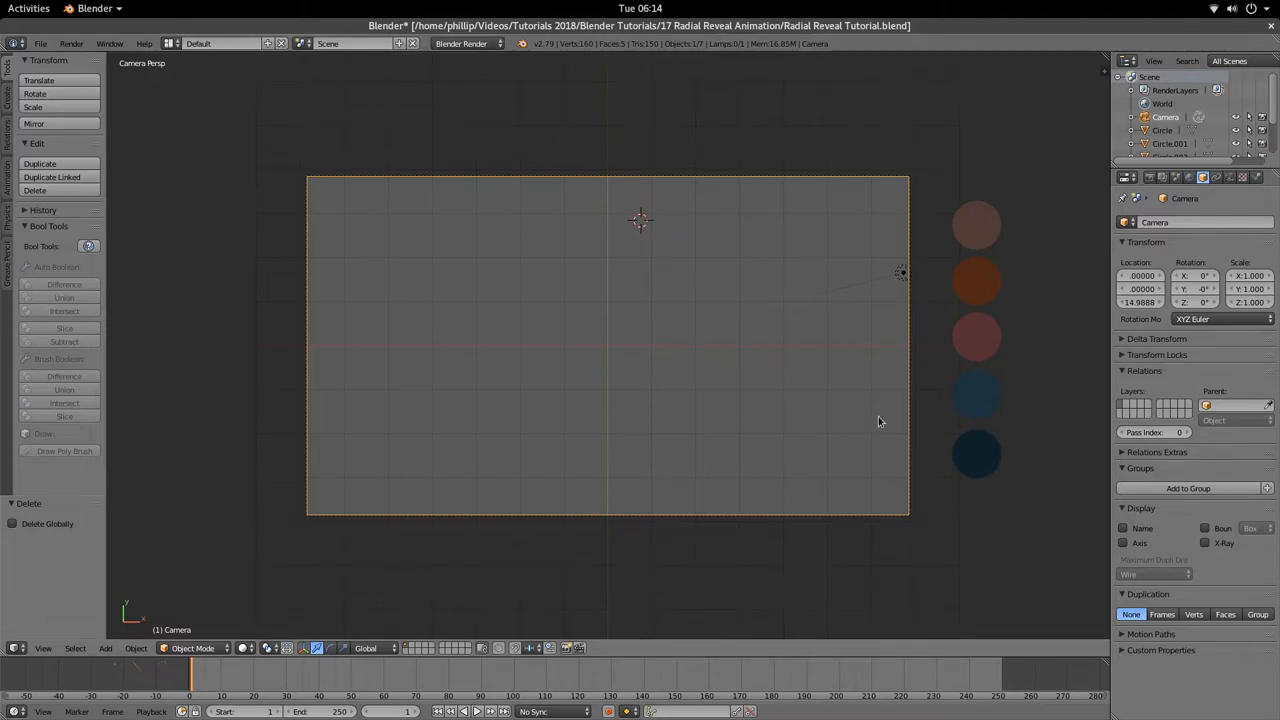
left_click(976, 392)
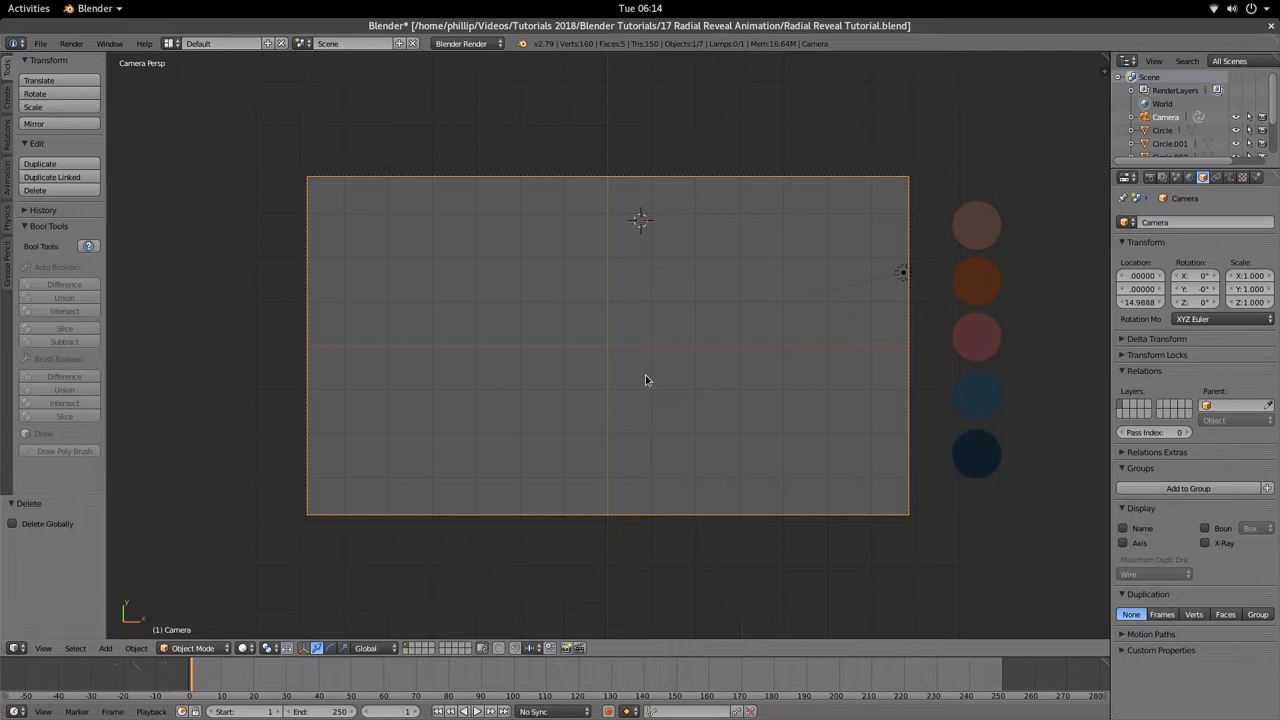
mouse_move(986, 462)
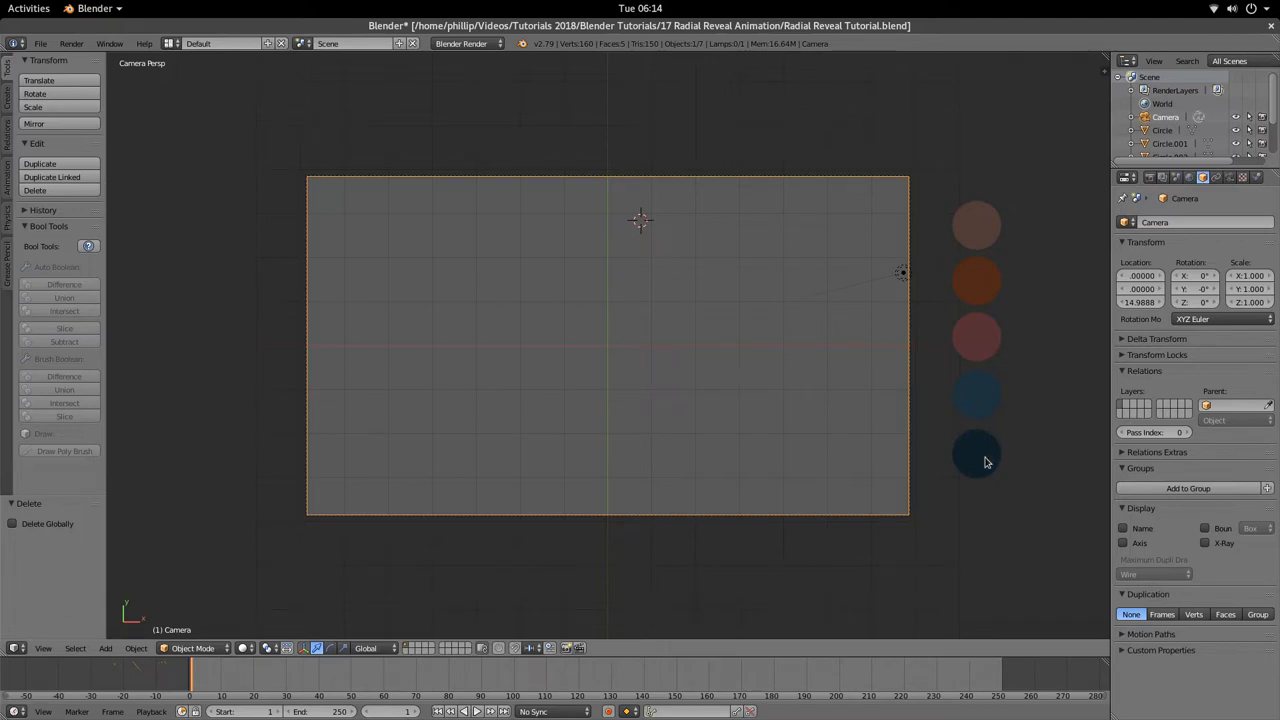
mouse_move(972, 368)
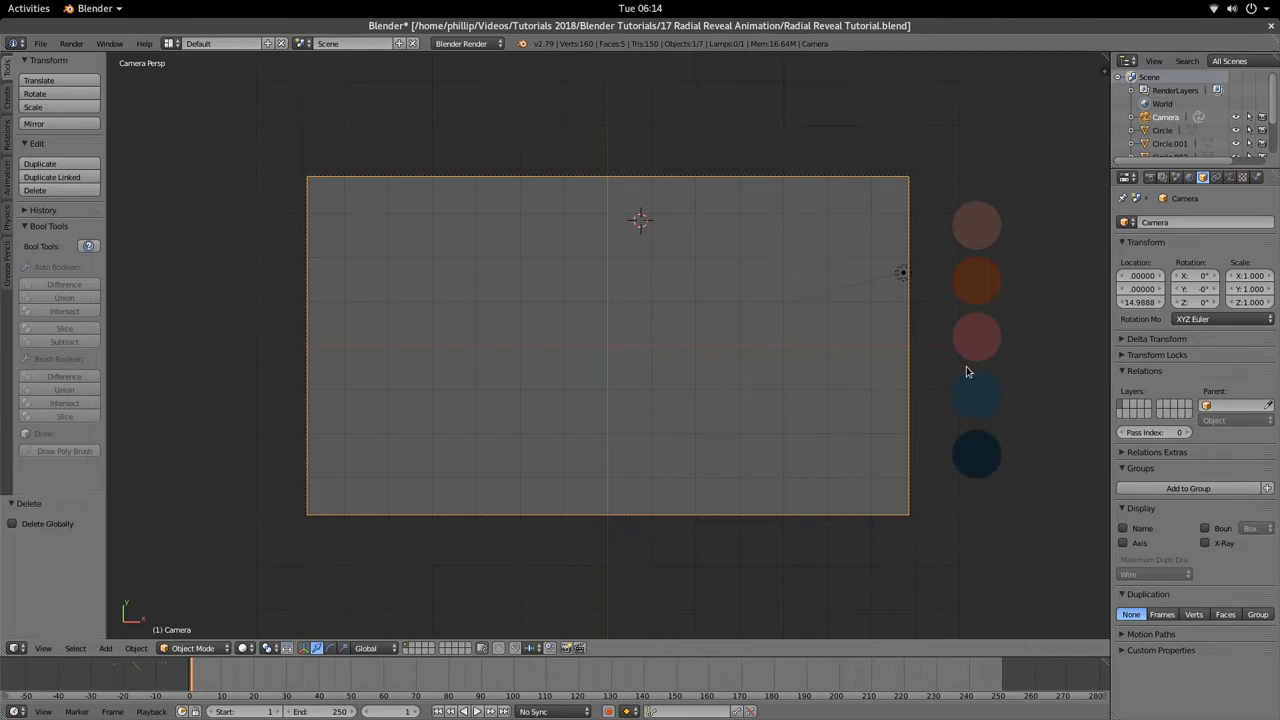
mouse_move(588, 368)
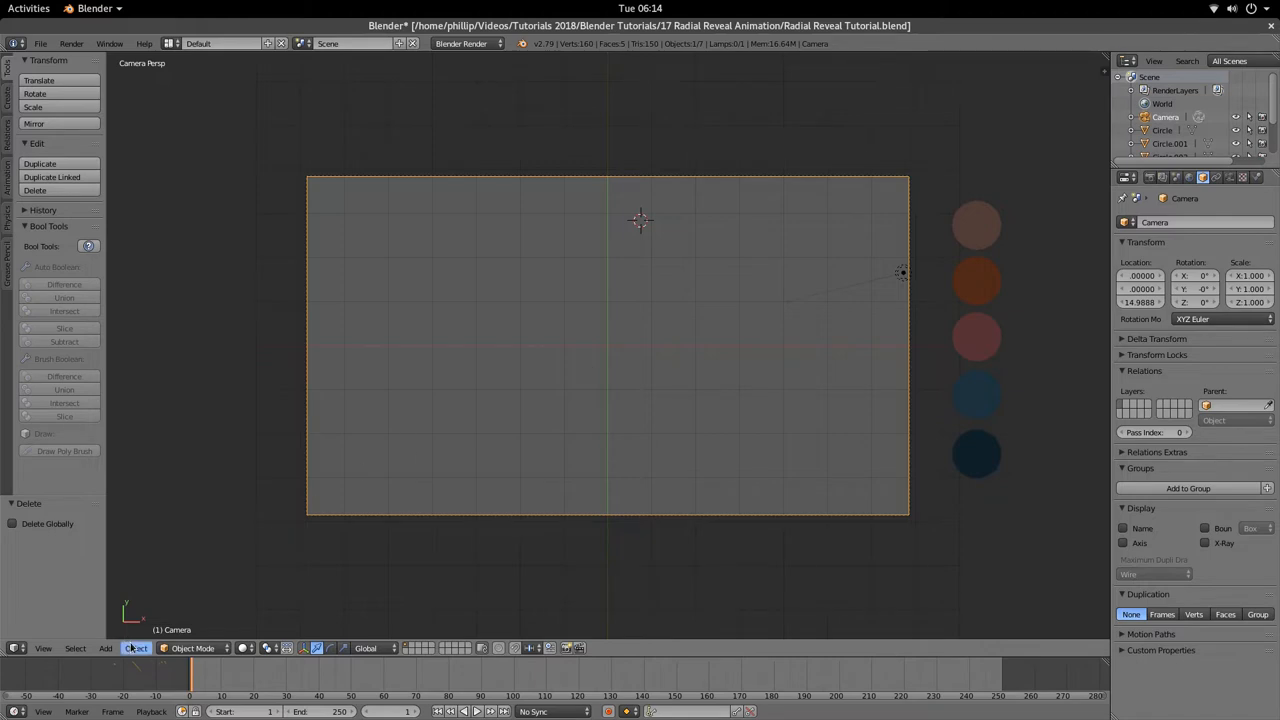
Step: Add a new plane mesh at the centre of the camera view via Add > Mesh > Plane
left_click(100, 648)
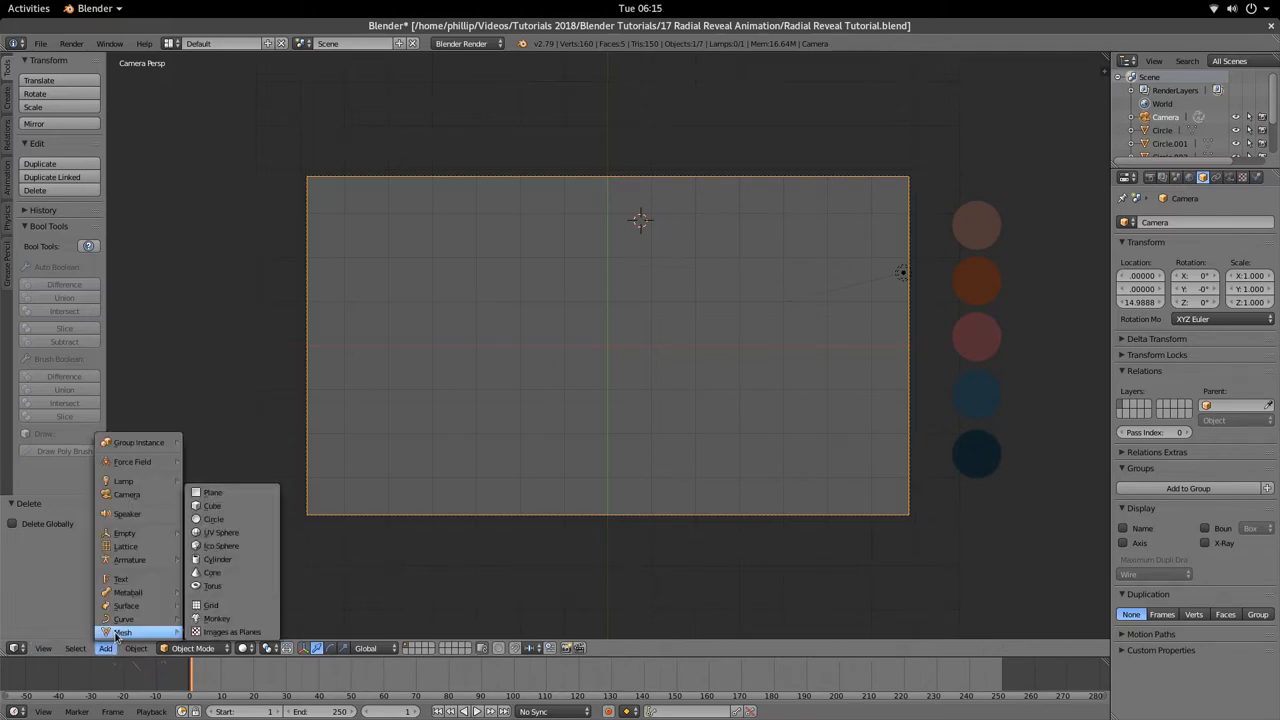
left_click(630, 320)
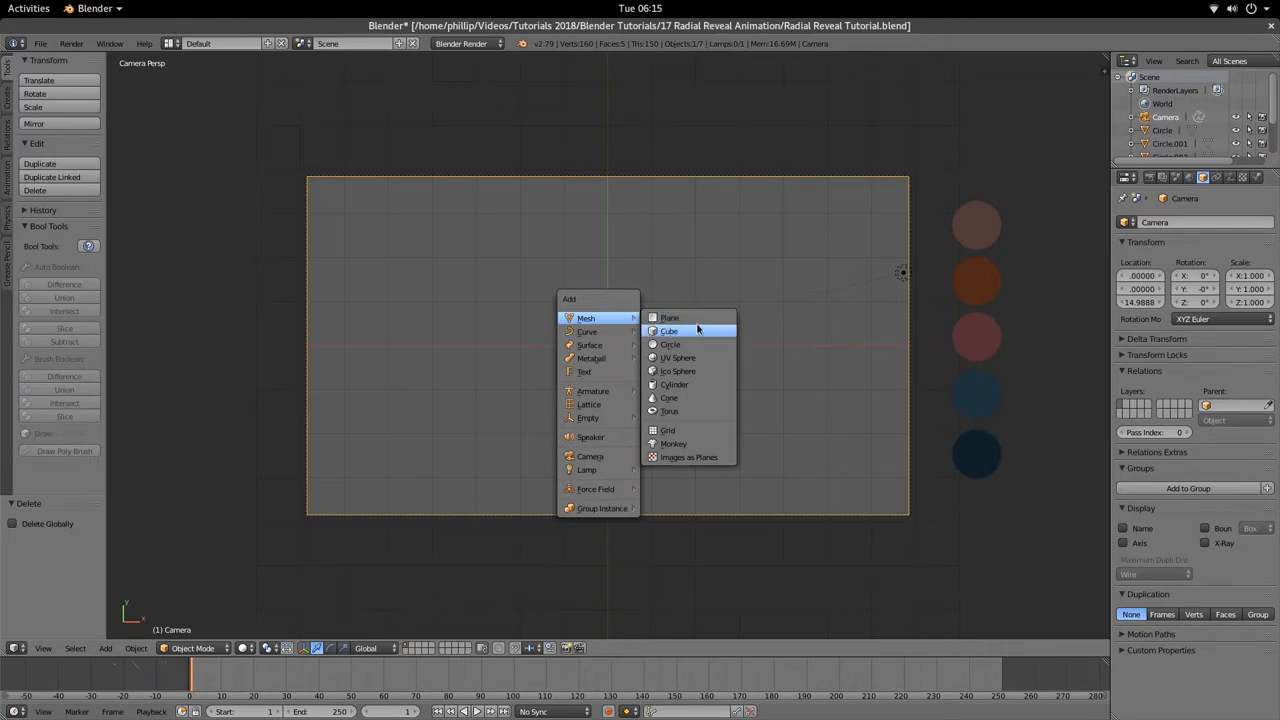
left_click(668, 318)
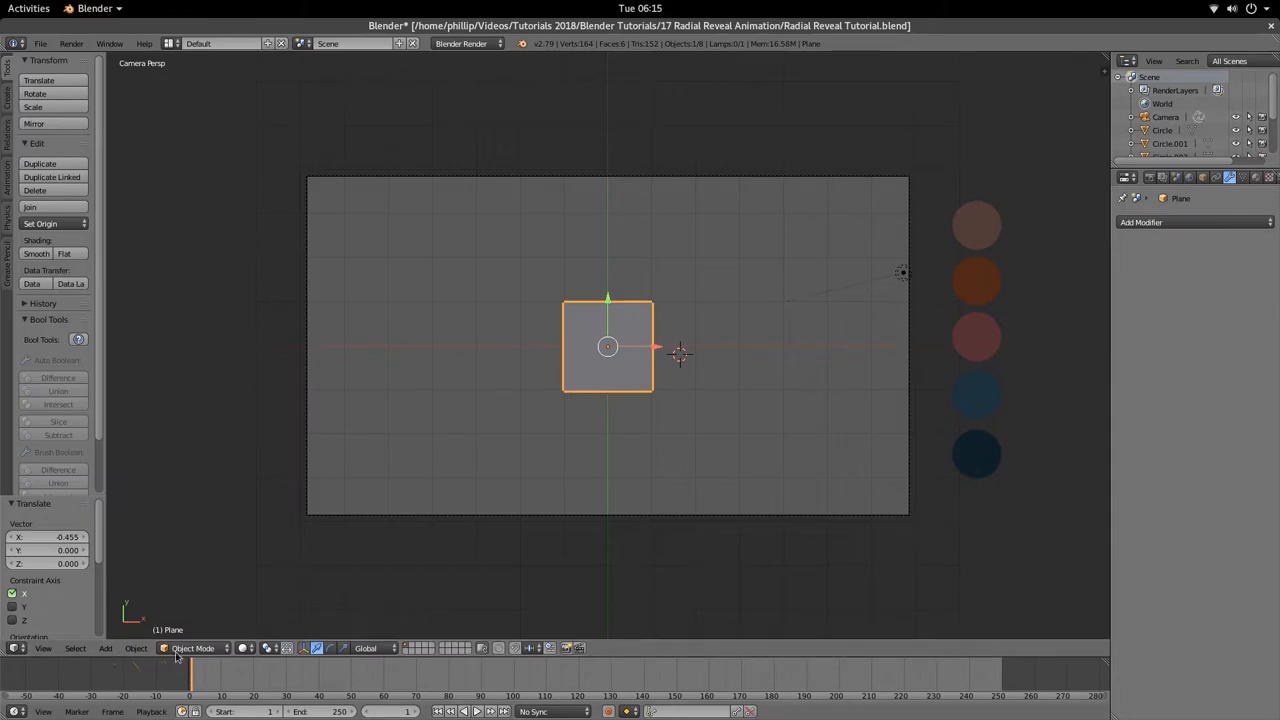
mouse_move(16, 652)
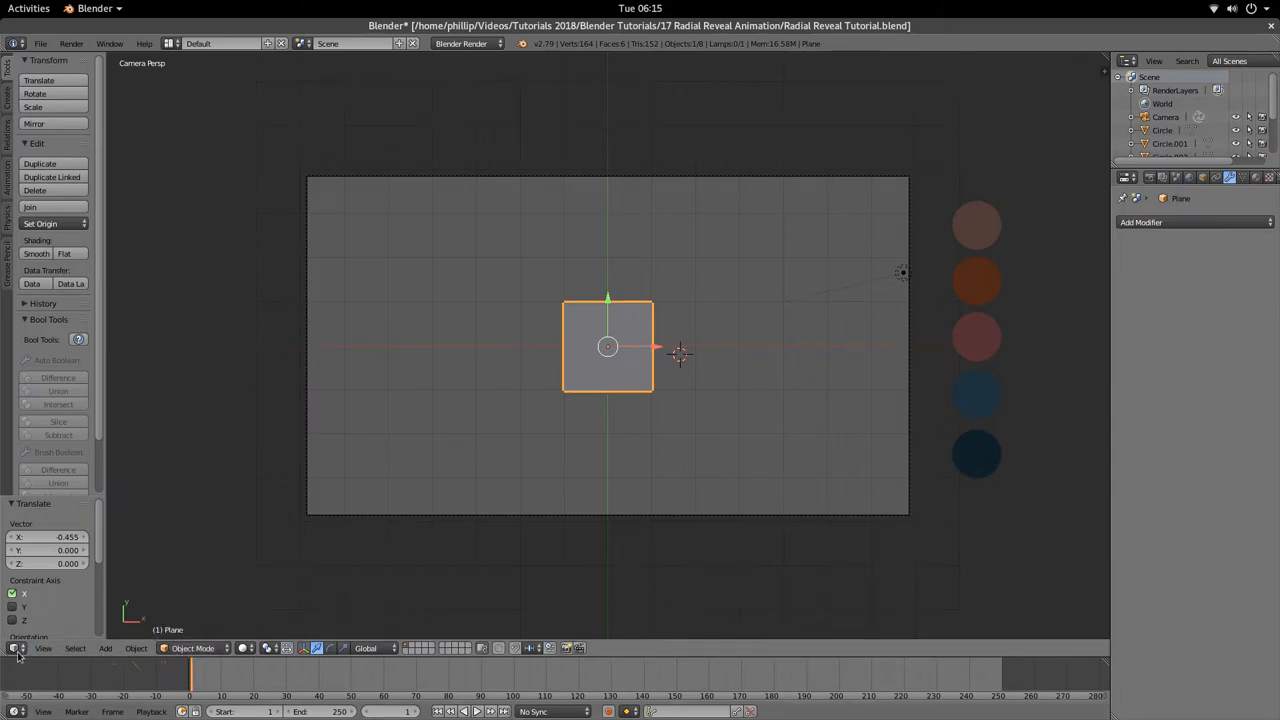
Step: Switch the plane into Edit Mode from the interaction-mode dropdown
left_click(196, 648)
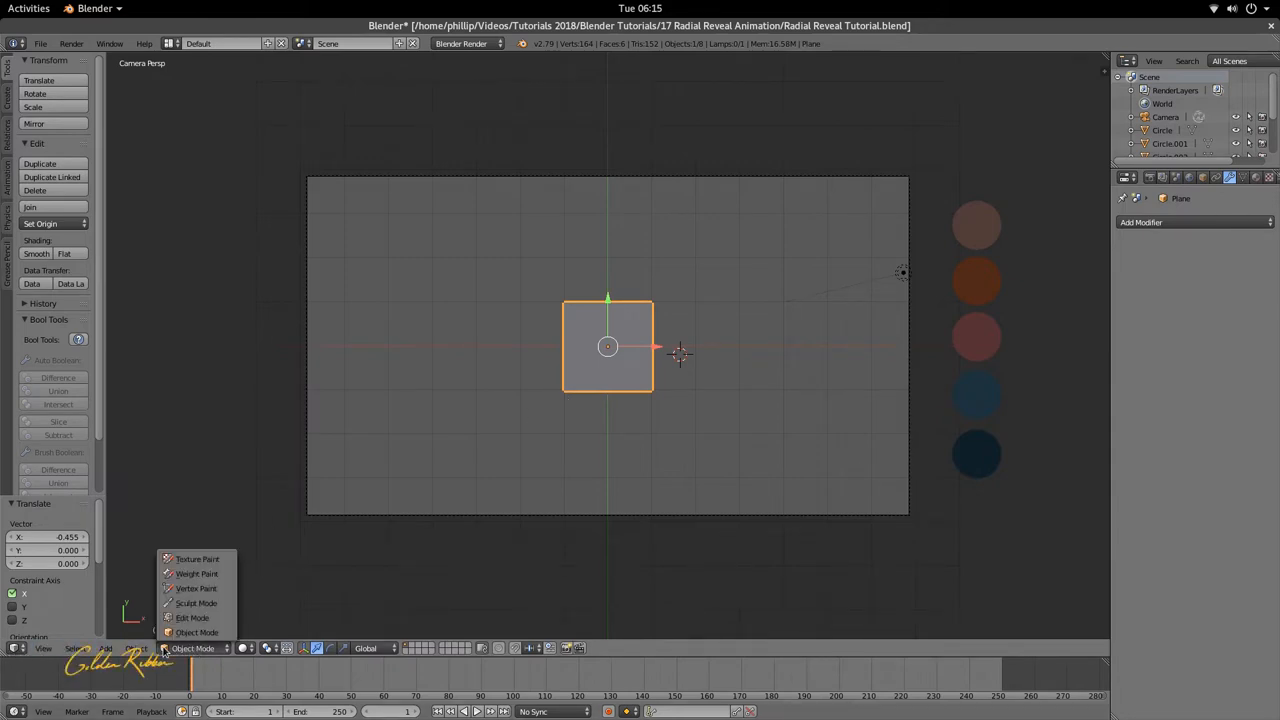
left_click(192, 616)
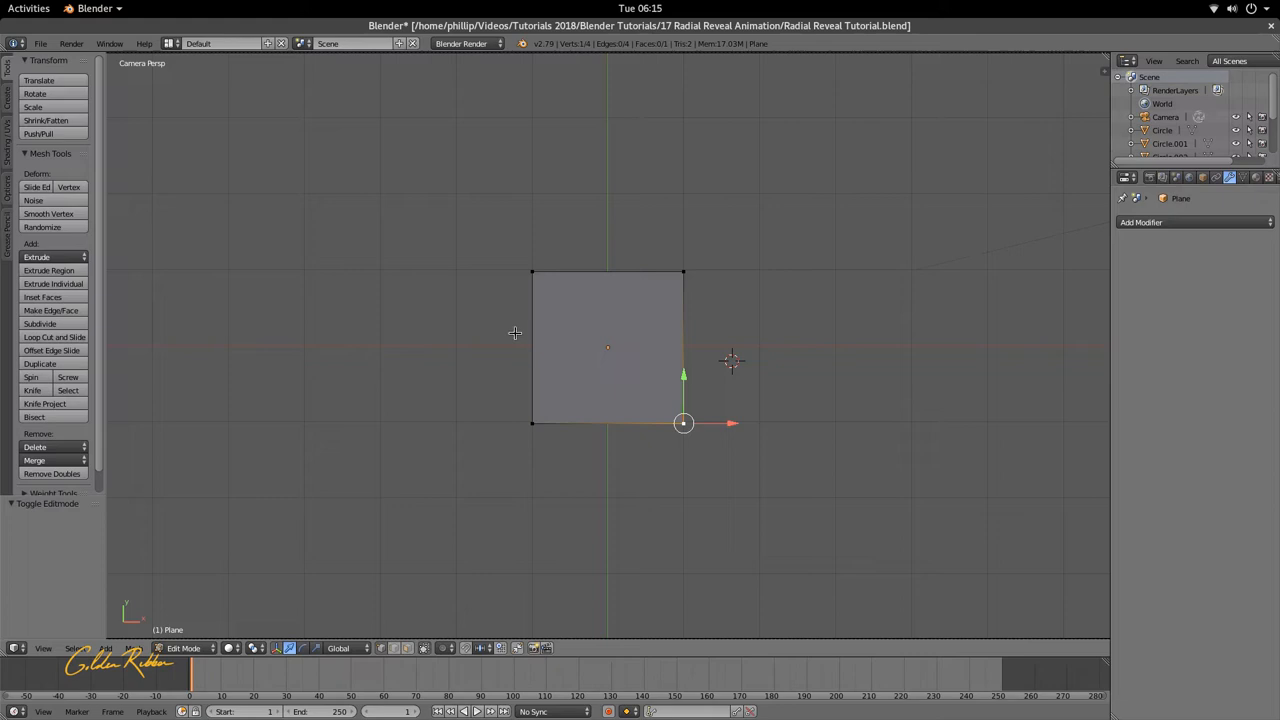
mouse_move(532, 432)
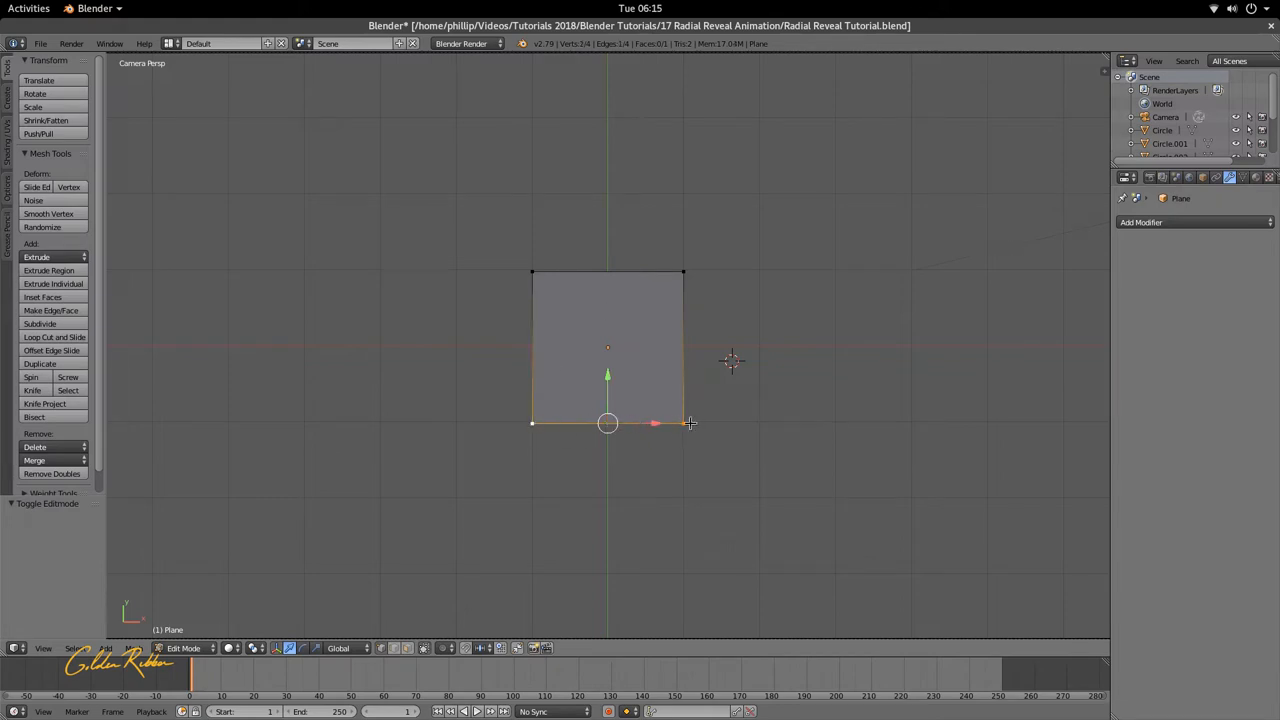
mouse_move(680, 422)
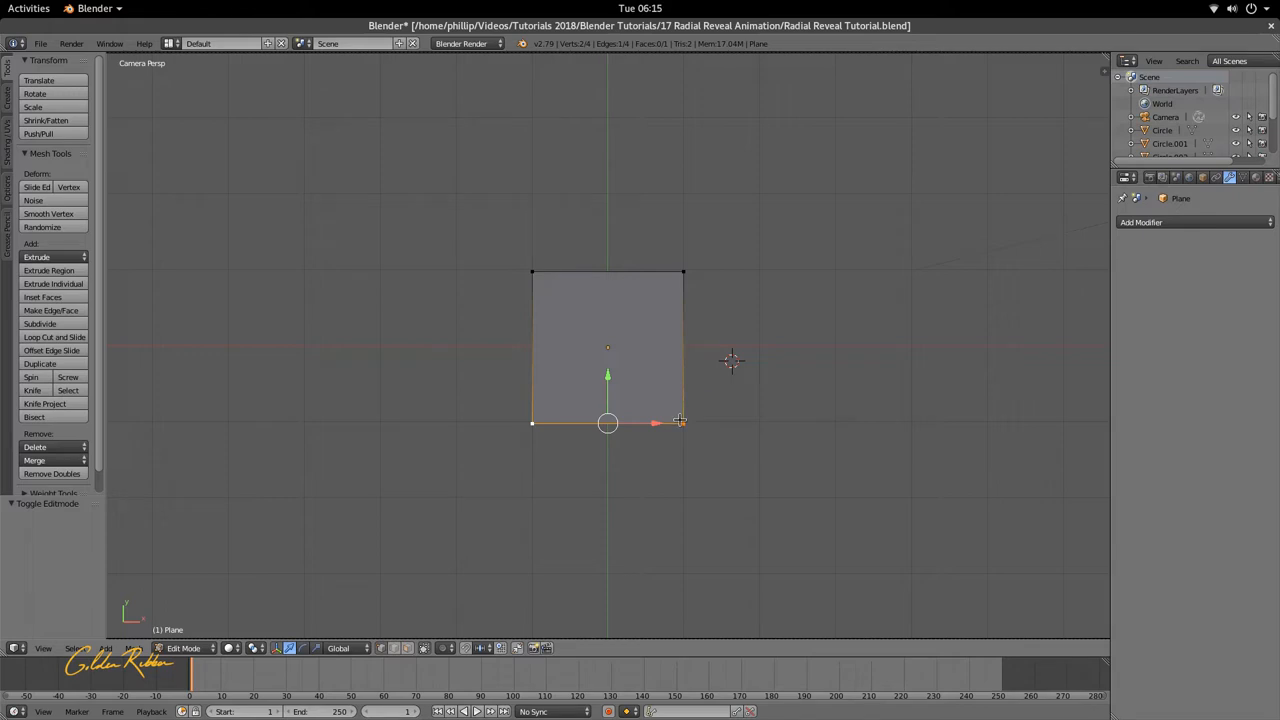
mouse_move(702, 424)
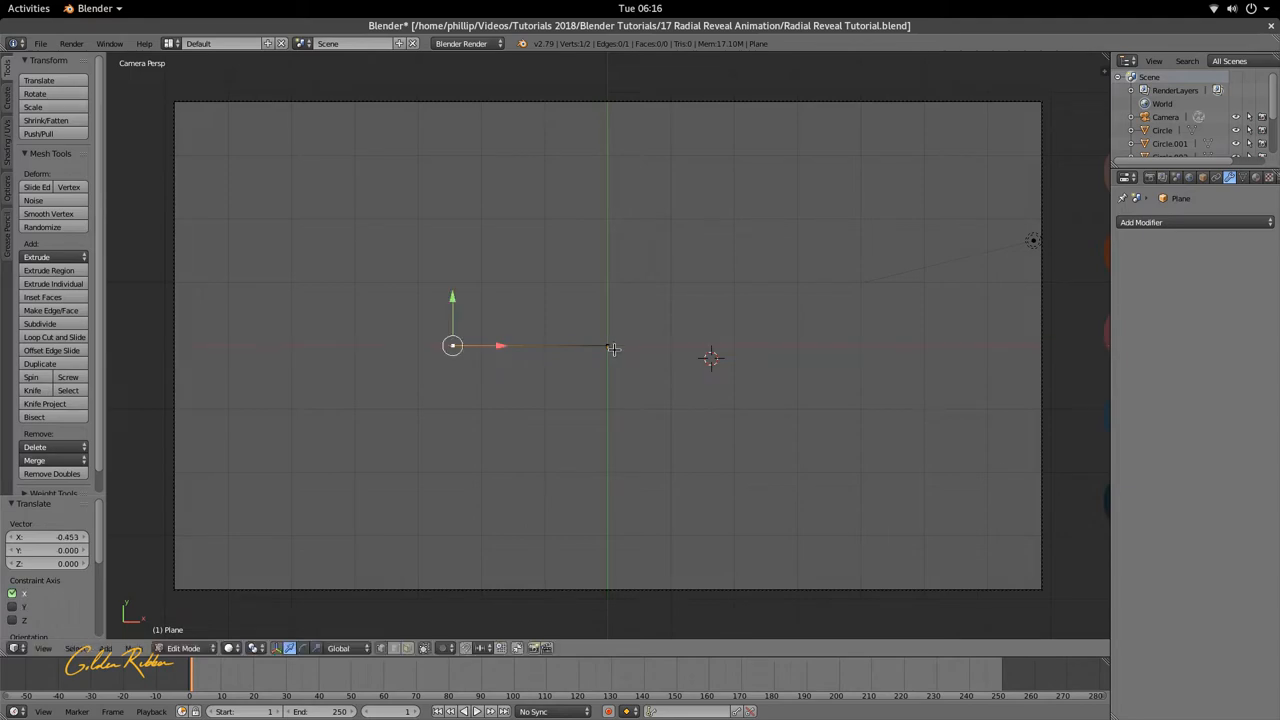
mouse_move(616, 348)
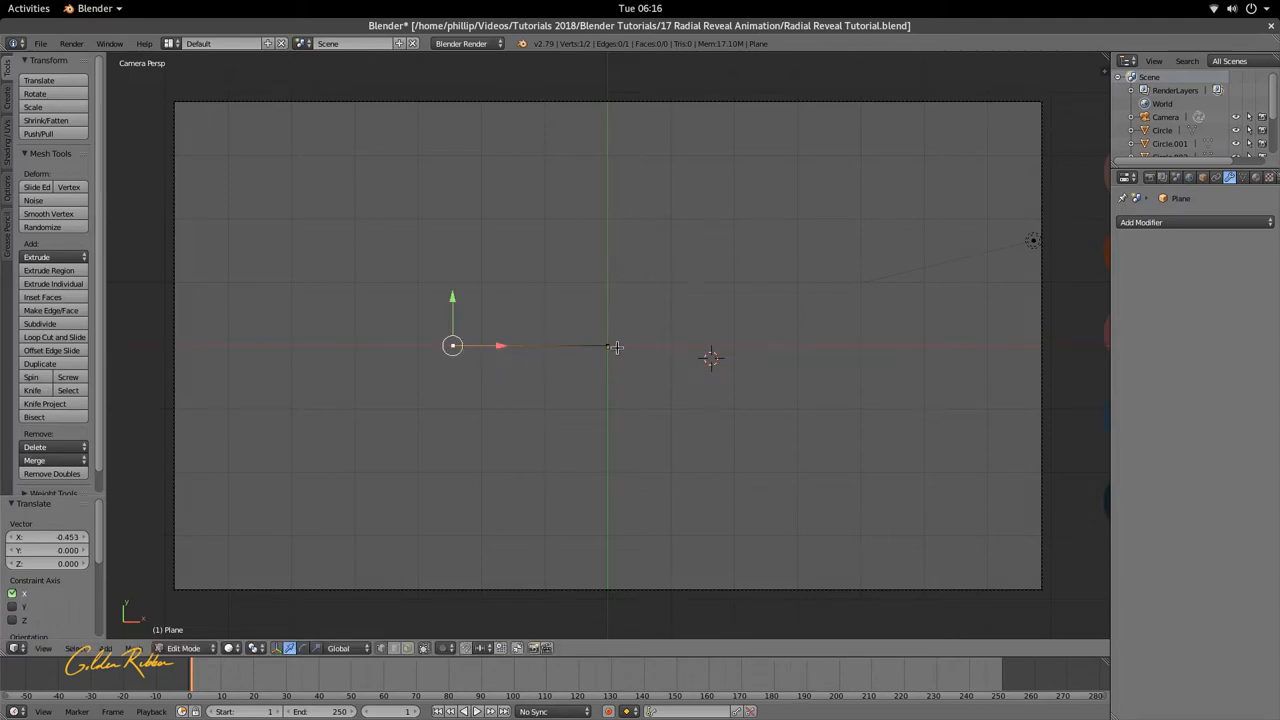
Step: Snap the edge's inner vertex onto the 3D cursor at the scene centre via Mesh > Snap
left_click_drag(452, 346, 608, 346)
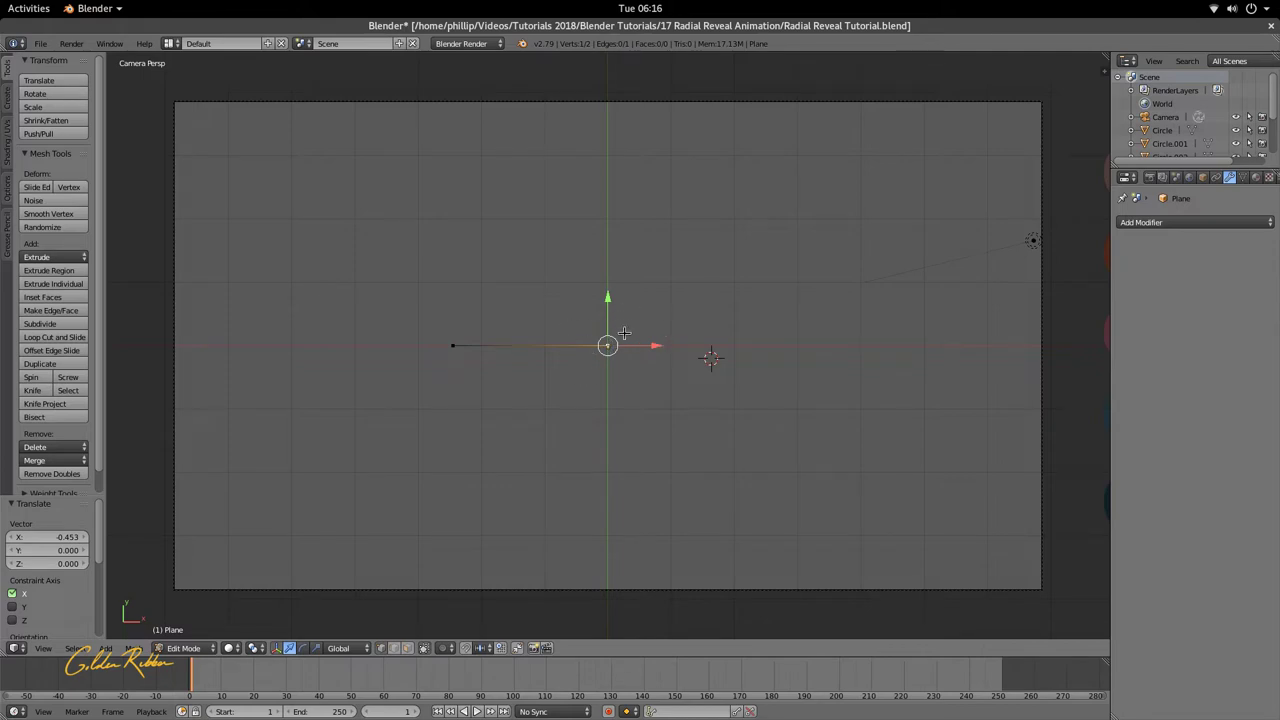
mouse_move(616, 344)
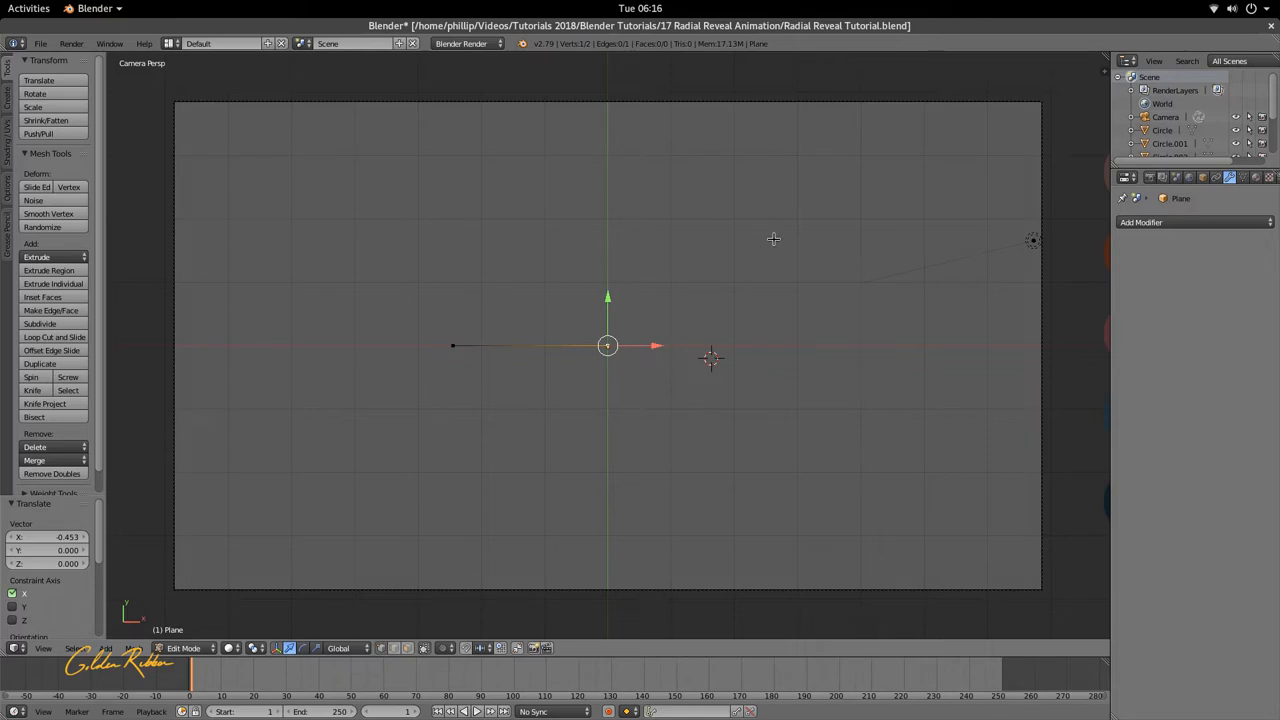
mouse_move(484, 154)
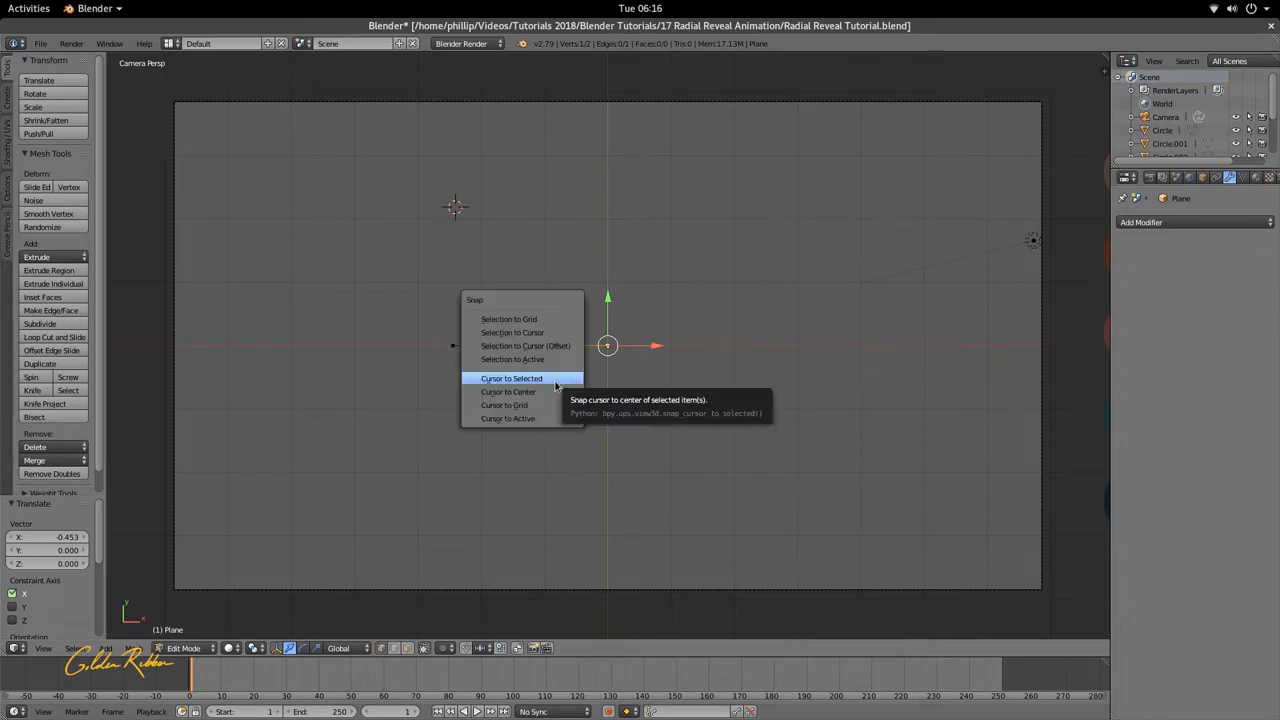
mouse_move(540, 378)
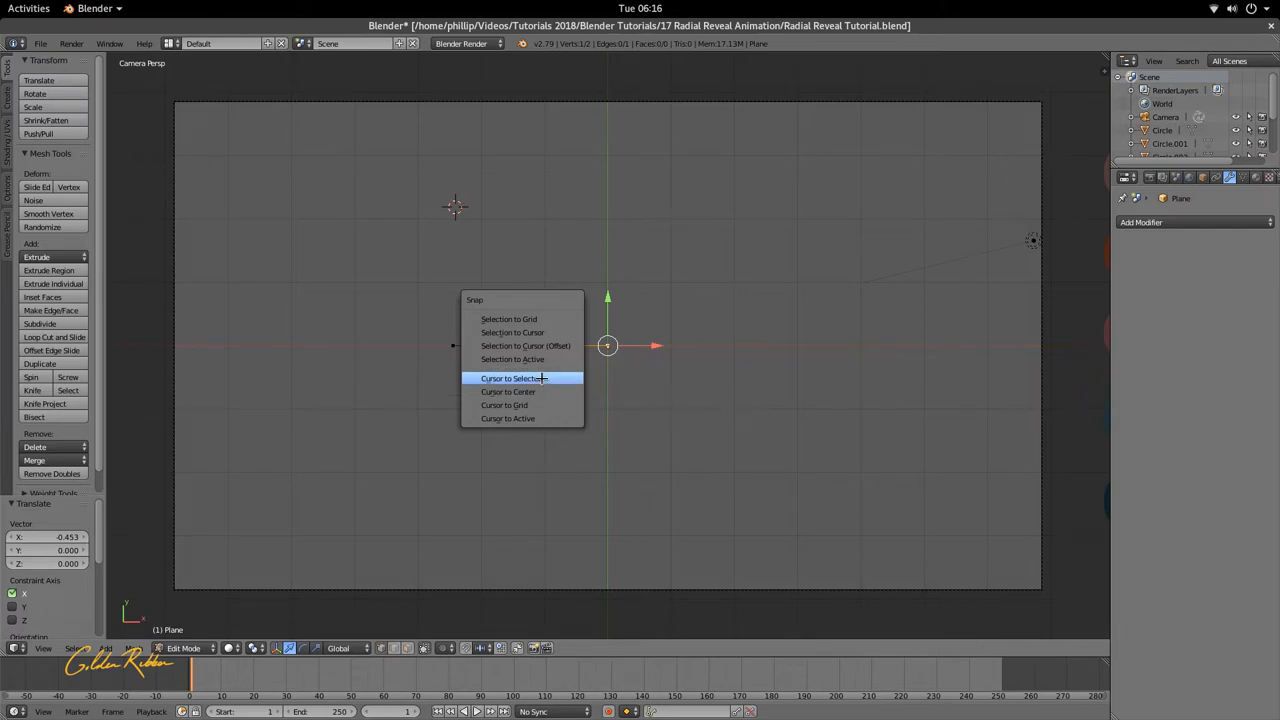
left_click(508, 378)
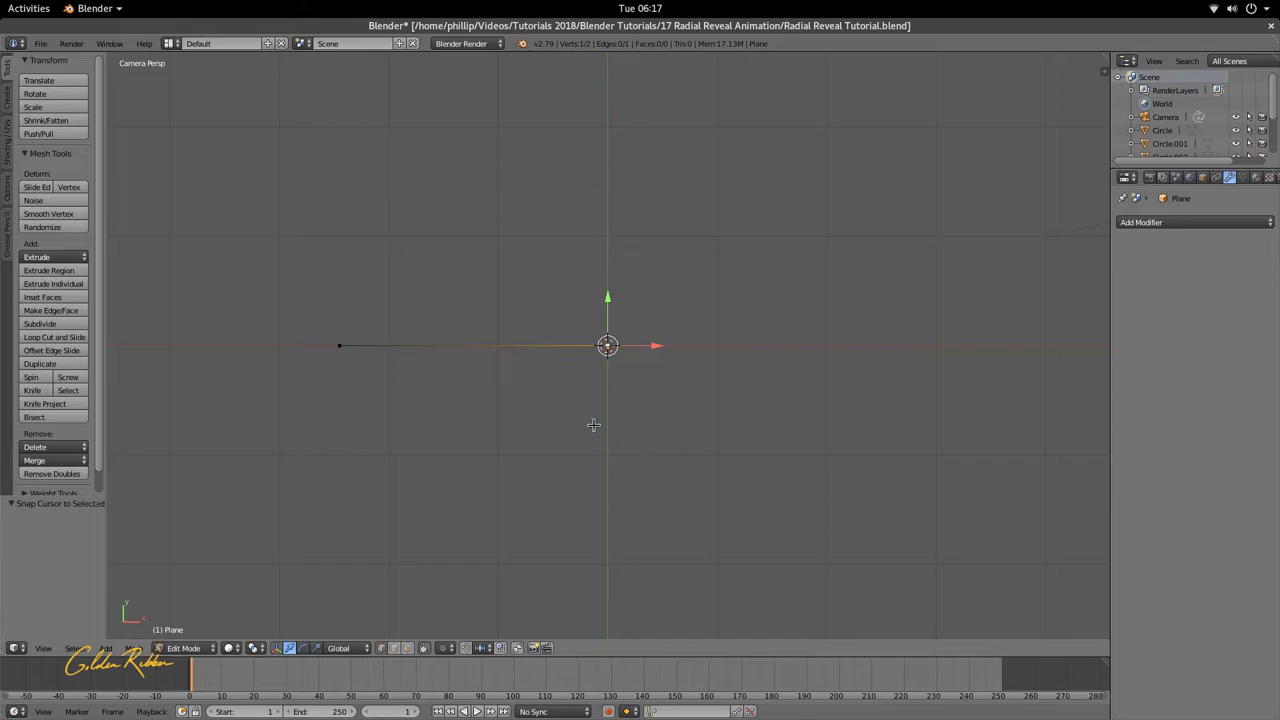
mouse_move(404, 556)
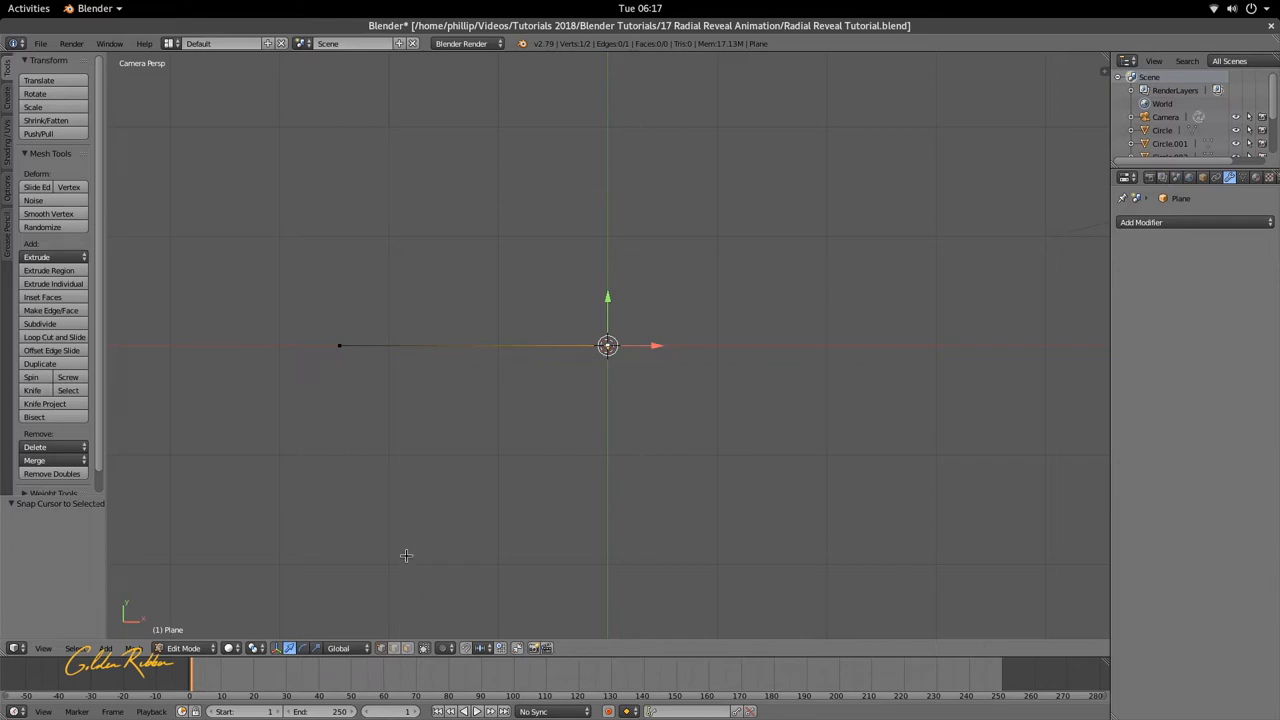
mouse_move(560, 468)
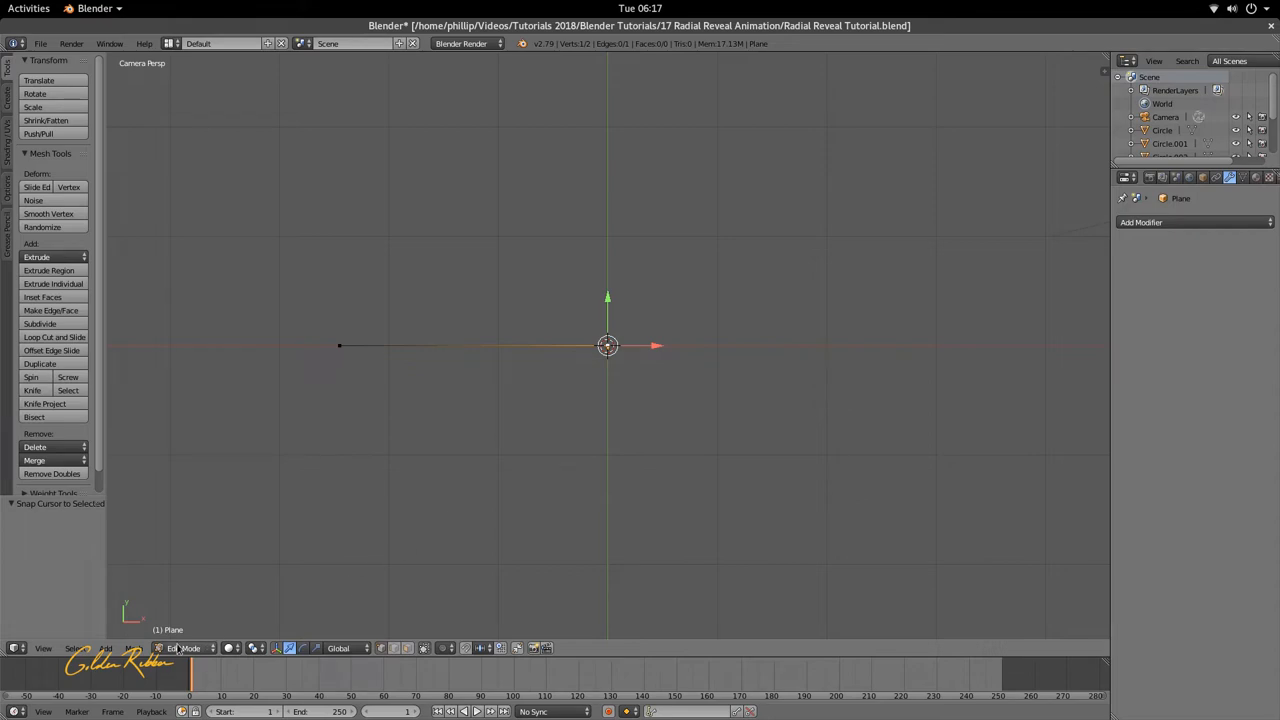
left_click(132, 648)
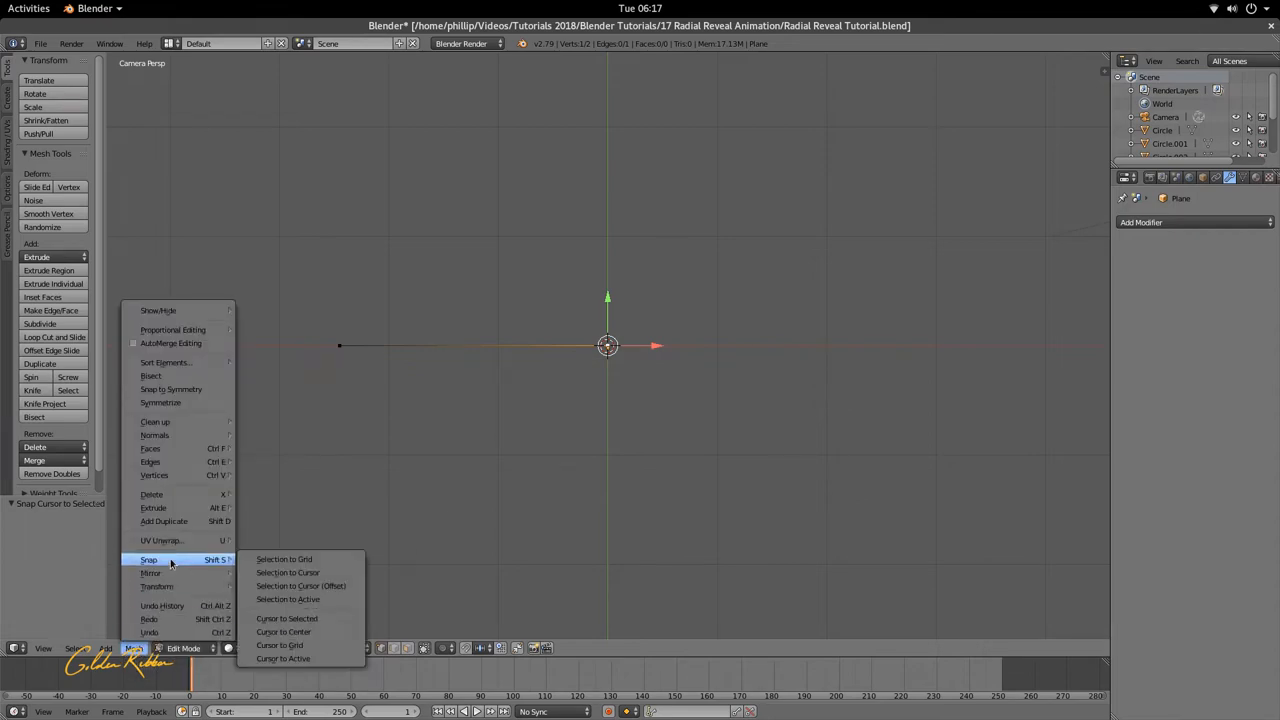
mouse_move(284, 560)
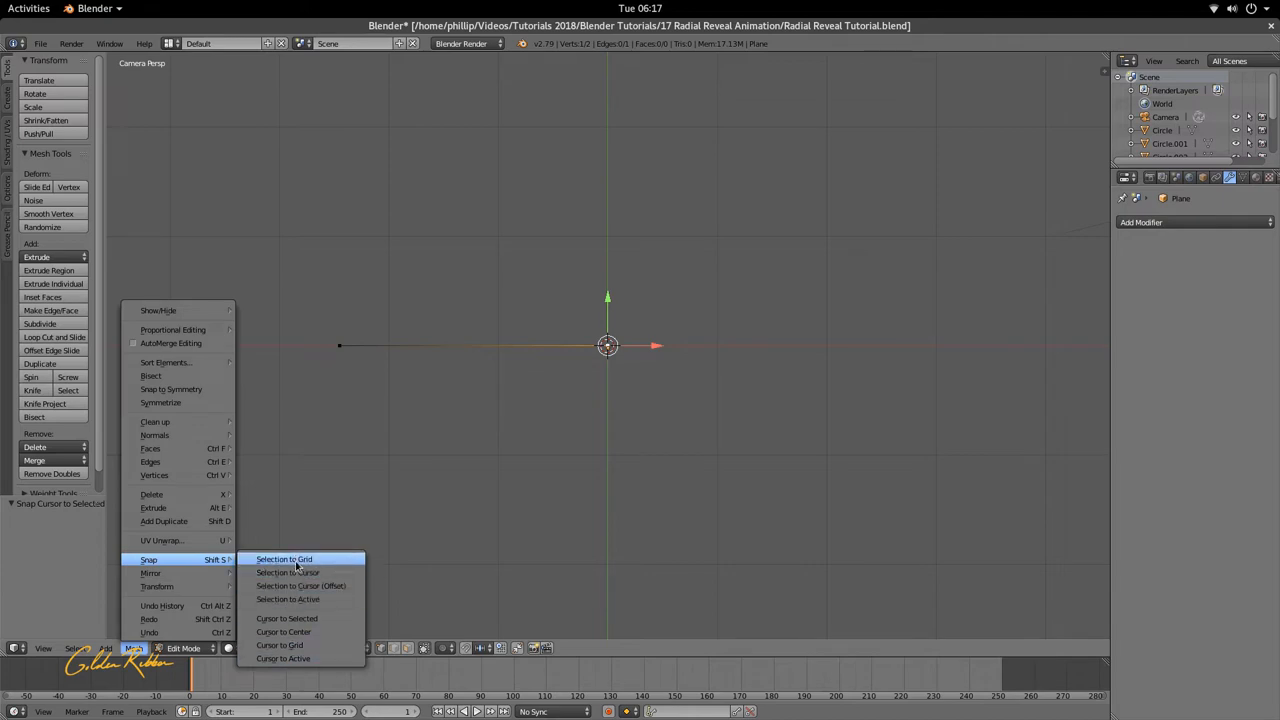
left_click(284, 560)
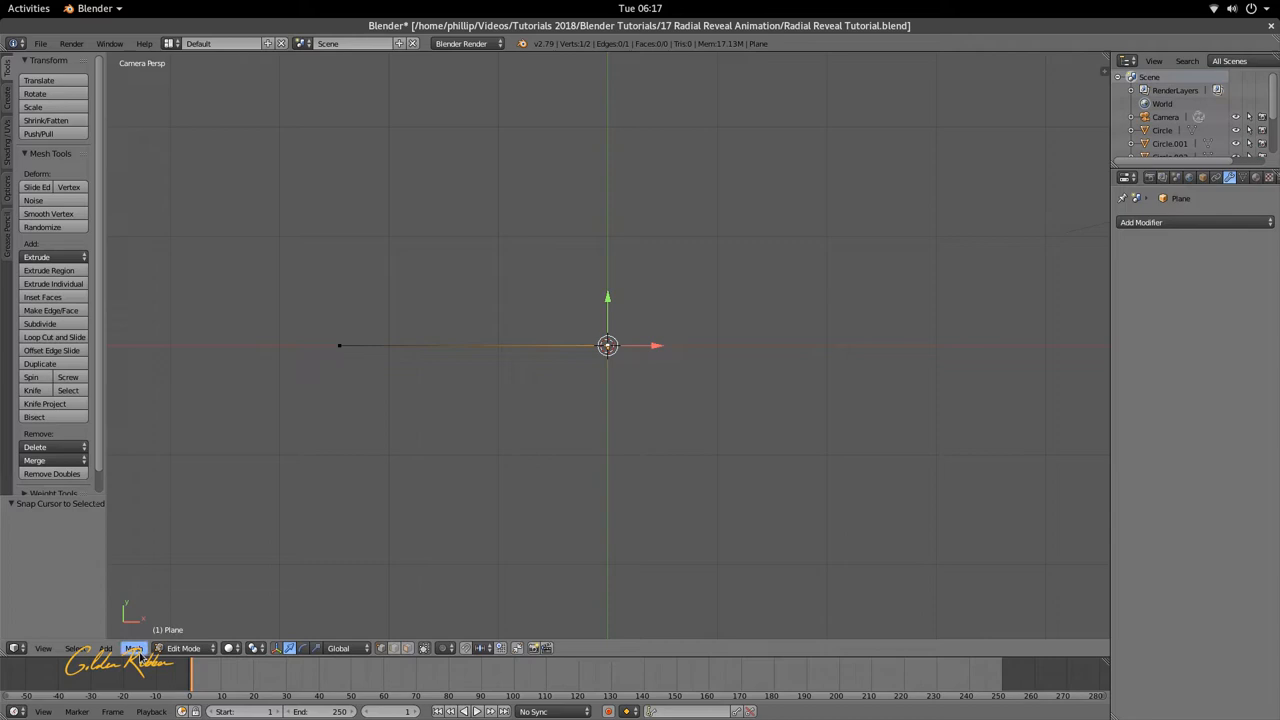
Step: Return to Object Mode and move the edge object's origin onto the 3D cursor
key("Tab")
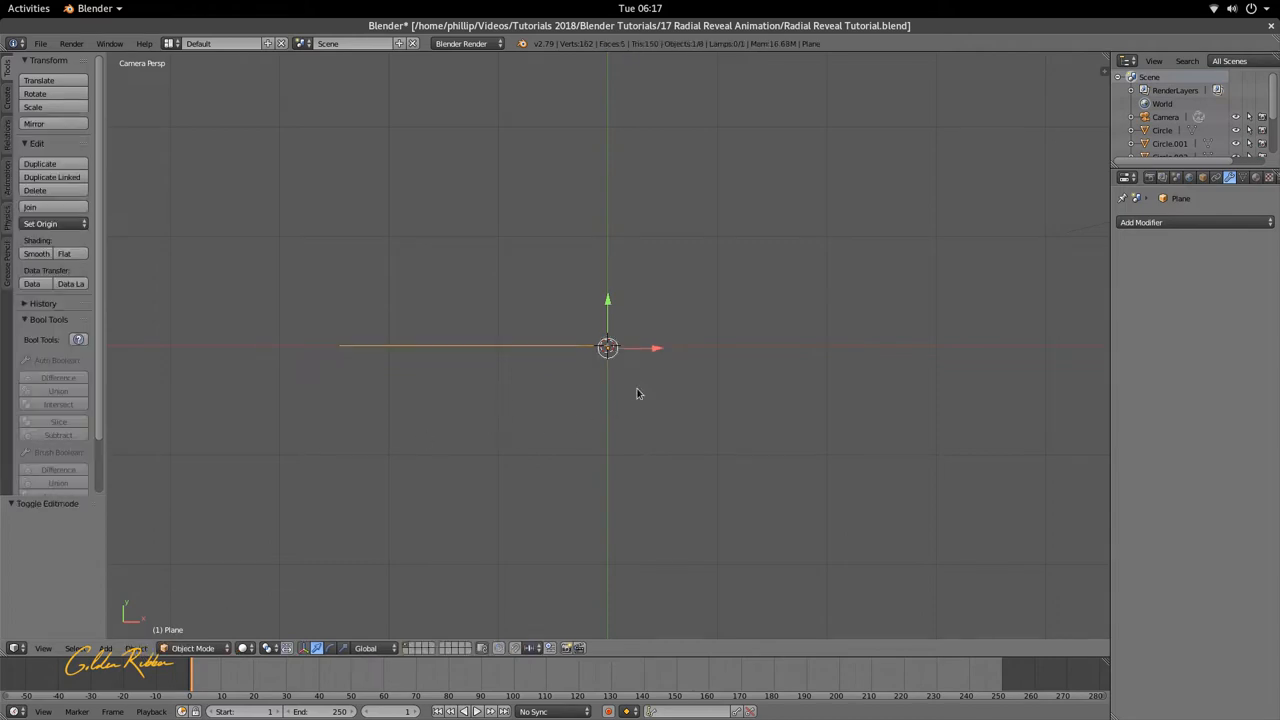
left_click(148, 648)
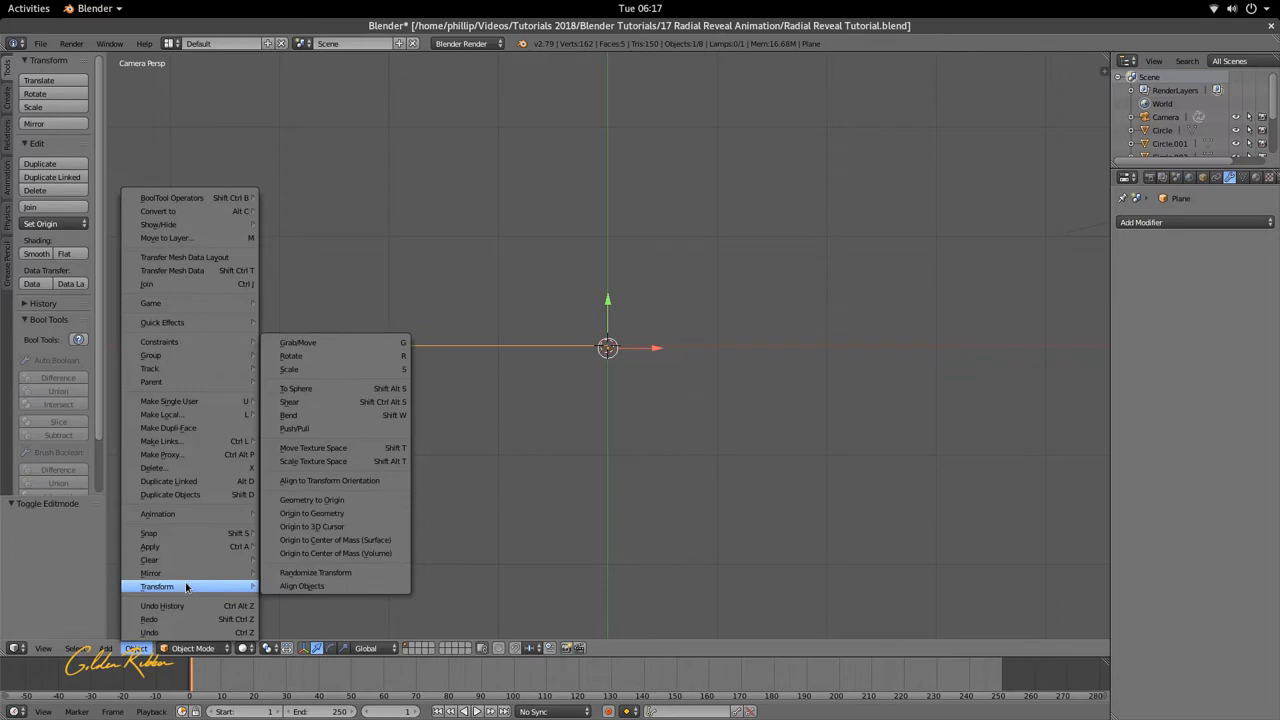
mouse_move(312, 526)
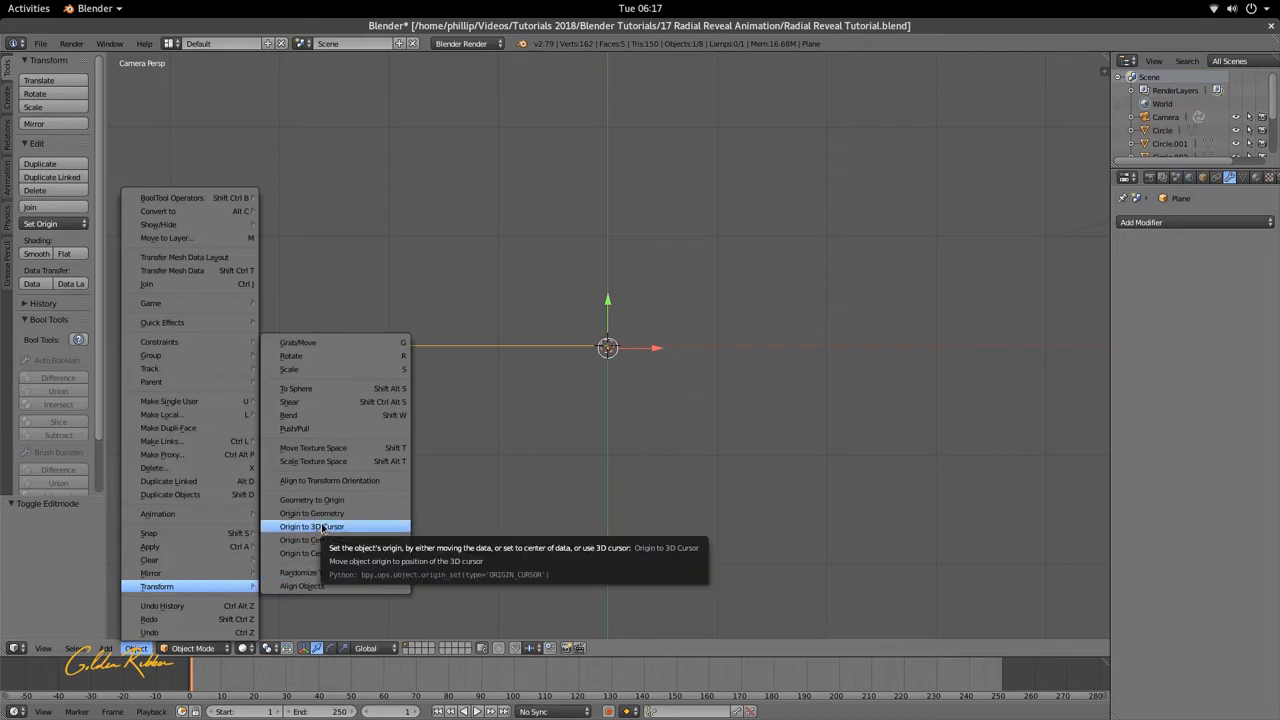
left_click(312, 526)
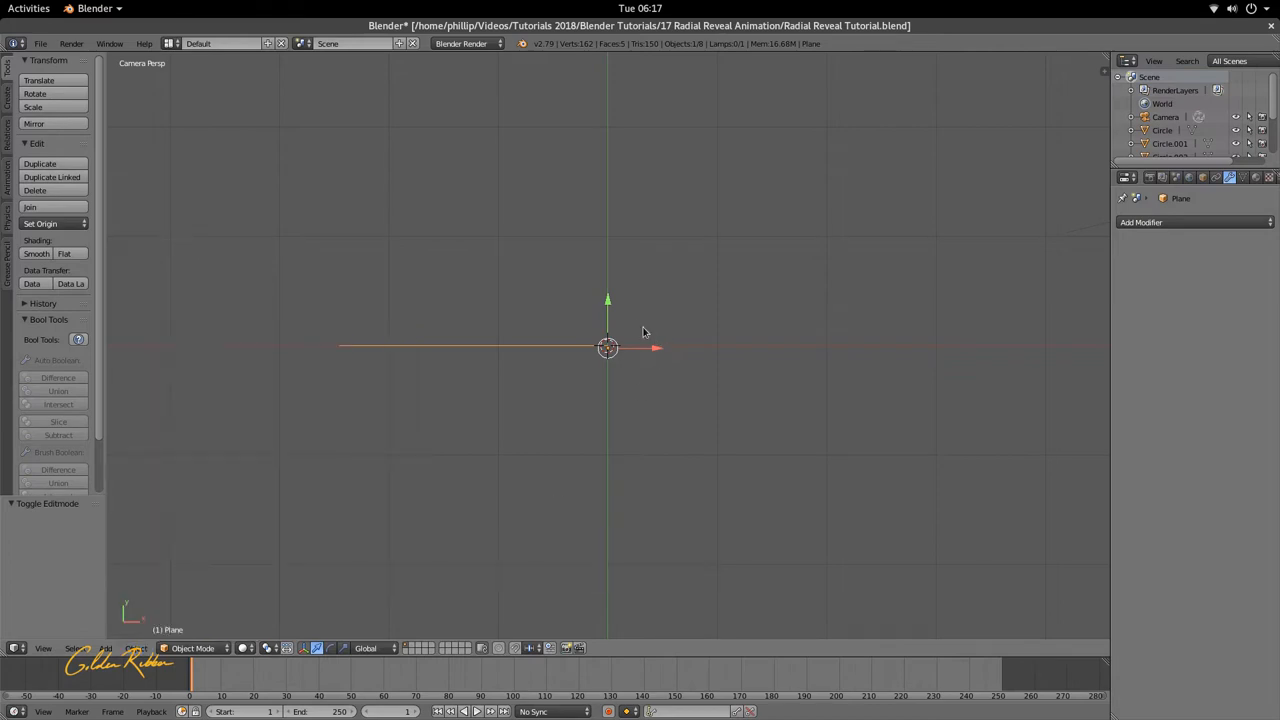
mouse_move(626, 358)
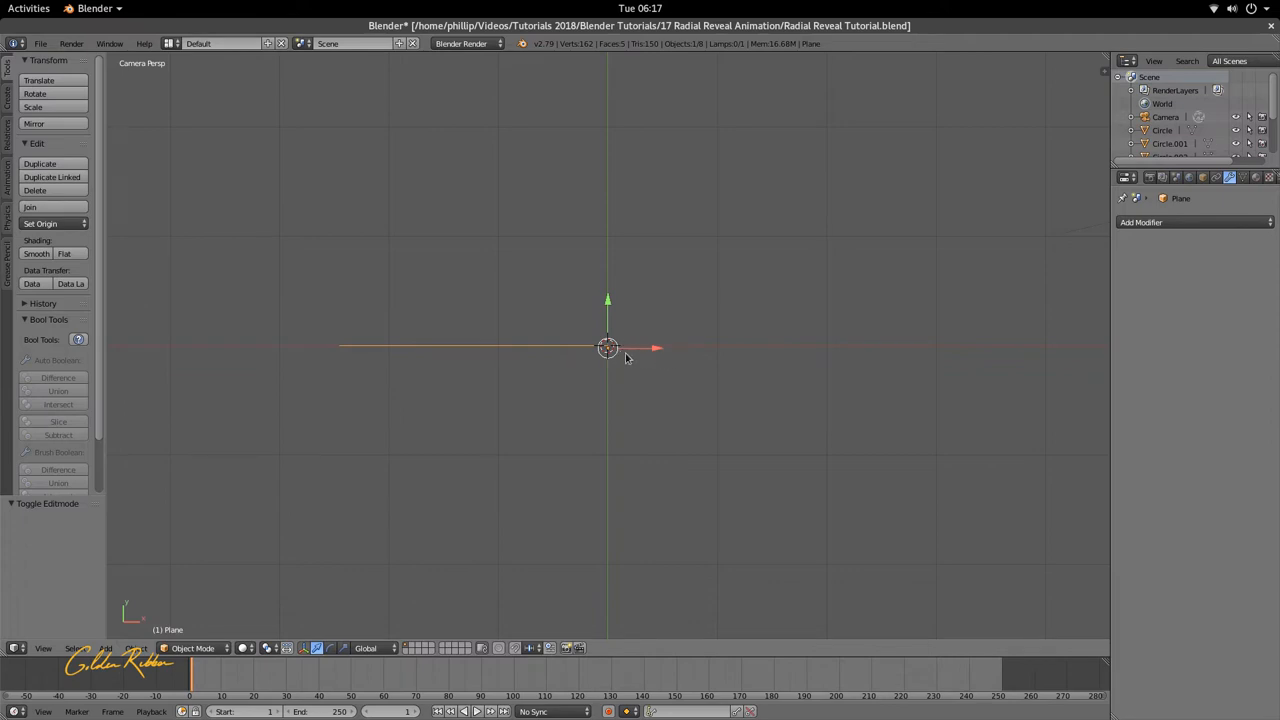
mouse_move(632, 348)
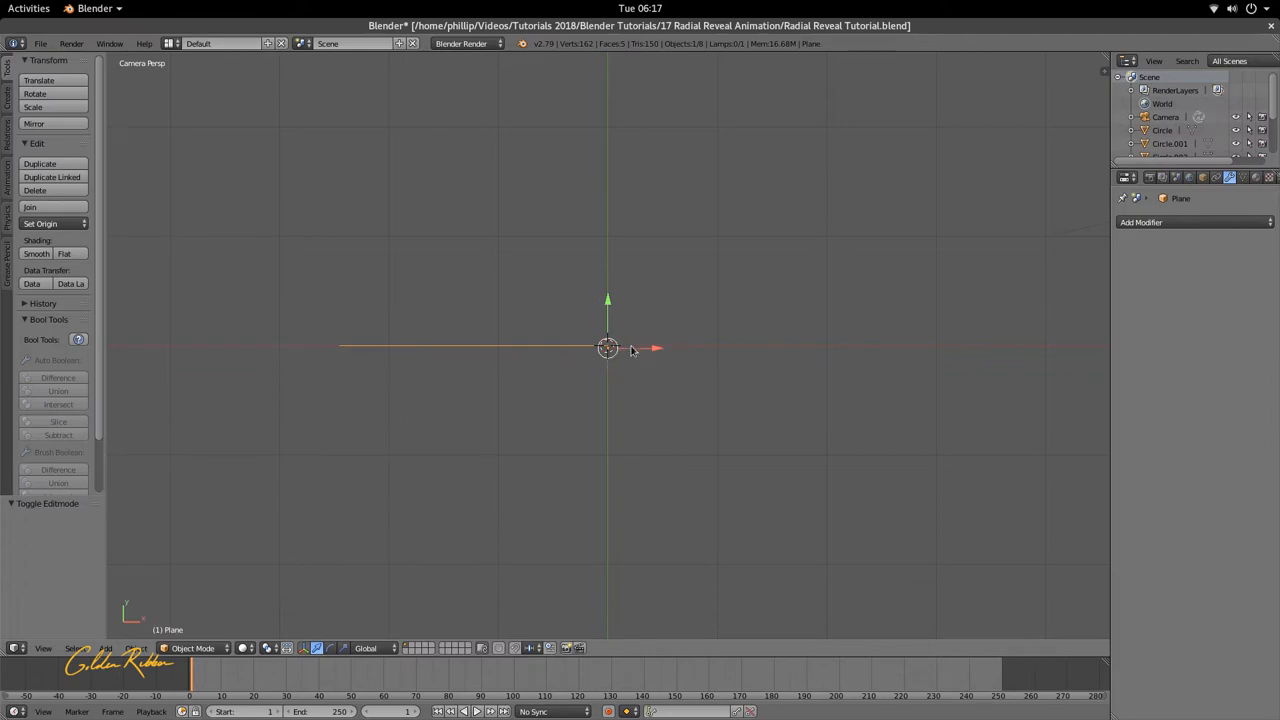
left_click(126, 648)
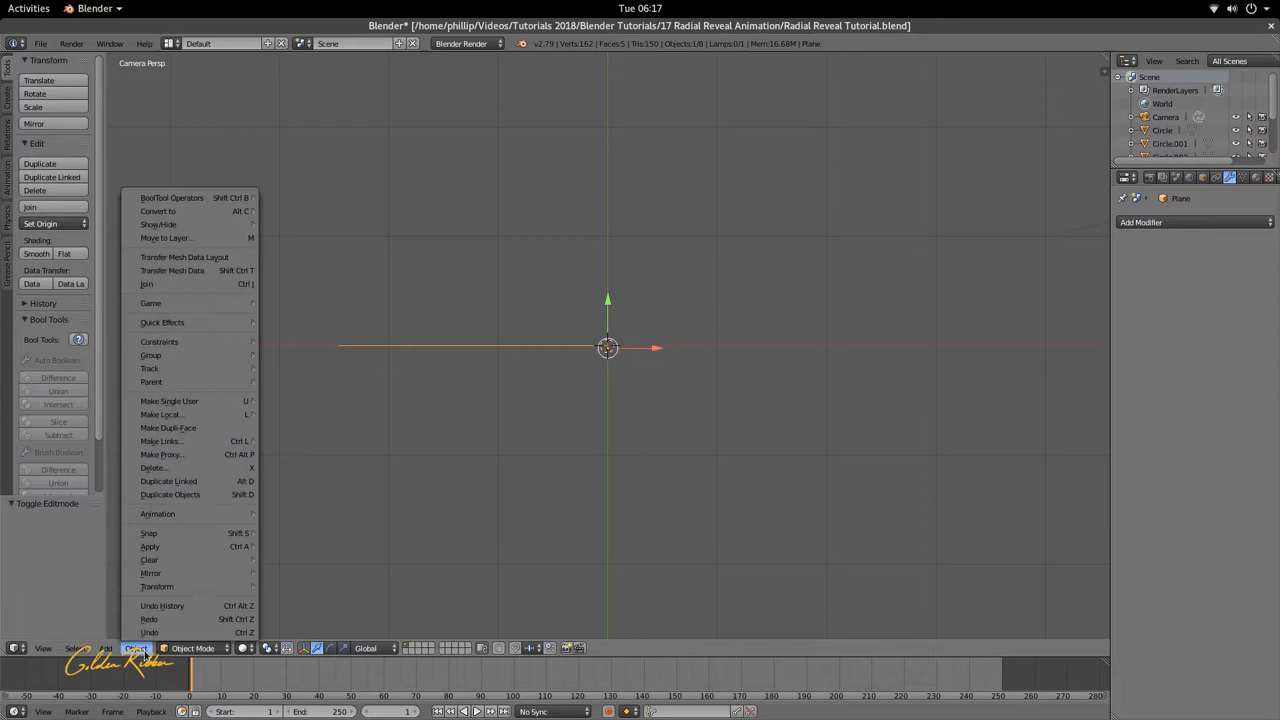
mouse_move(156, 586)
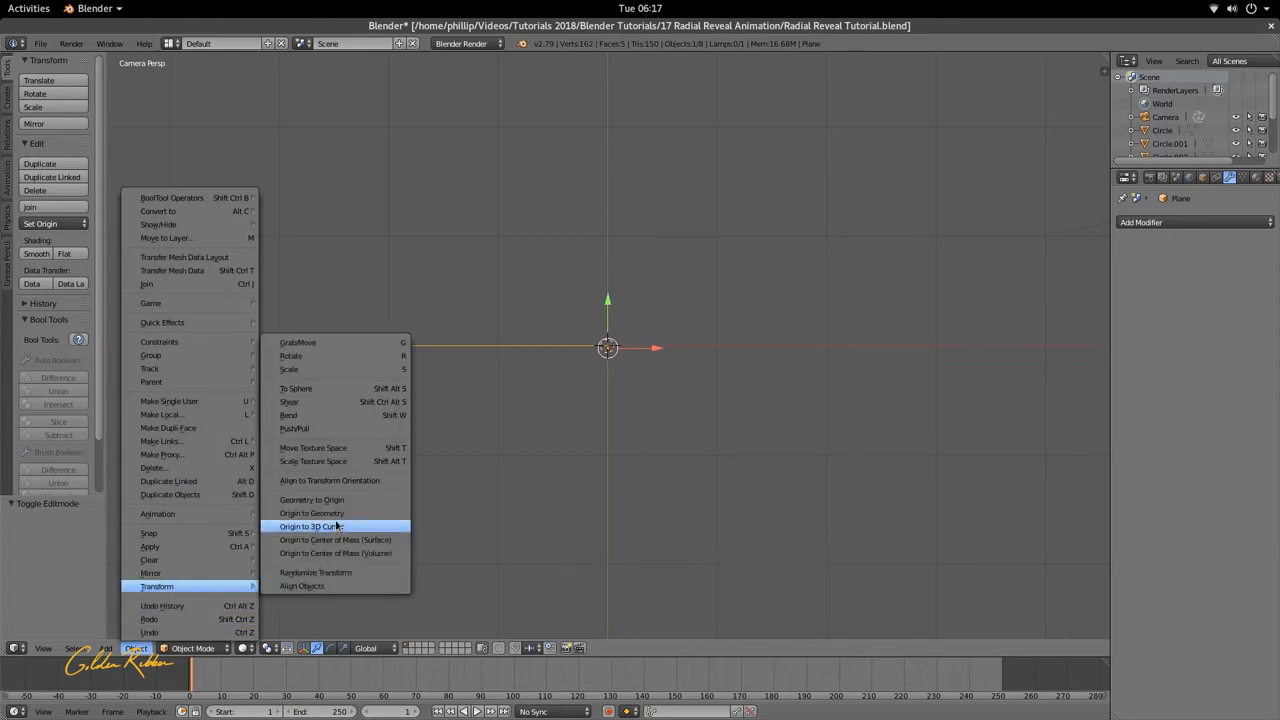
left_click(312, 526)
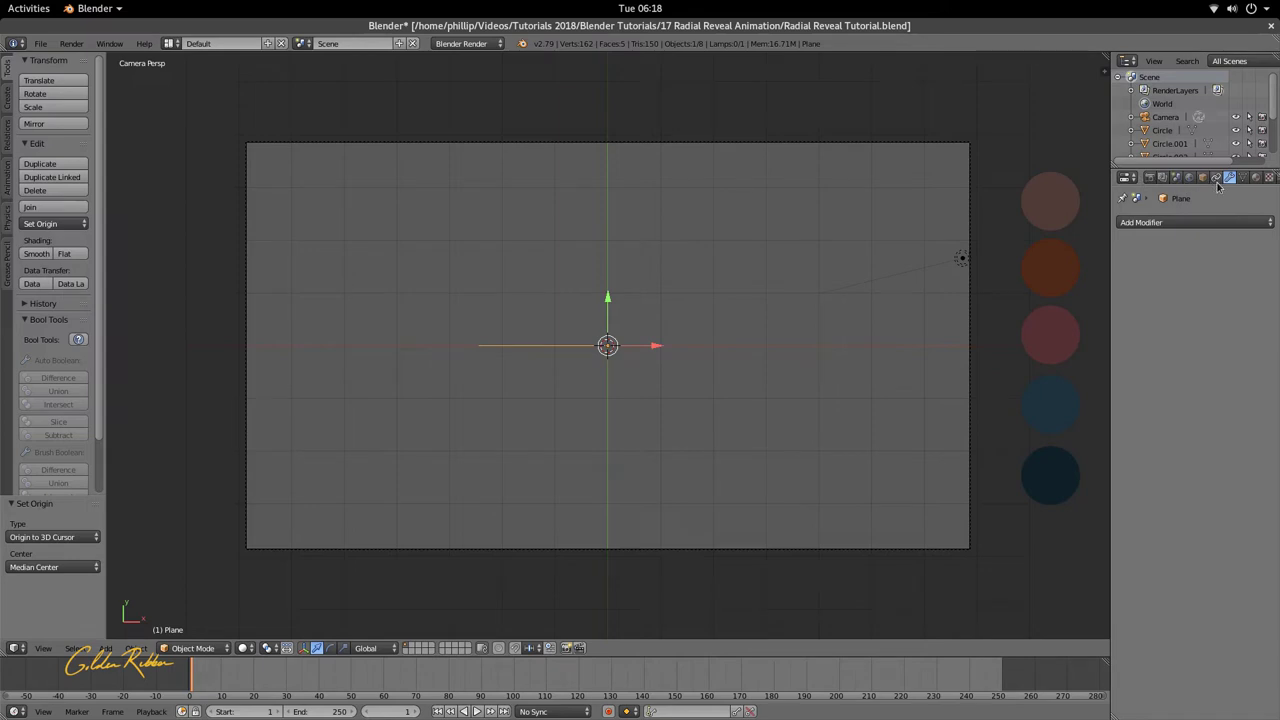
mouse_move(1228, 178)
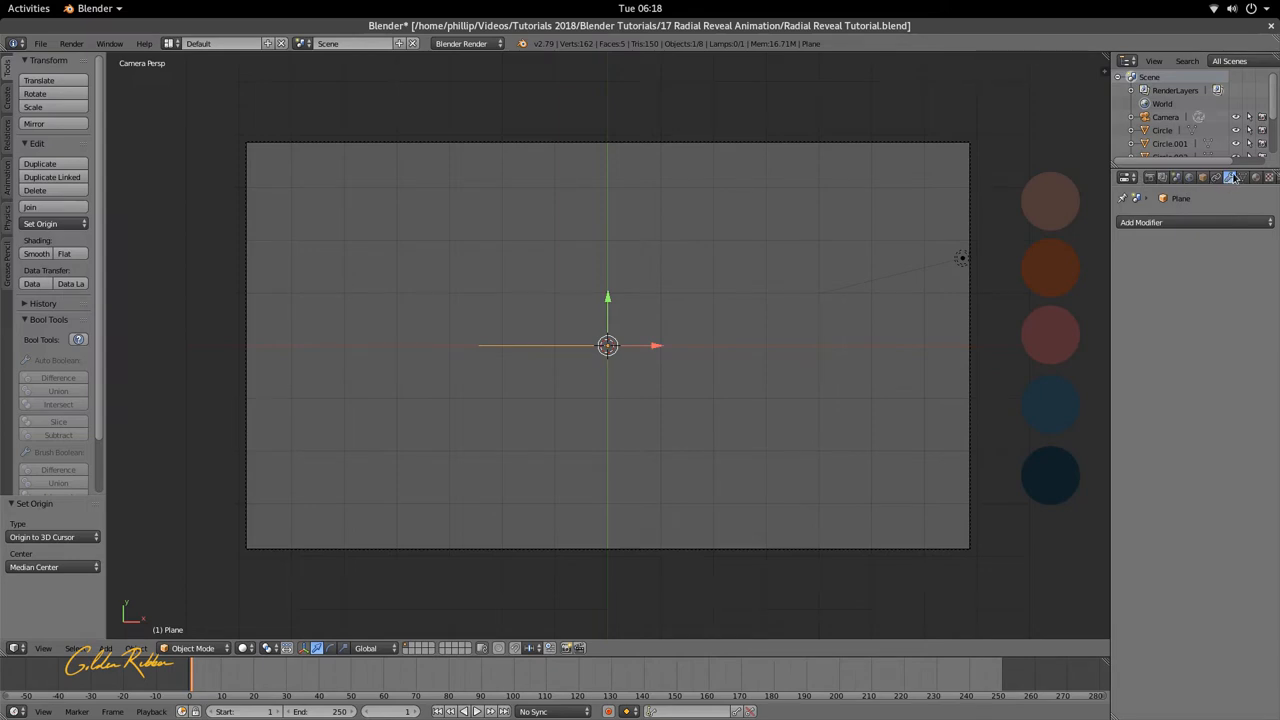
Step: Add a Screw modifier spinning the edge into a circular disc
left_click(1182, 220)
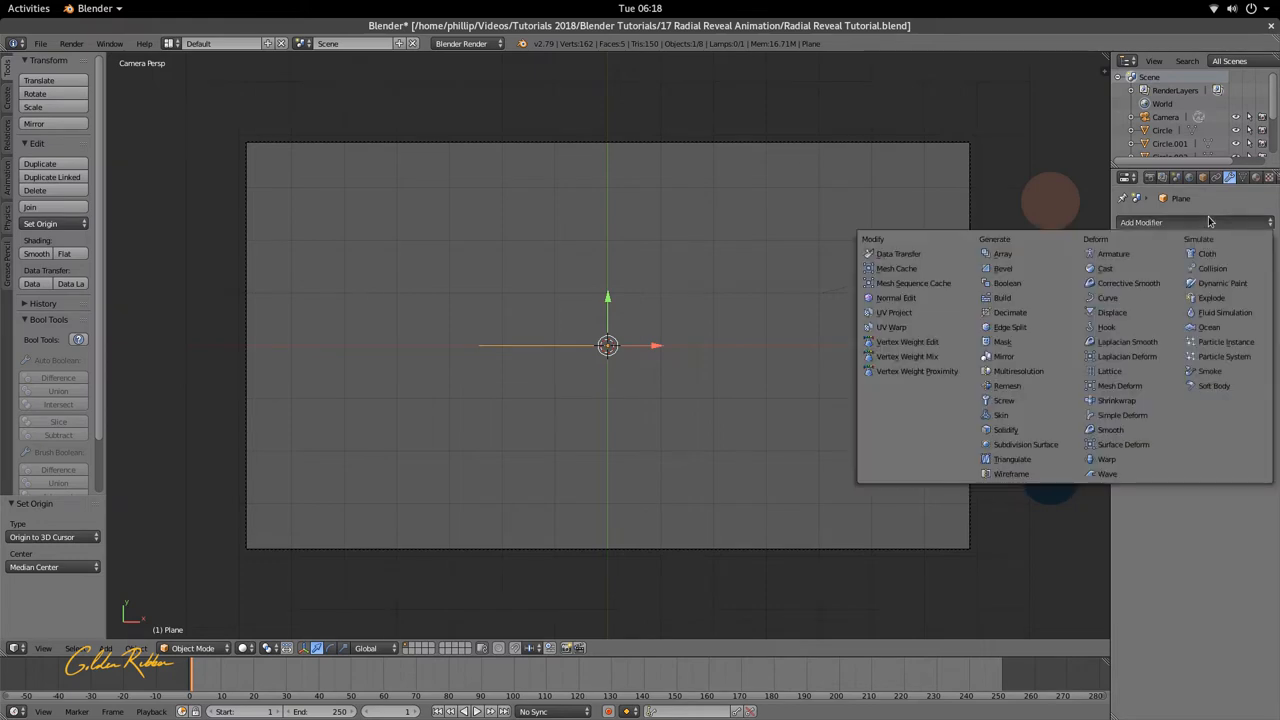
mouse_move(1110, 312)
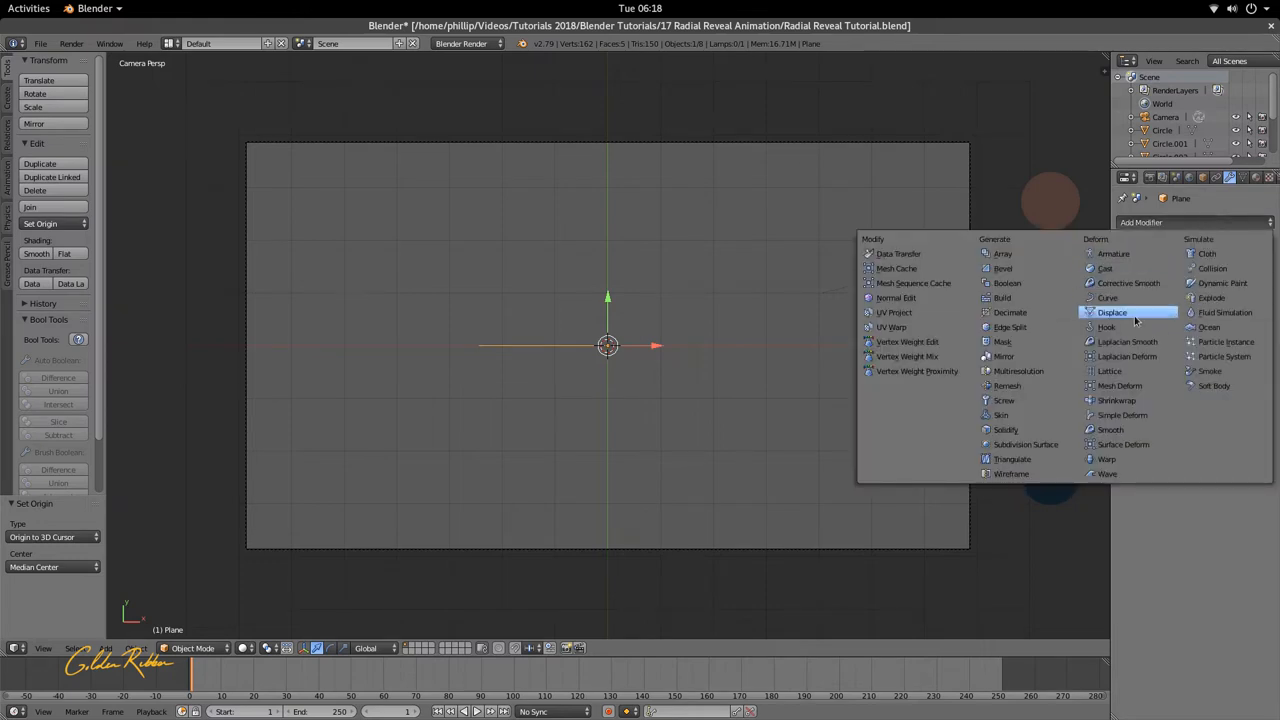
left_click(1002, 400)
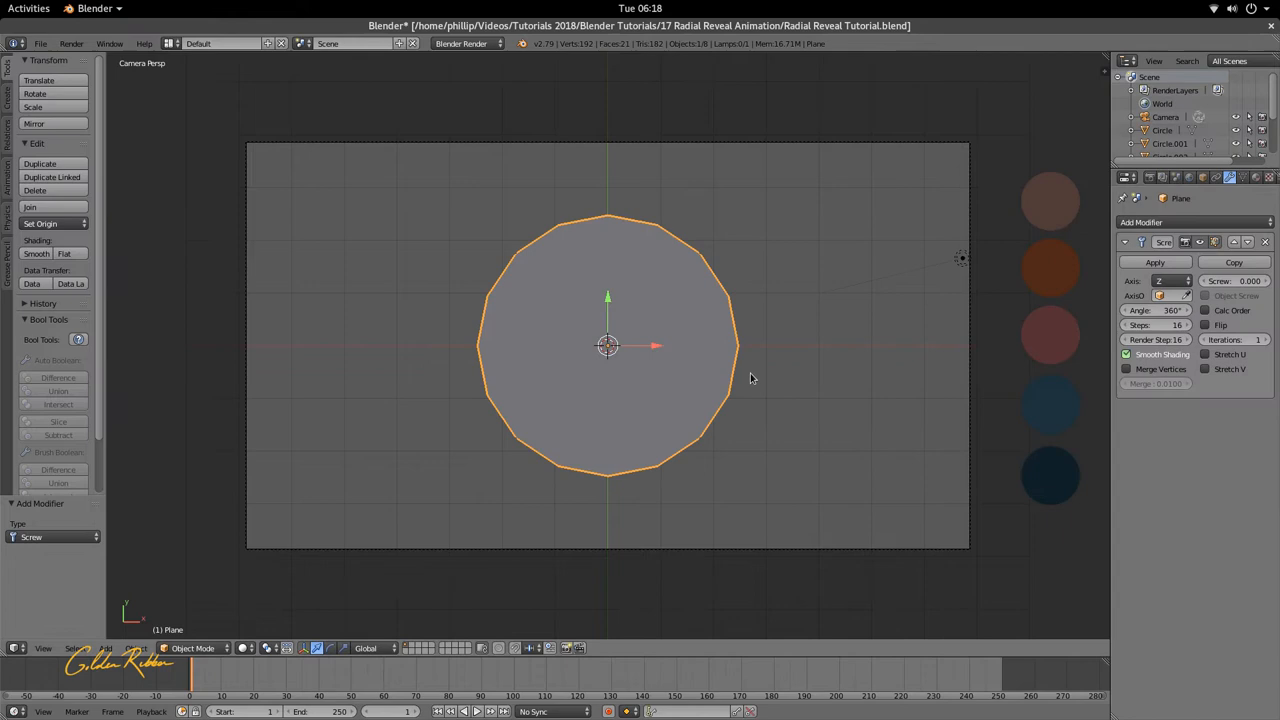
mouse_move(724, 300)
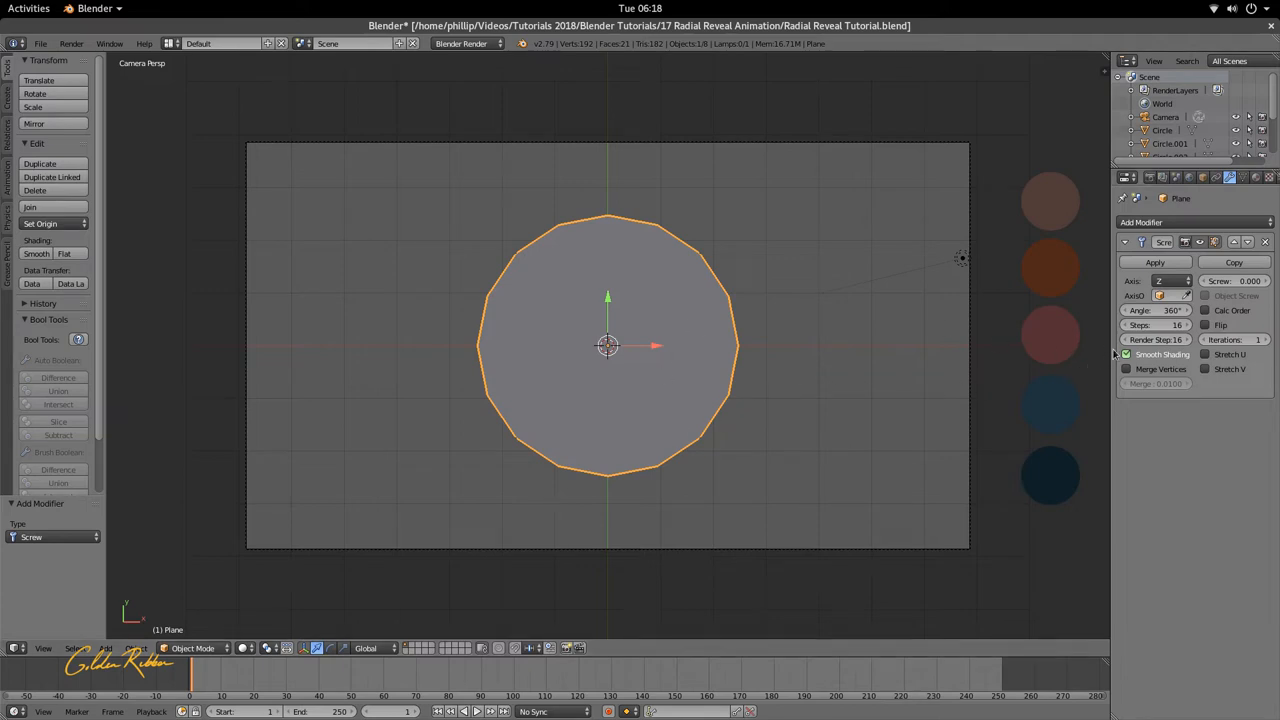
mouse_move(1168, 324)
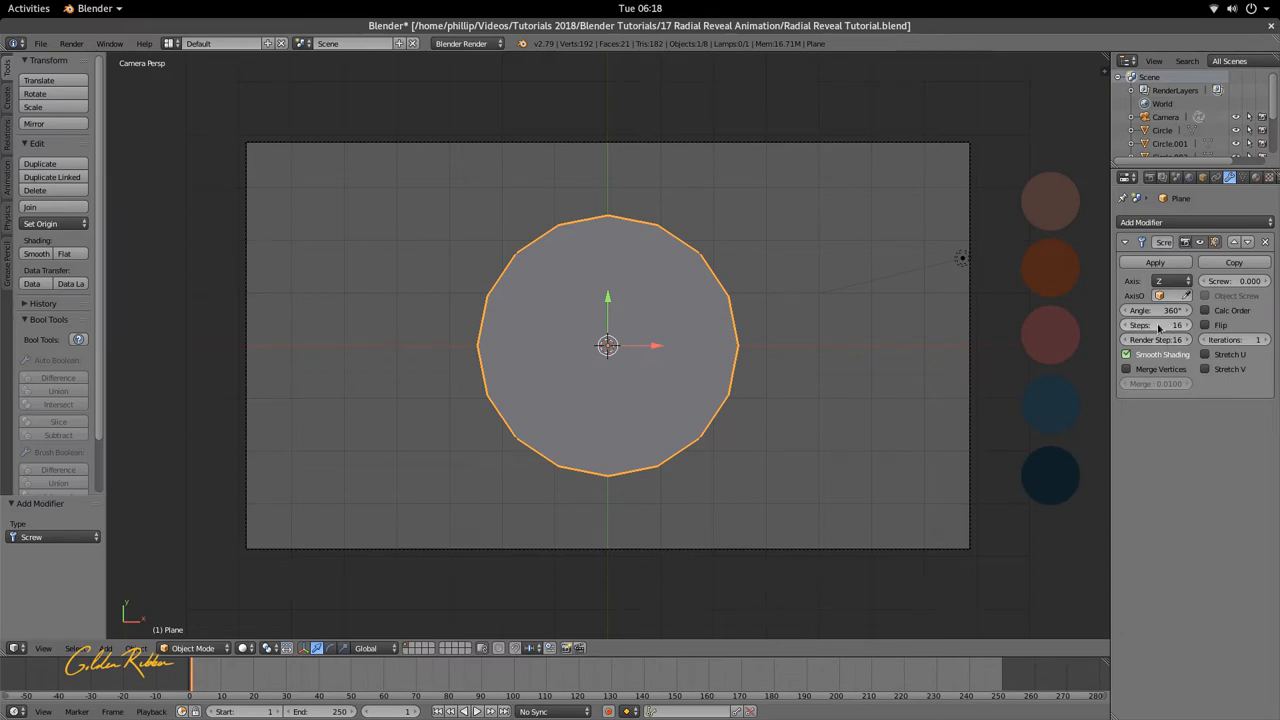
Step: Raise the Screw modifier's viewport steps and render steps both to 45
left_click(1182, 324)
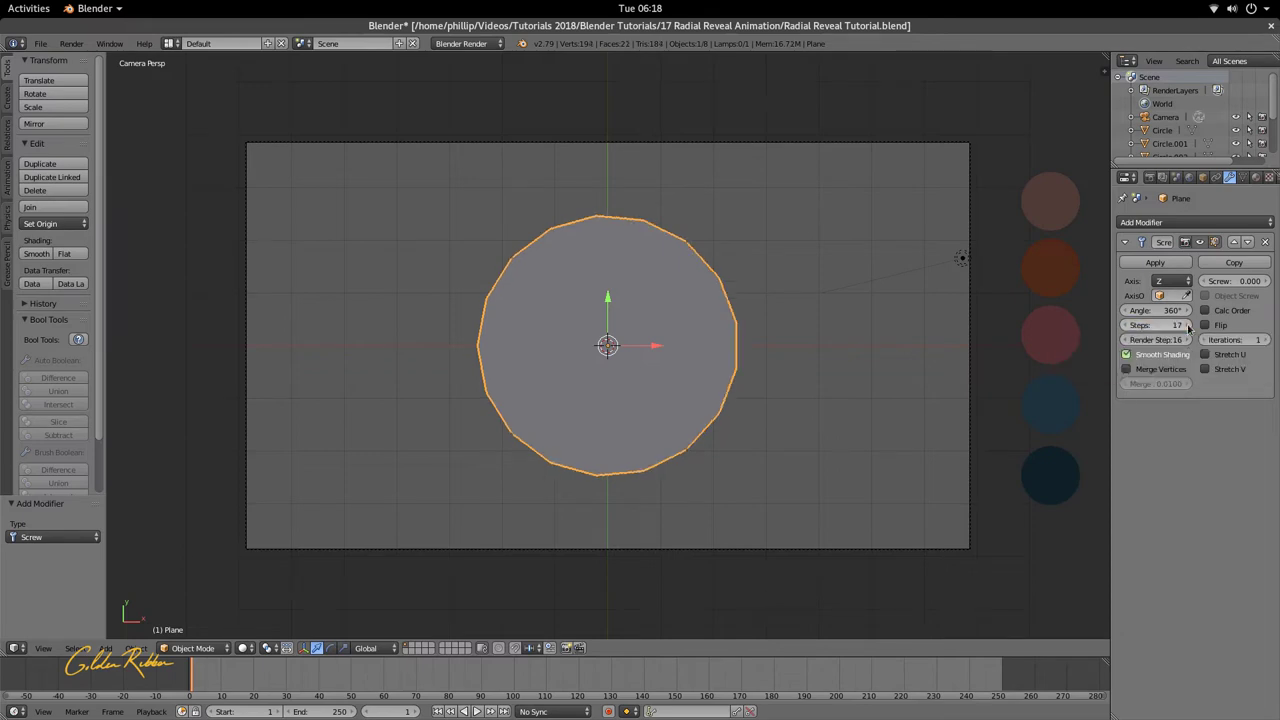
left_click(1158, 324)
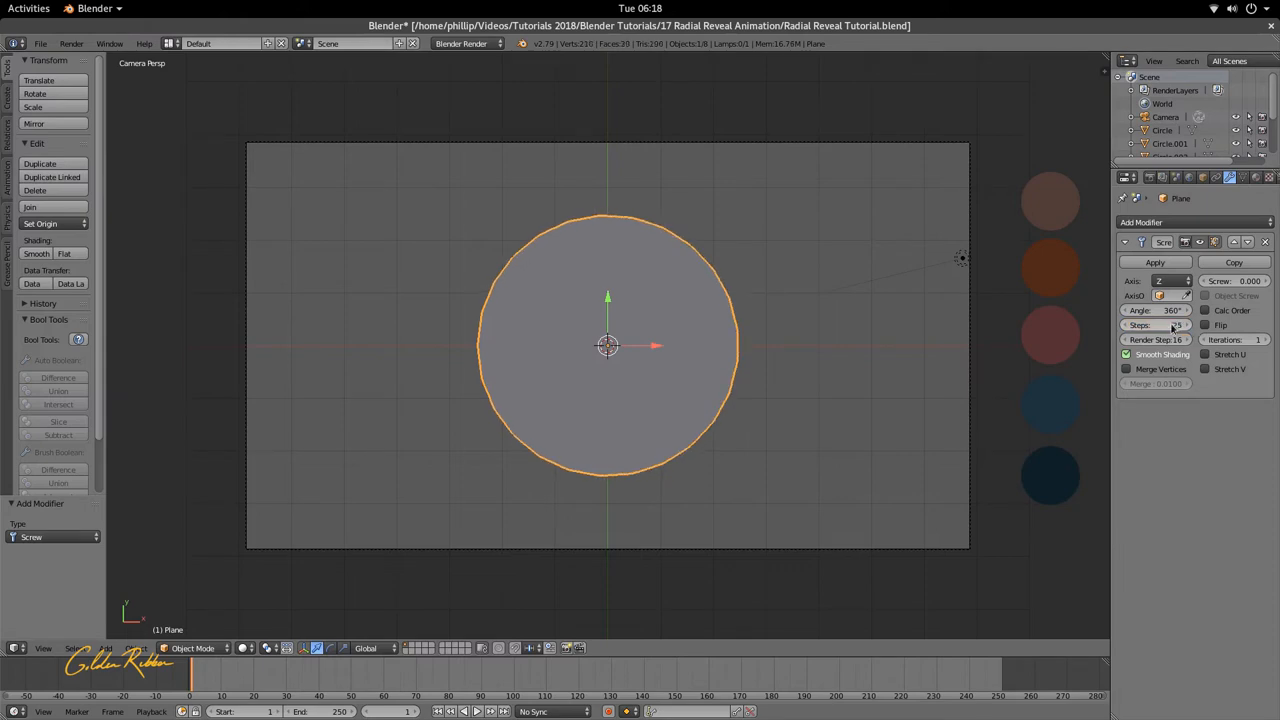
left_click(1156, 324)
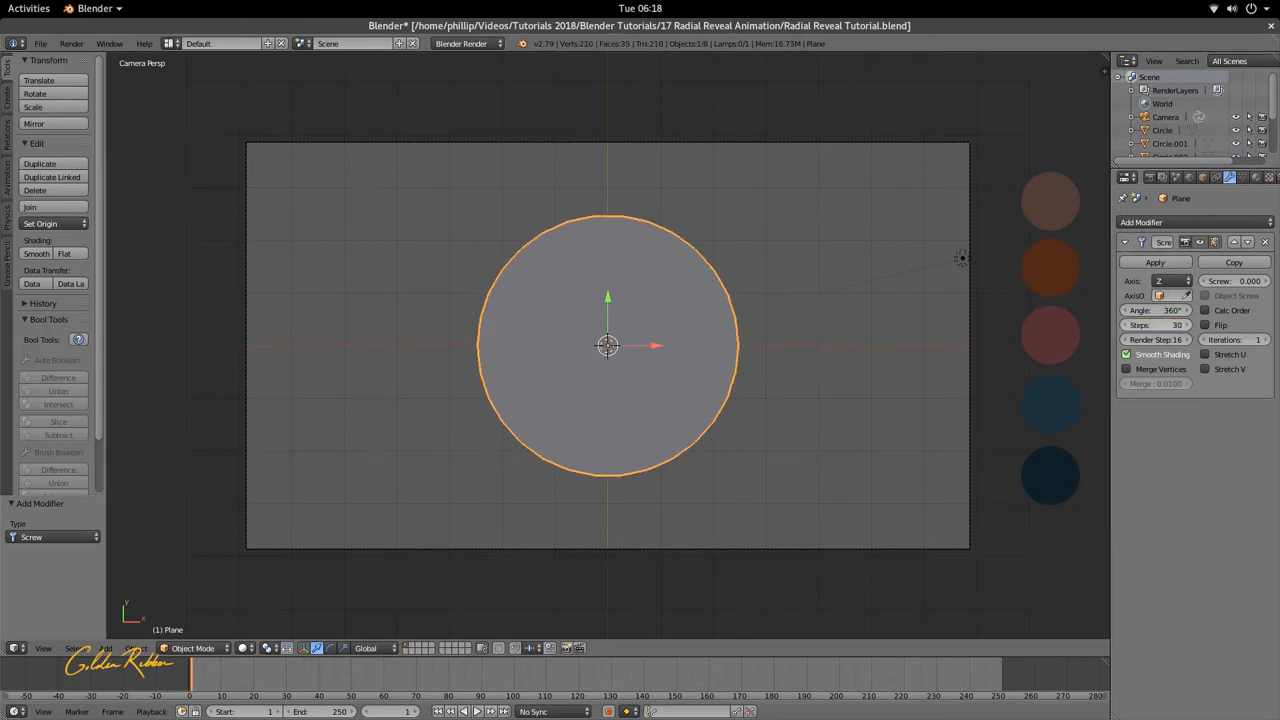
left_click(1160, 324)
type("45")
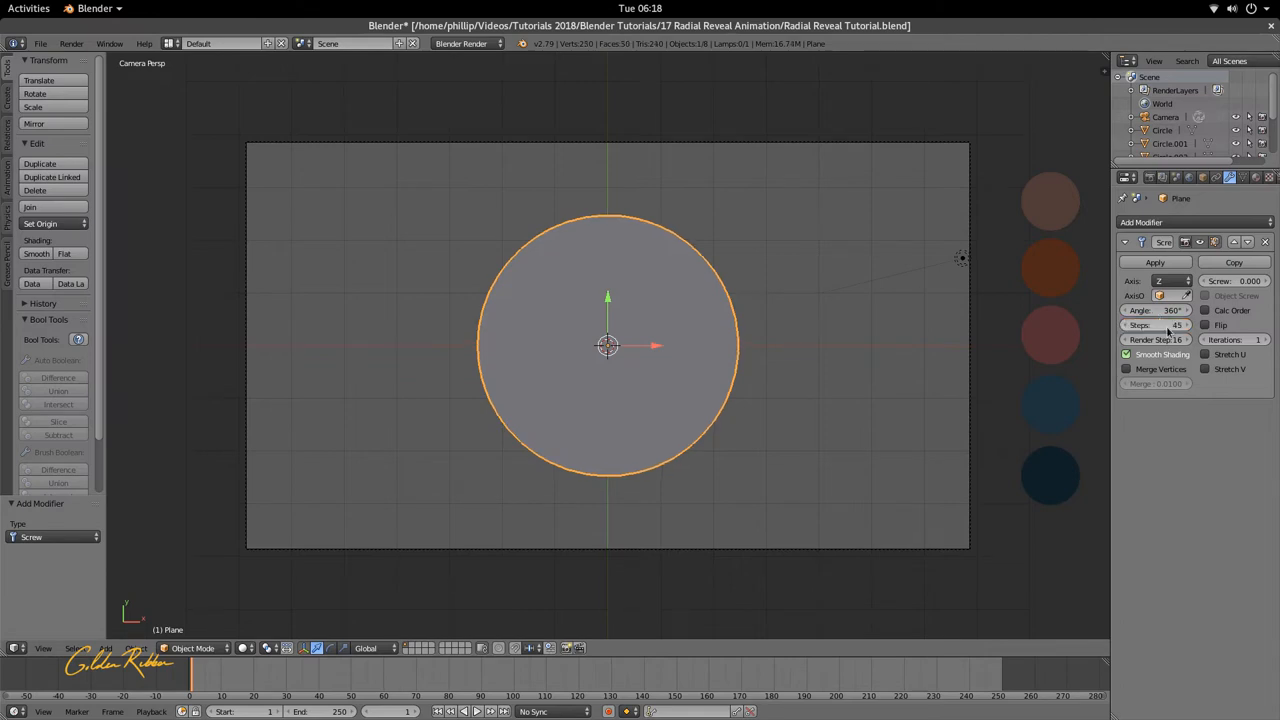
left_click(1156, 340)
type("45")
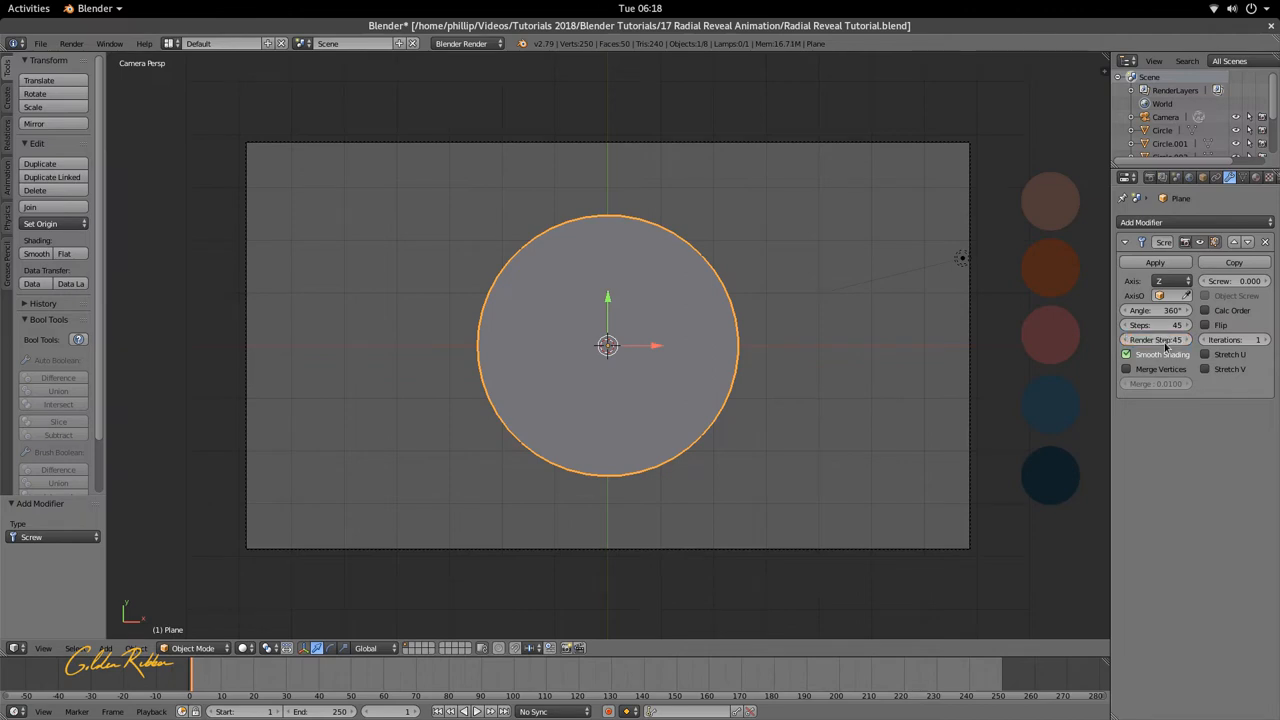
mouse_move(1012, 302)
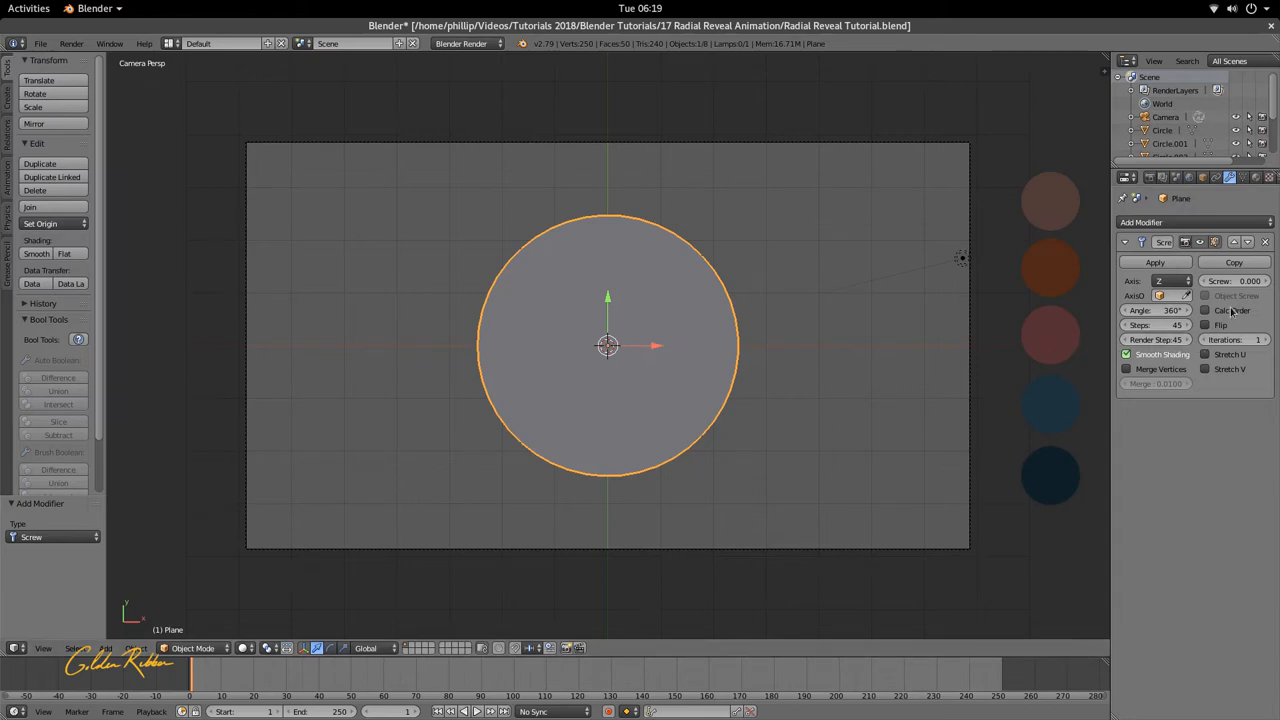
mouse_move(1104, 348)
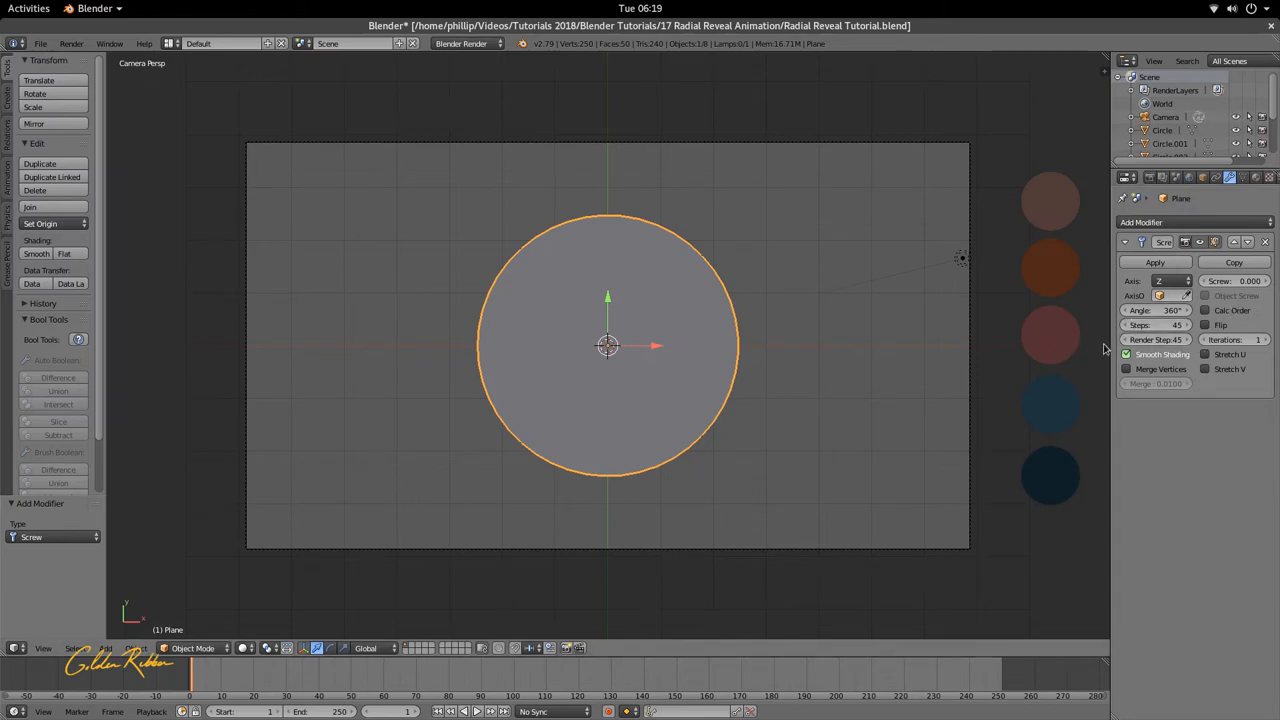
mouse_move(1160, 310)
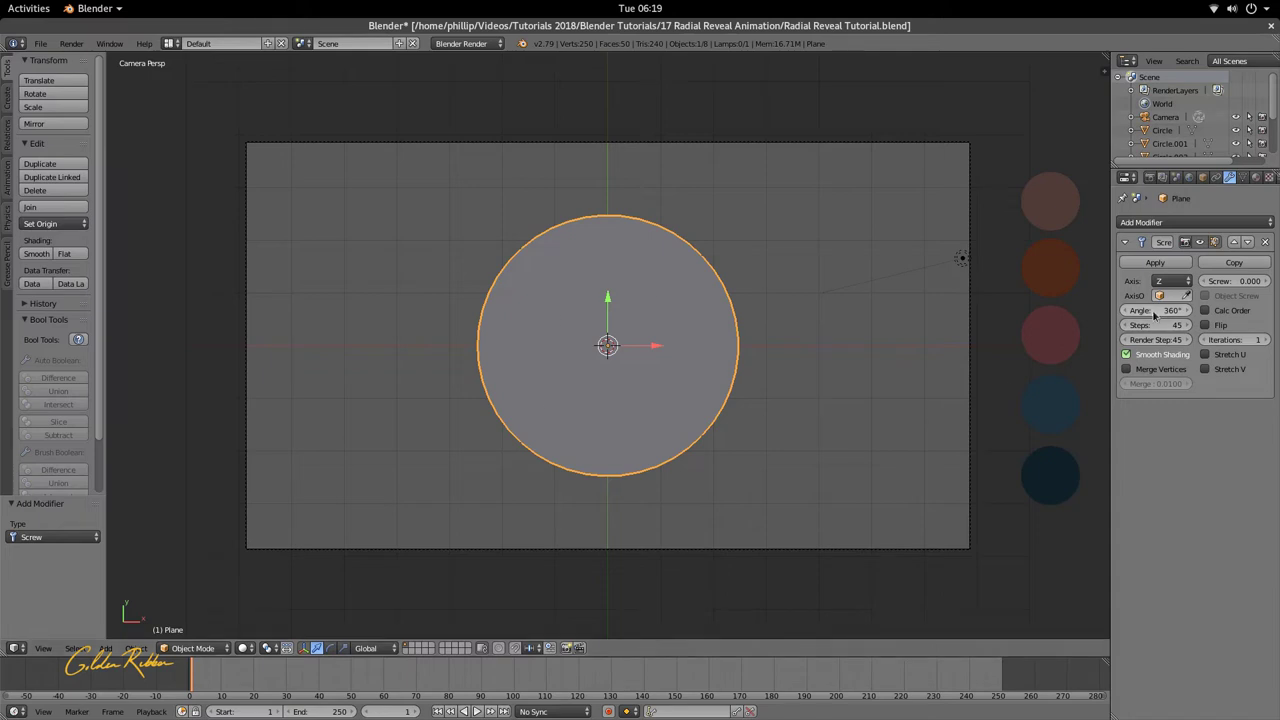
Step: Test the Screw angle around 340°, shrinking to a wedge and back to a near-full disc
left_click(1156, 310)
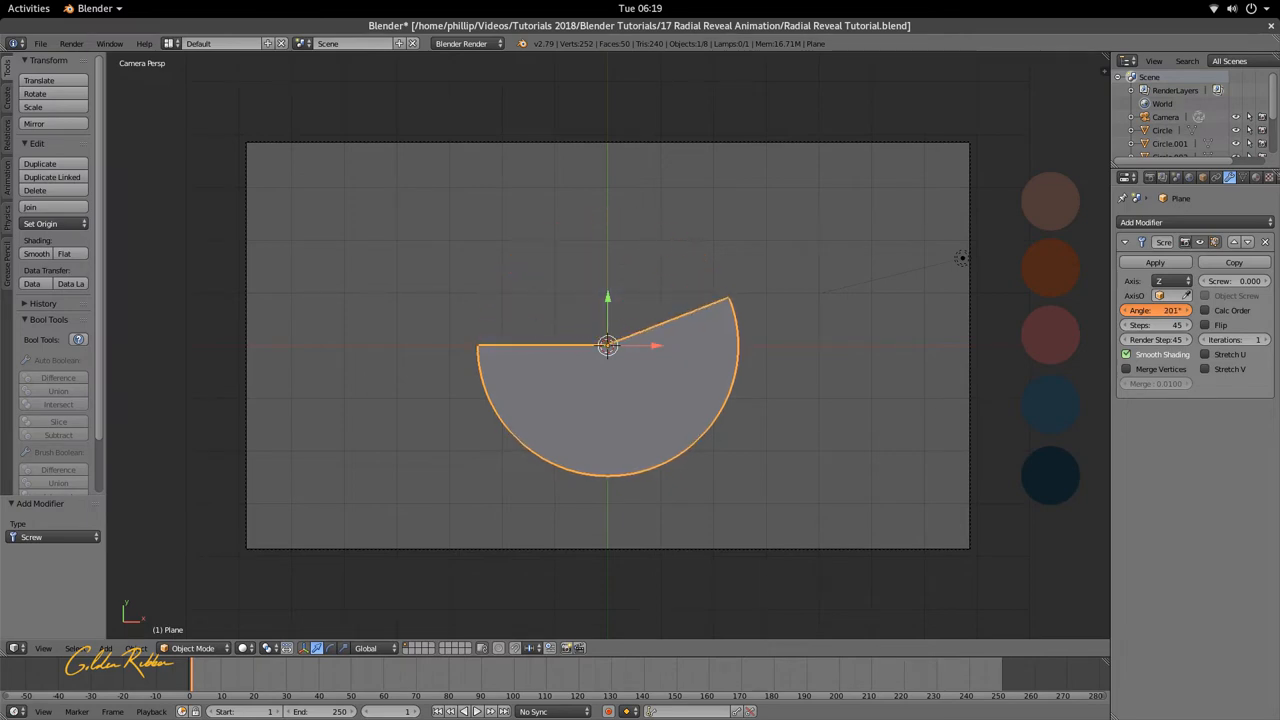
type("340")
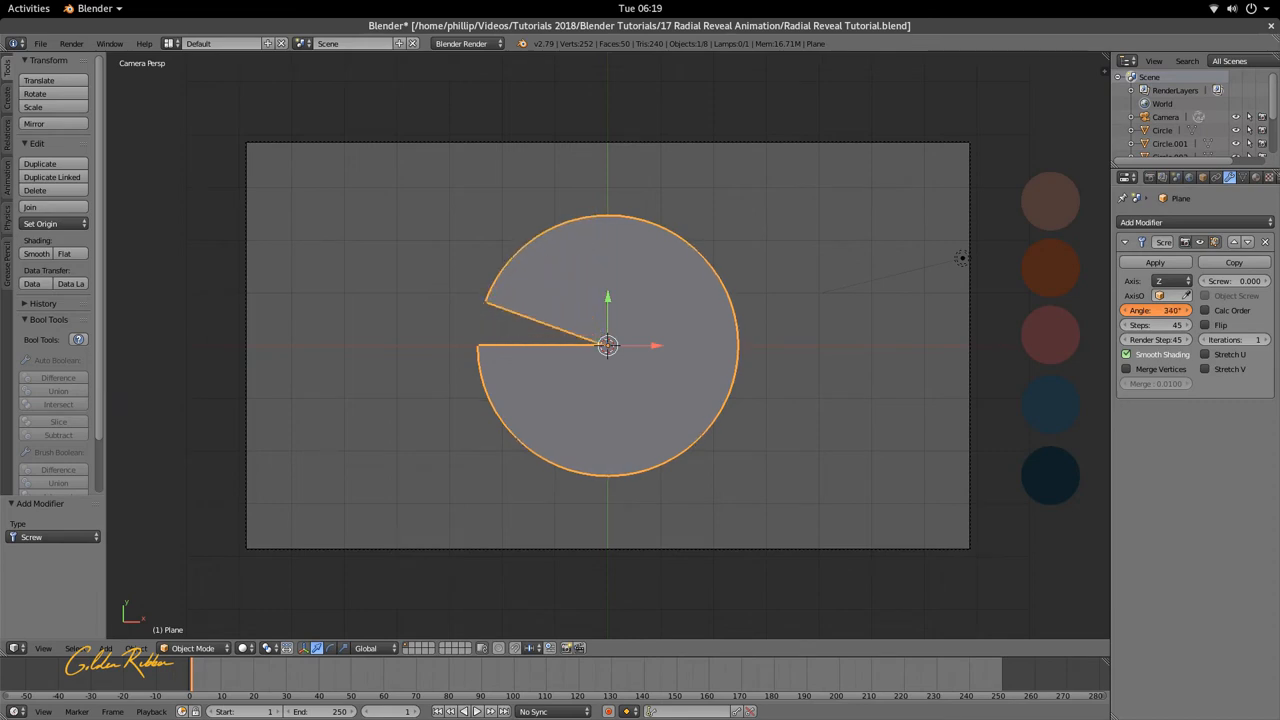
left_click_drag(1160, 310, 1150, 310)
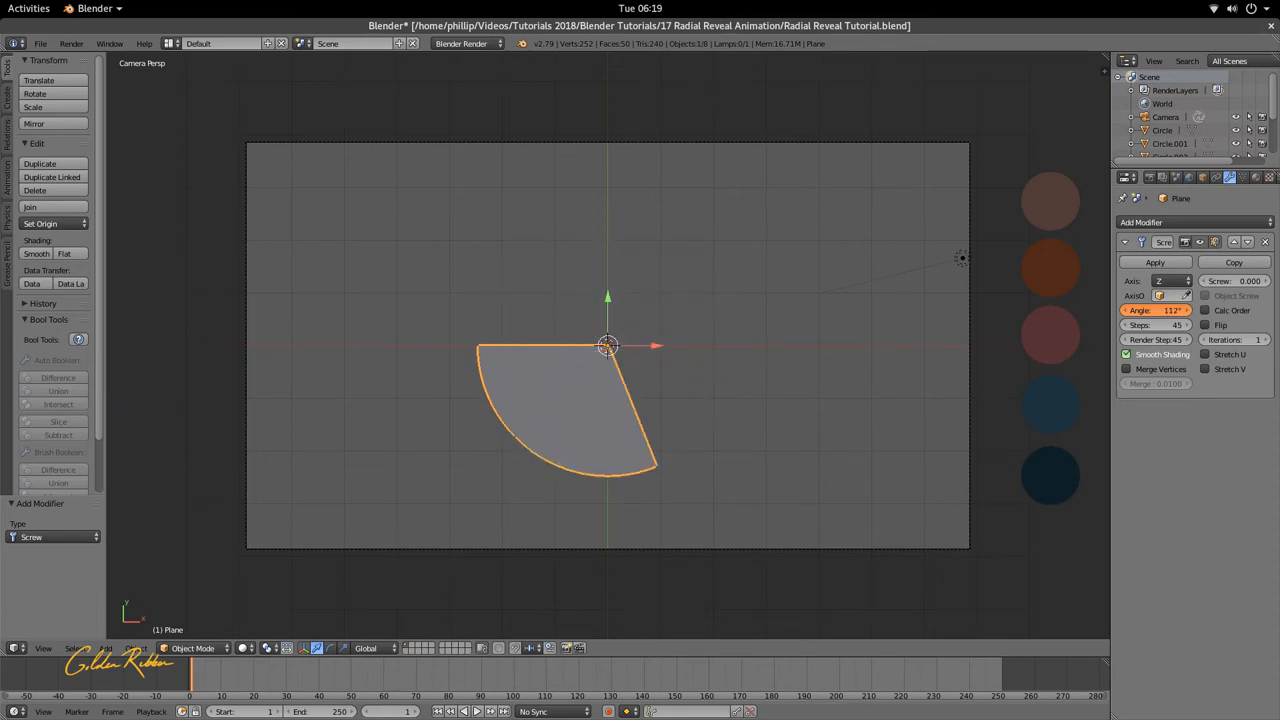
left_click_drag(1156, 310, 1190, 310)
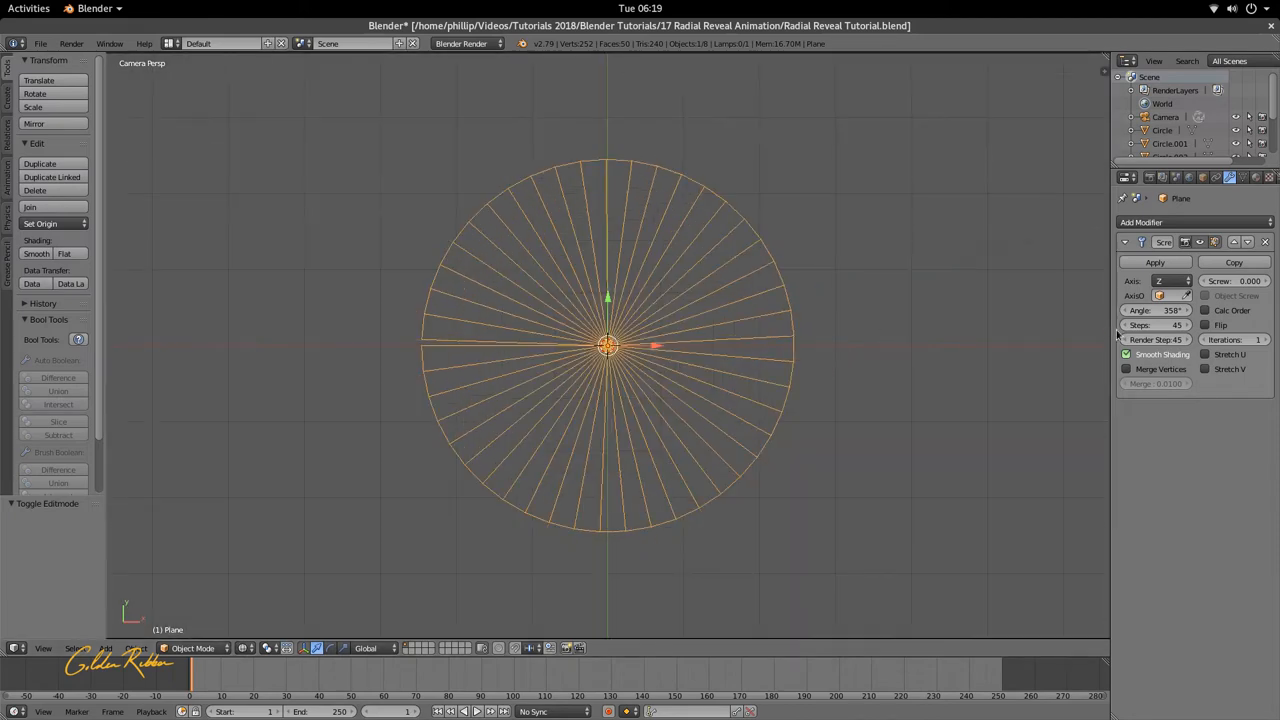
left_click_drag(1178, 310, 1140, 310)
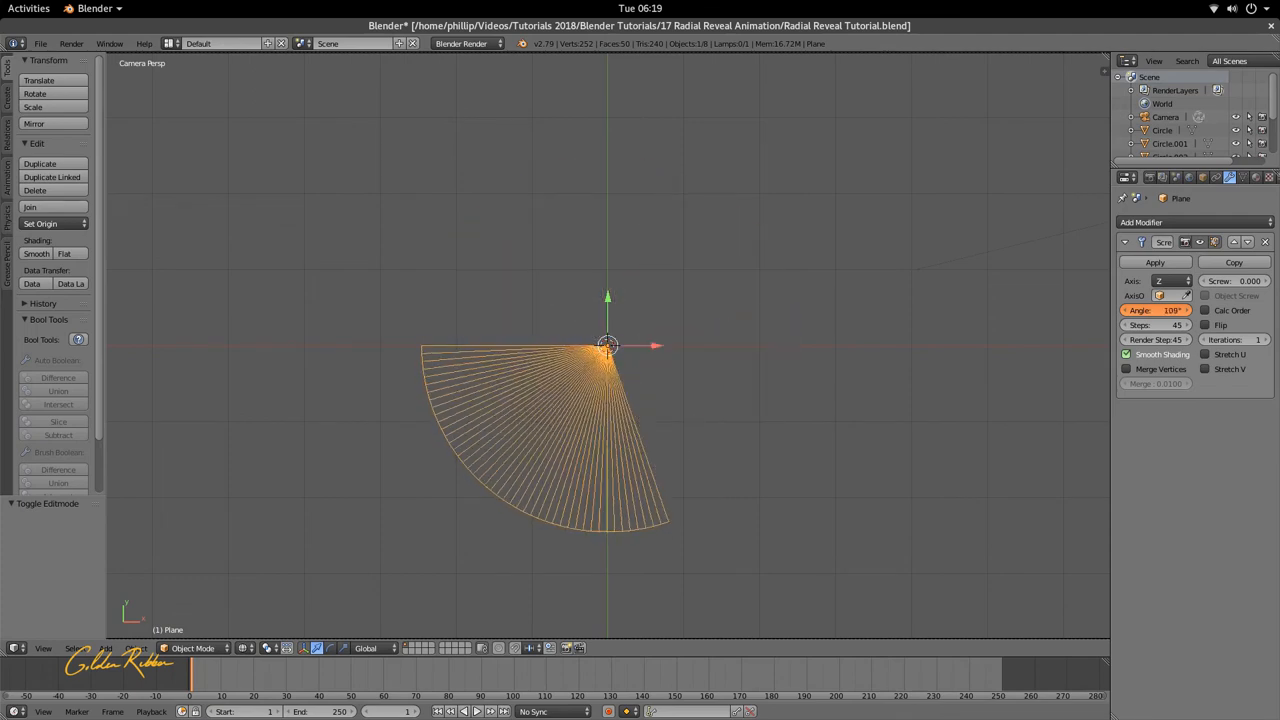
left_click(1164, 308)
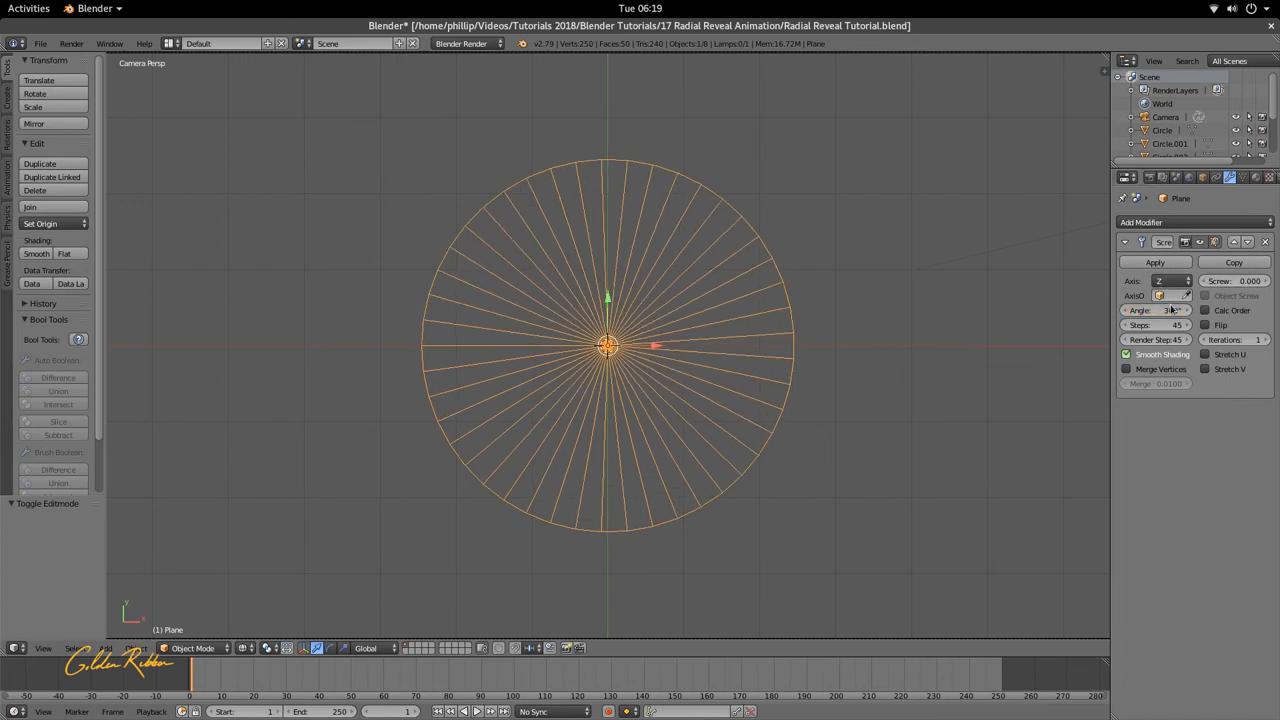
left_click(1160, 310)
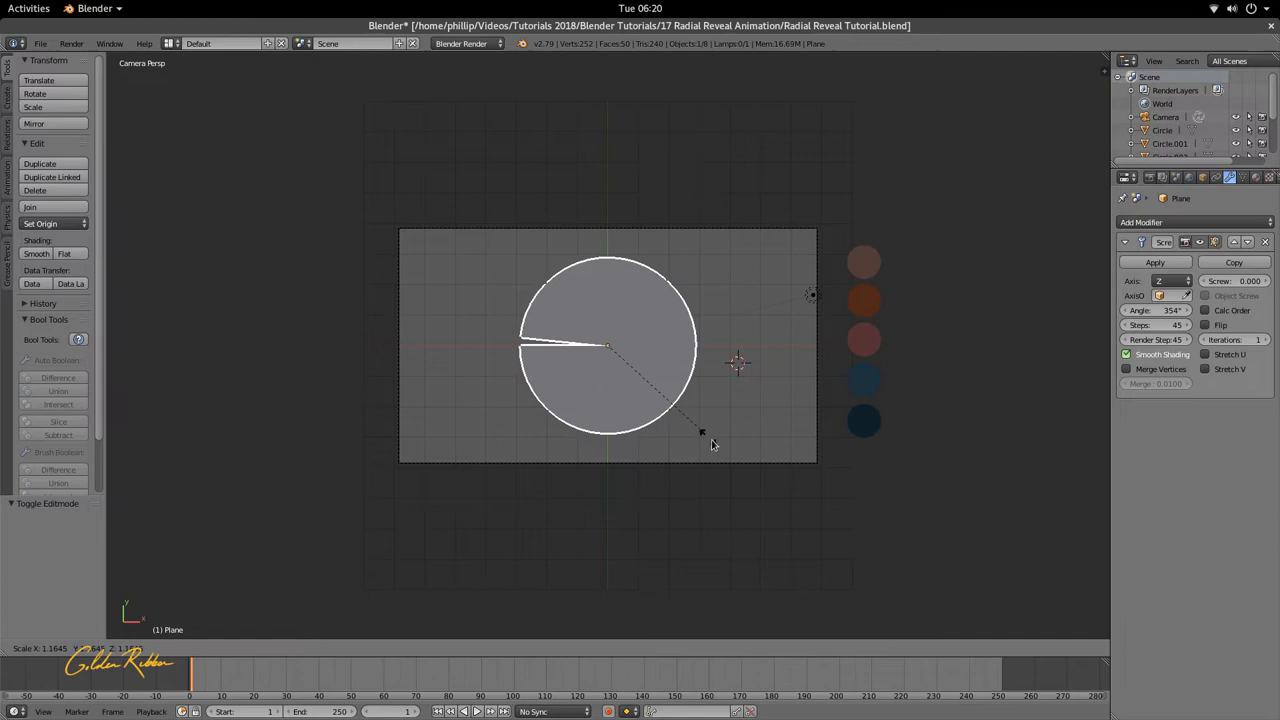
Step: Scale the disc to fill the camera frame and give it a new blue shadeless material
left_click_drag(702, 432, 884, 580)
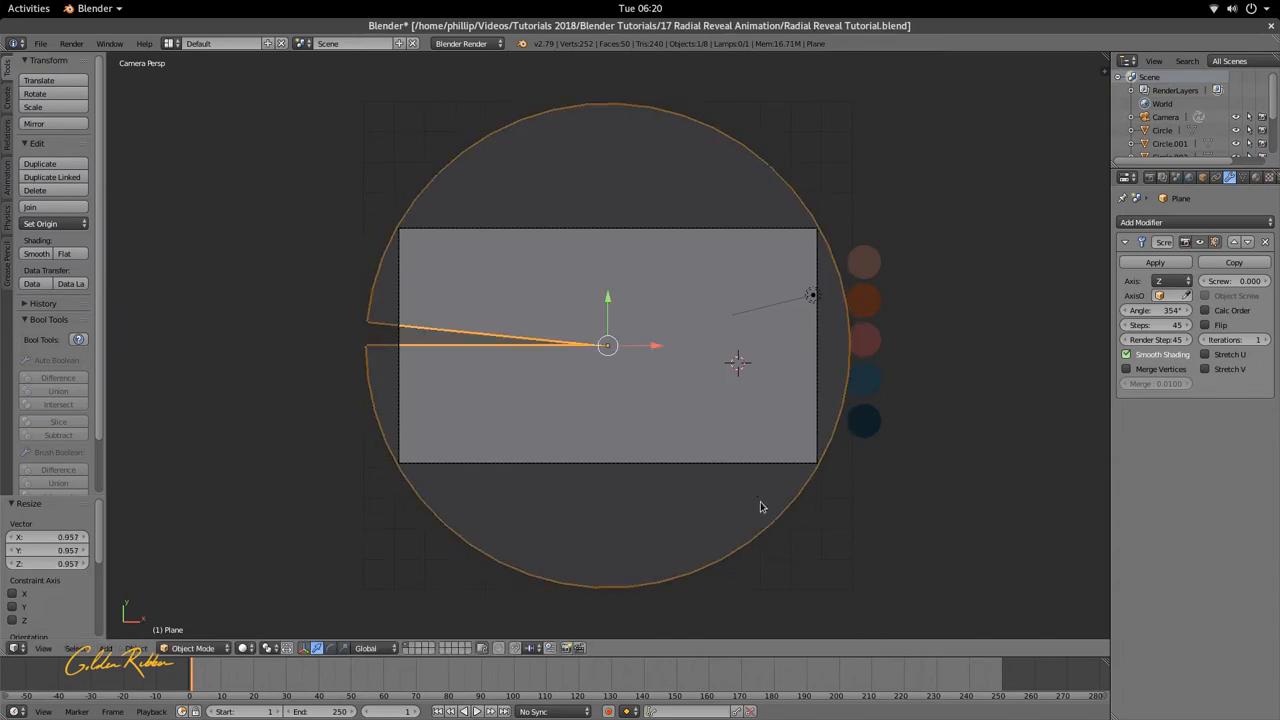
mouse_move(880, 440)
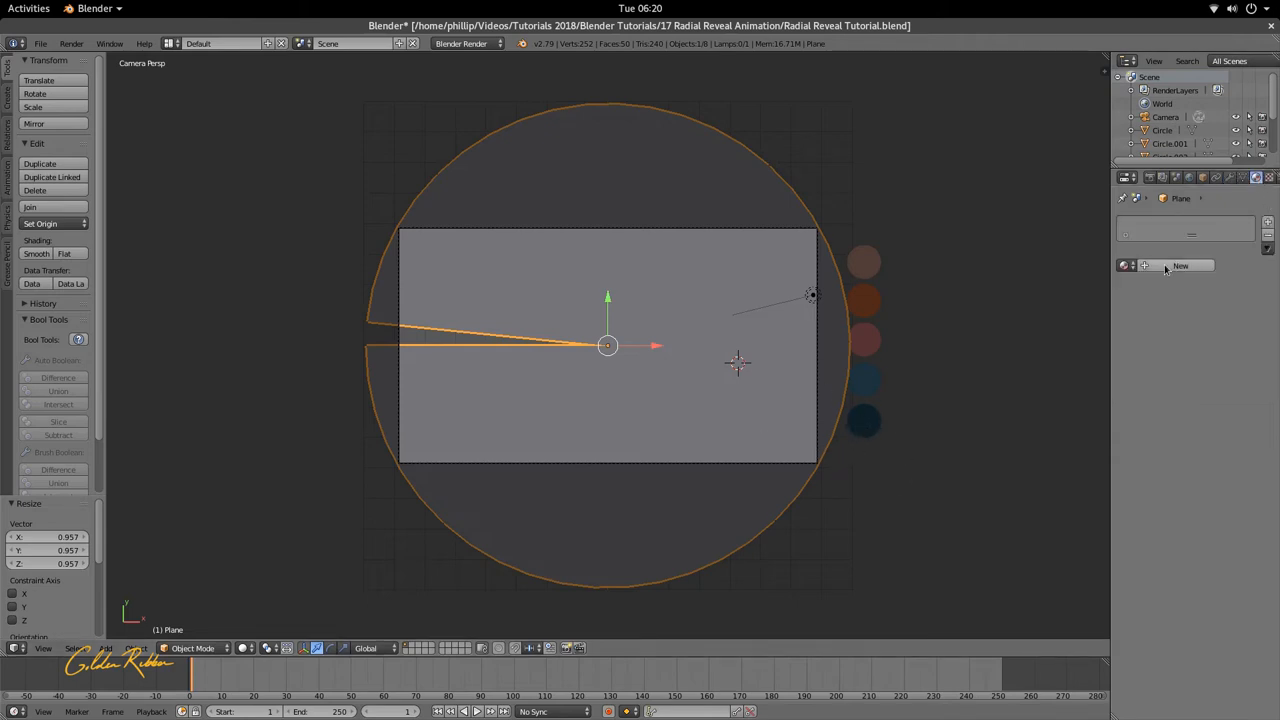
left_click(864, 420)
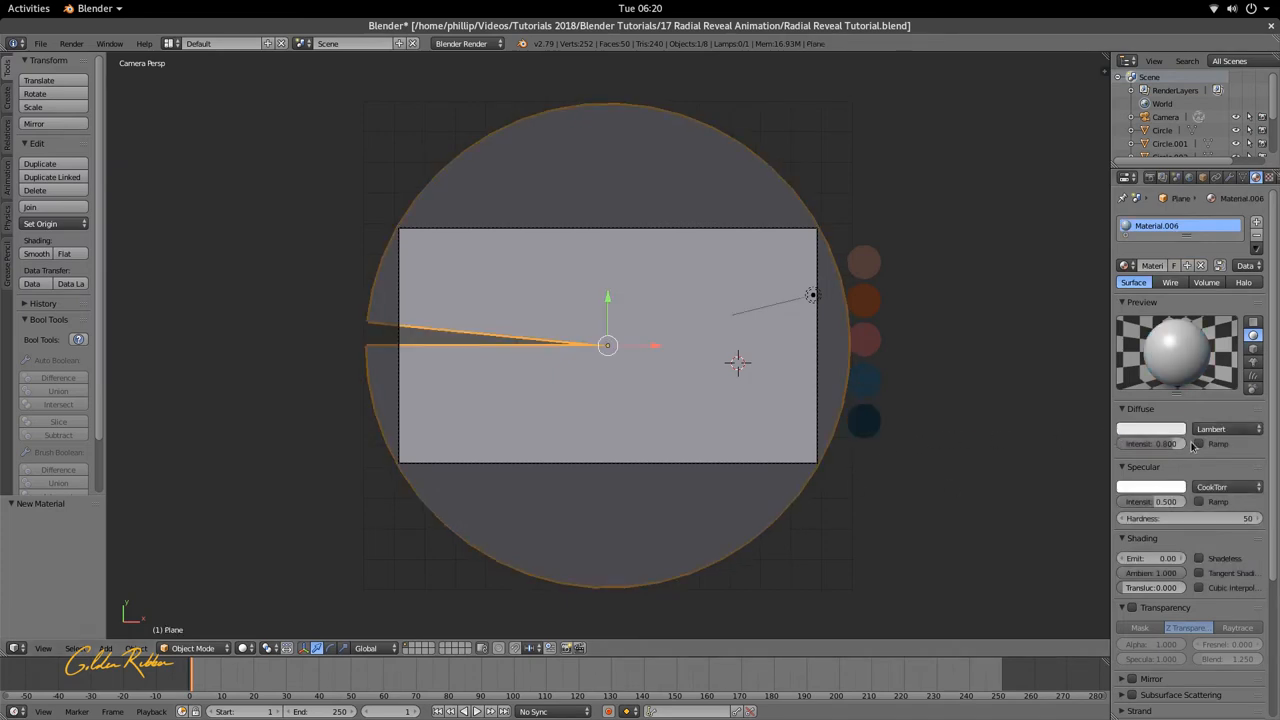
mouse_move(1150, 428)
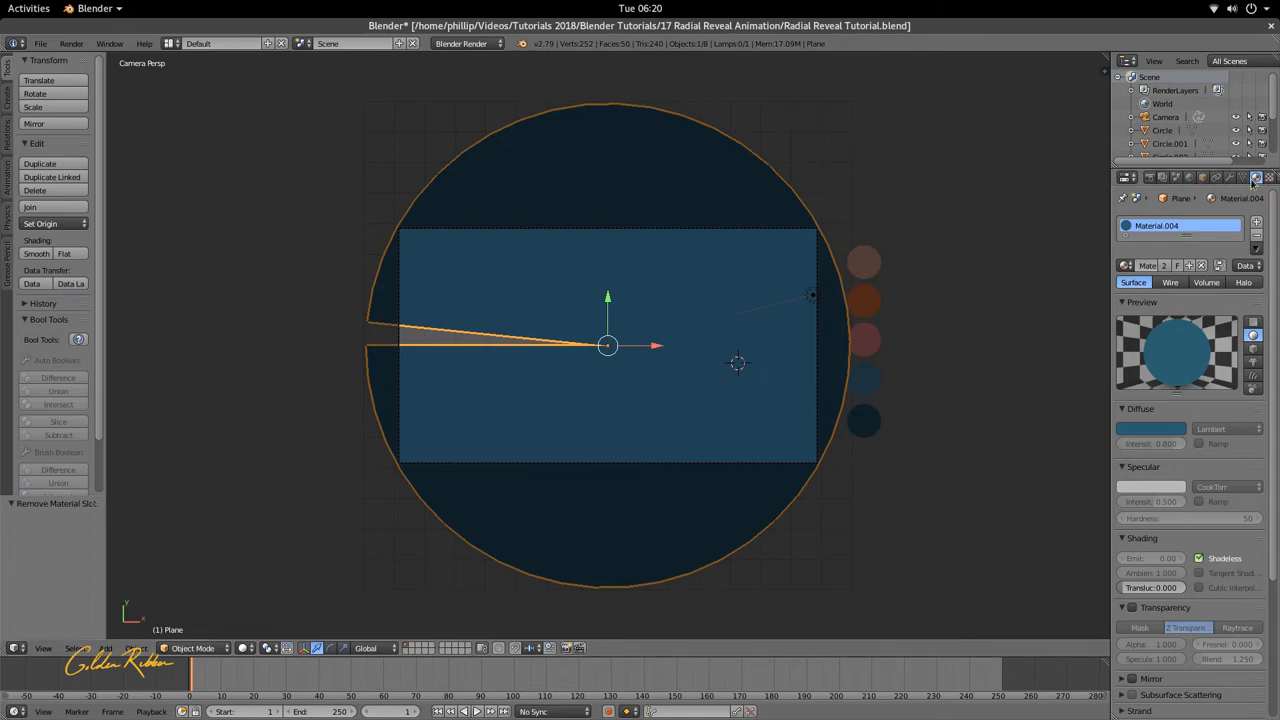
left_click(1250, 178)
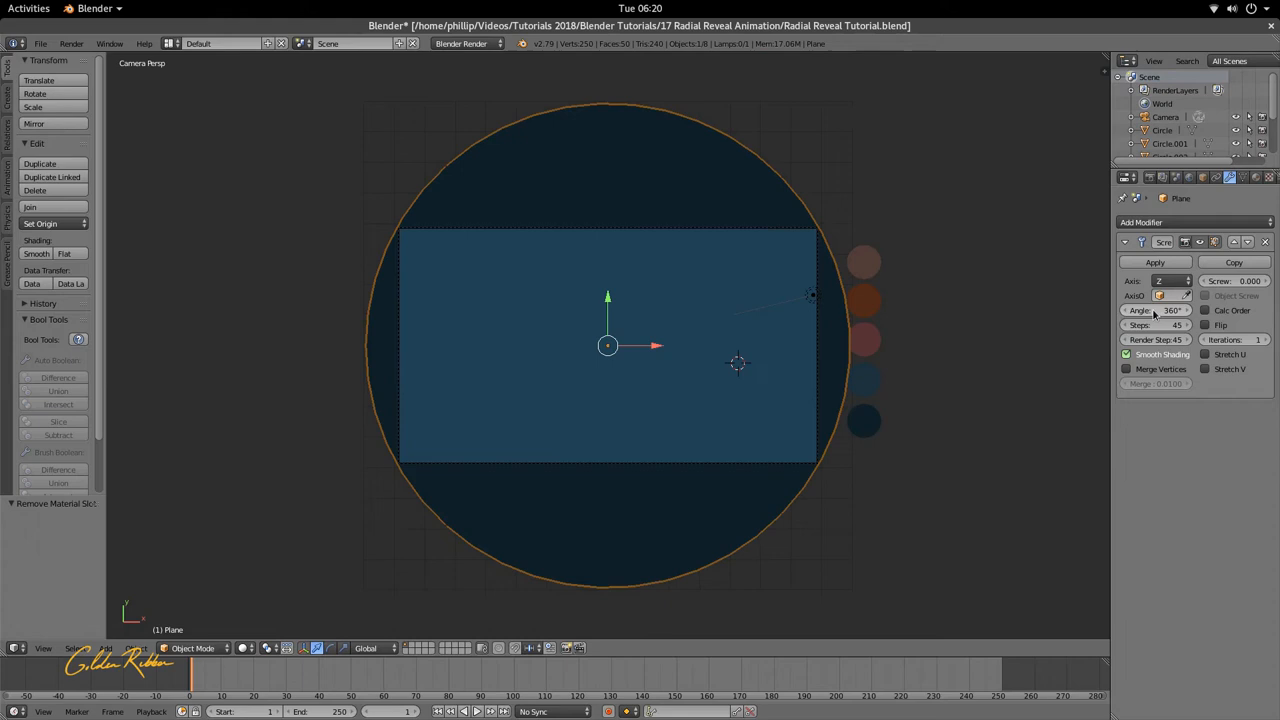
mouse_move(612, 536)
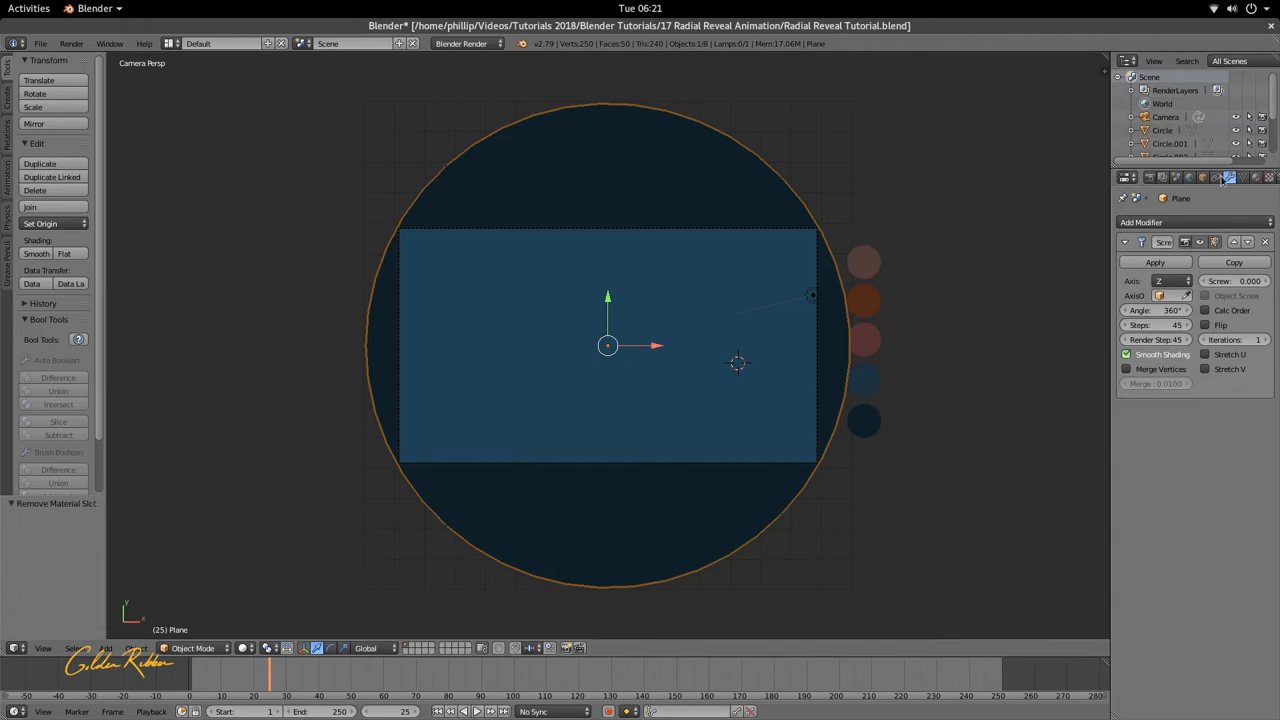
Step: Keyframe the Screw modifier's 0° angle at frame 25, collapsing the disc to a line
left_click(1204, 178)
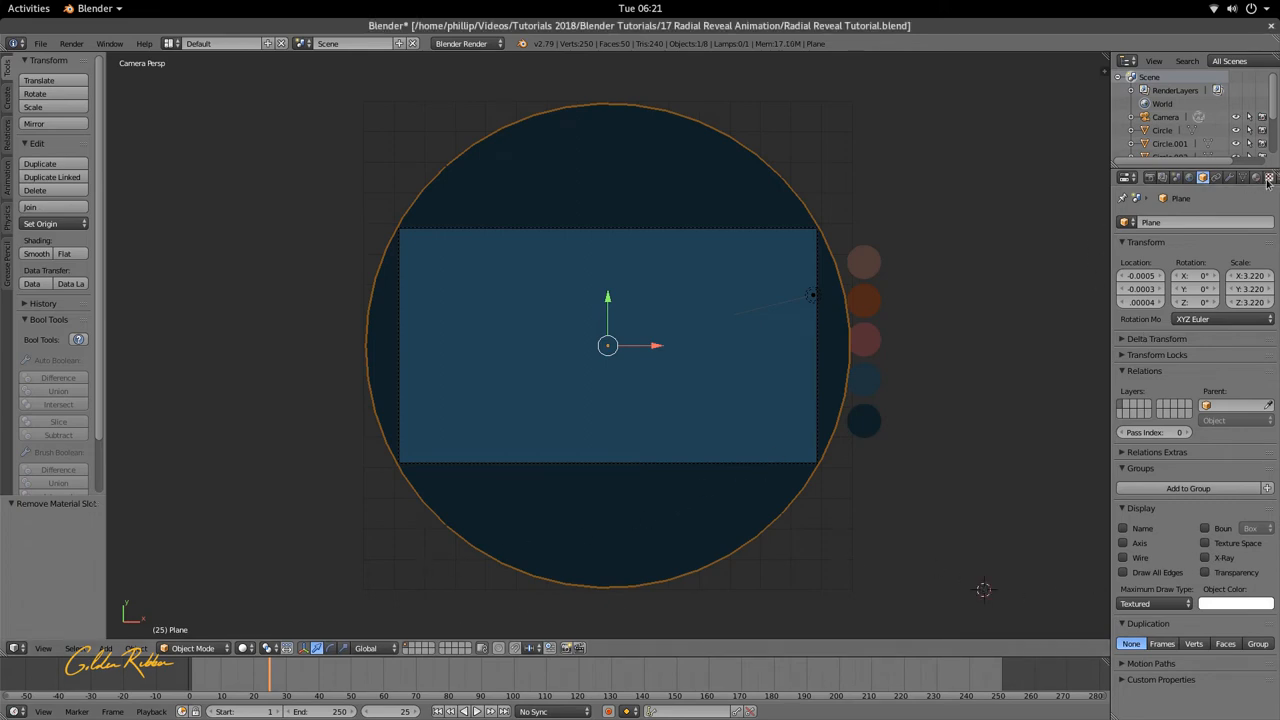
left_click(1256, 178)
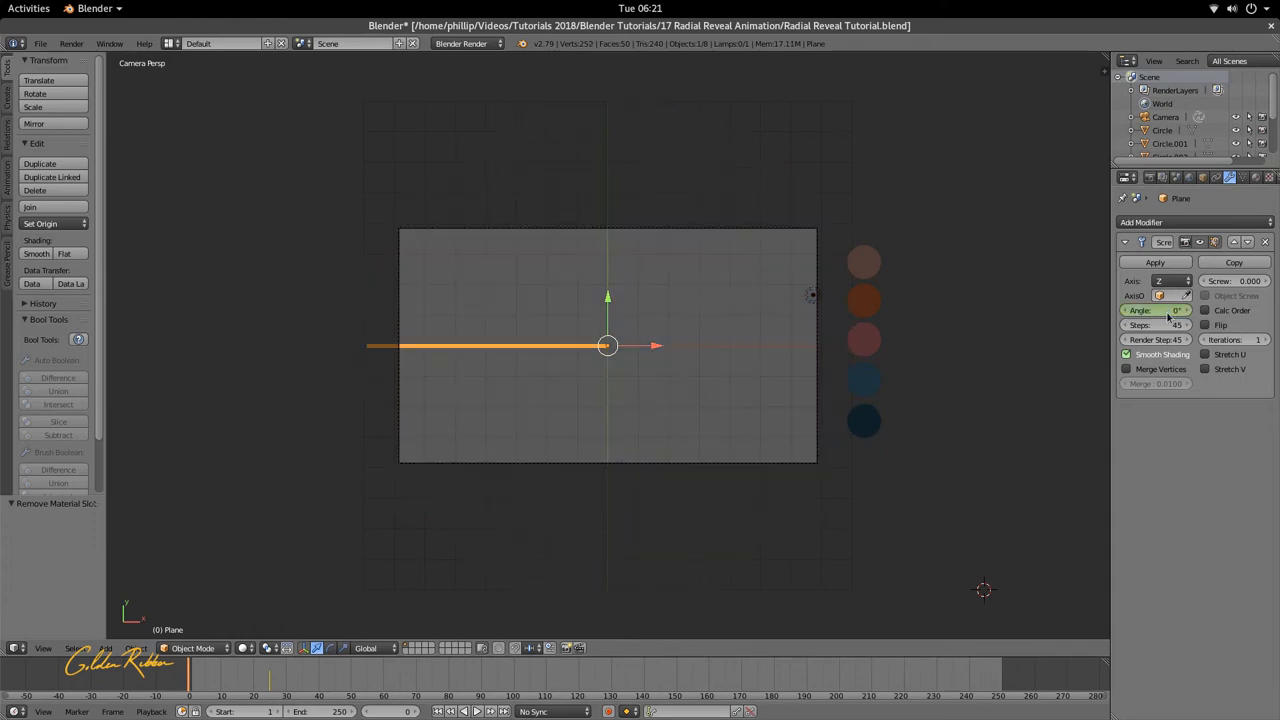
right_click(1162, 310)
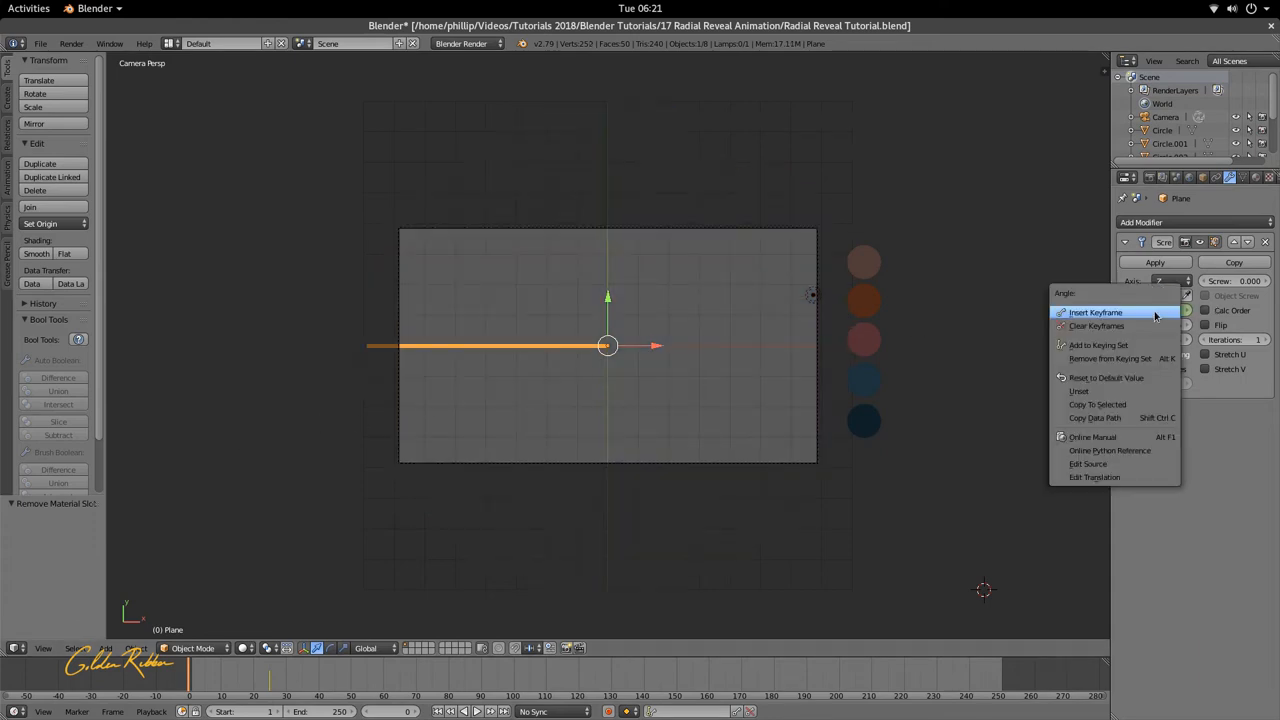
left_click(1104, 312)
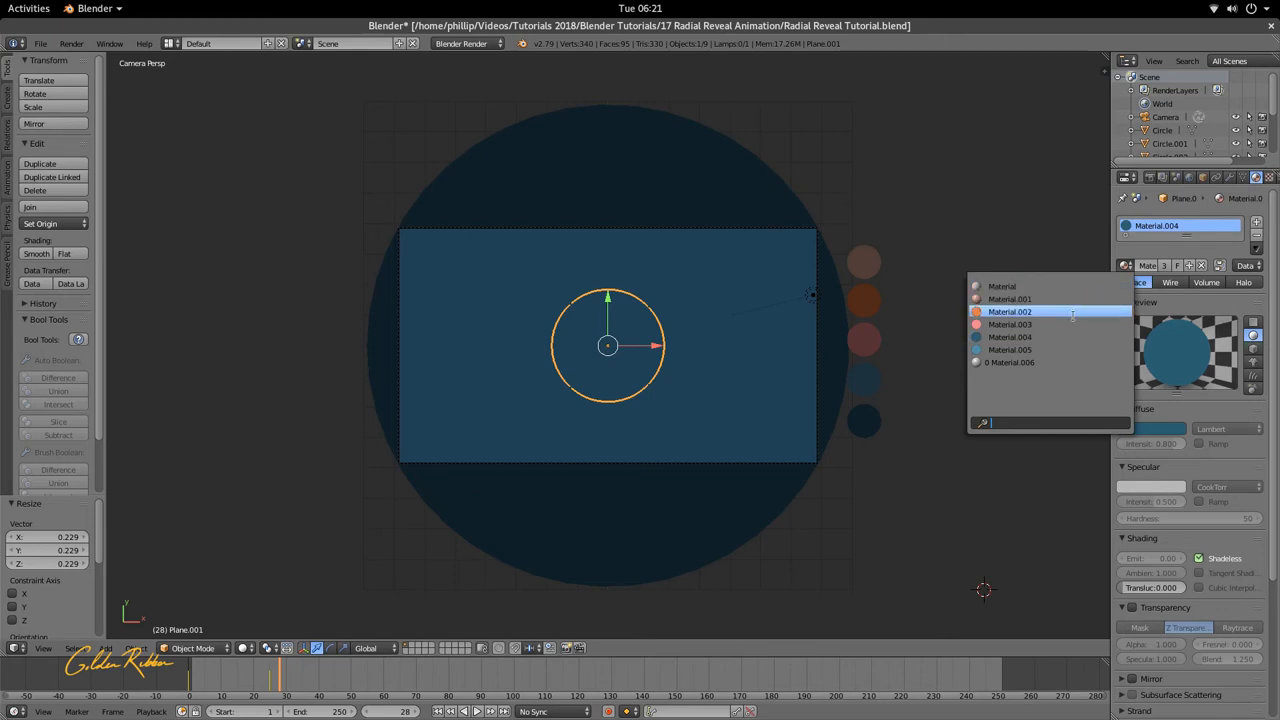
mouse_move(1056, 324)
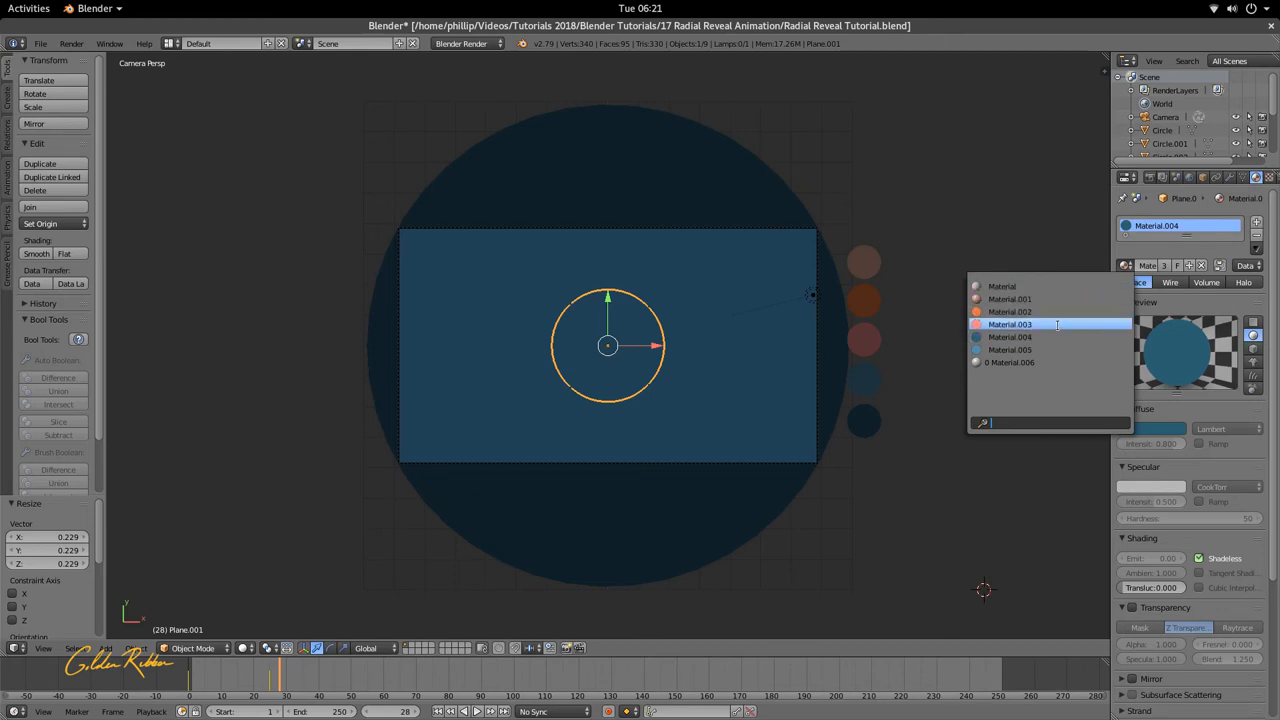
Step: Give the small disc the pink material and raise it above the blue disc
left_click(1028, 324)
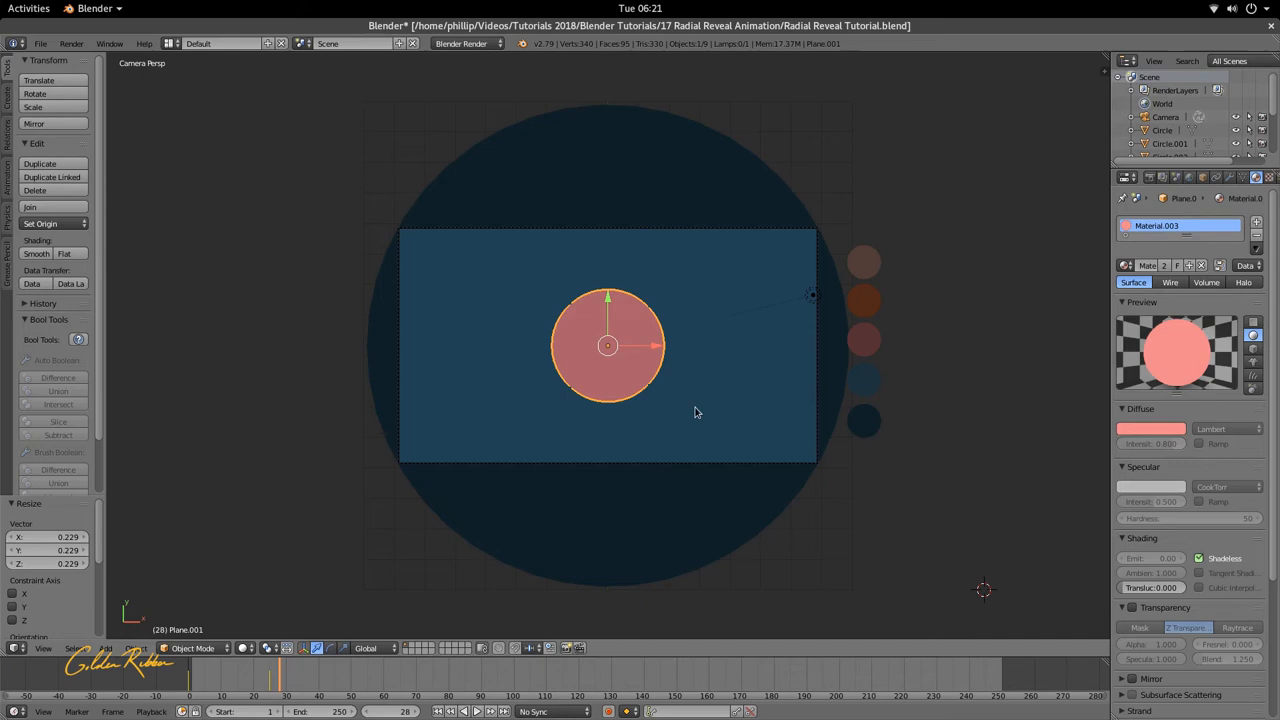
mouse_move(704, 404)
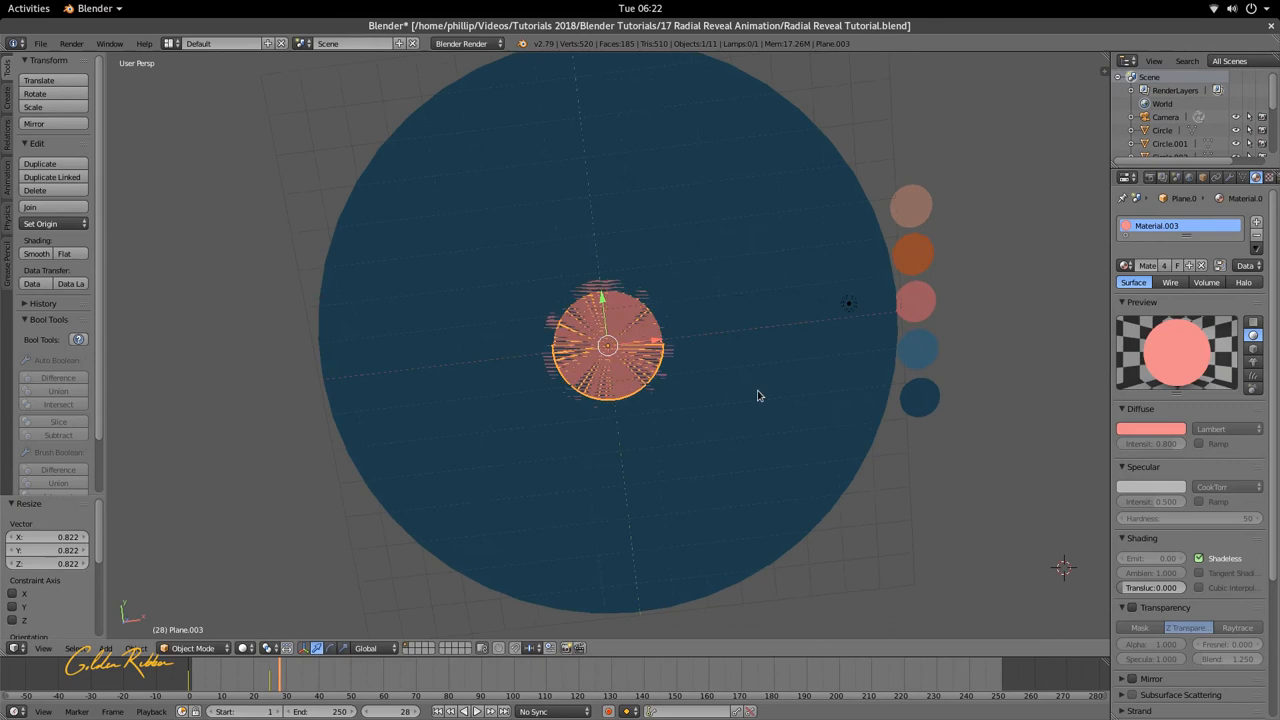
key("KP_0")
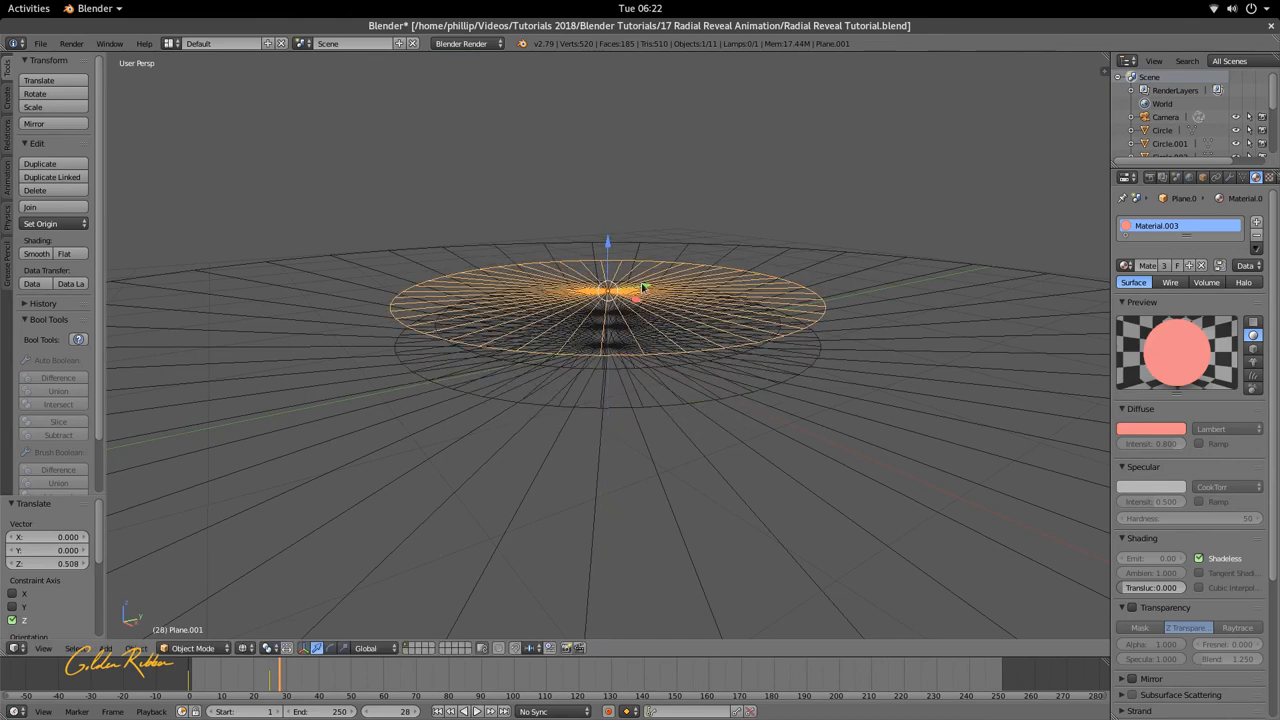
key("KP_0")
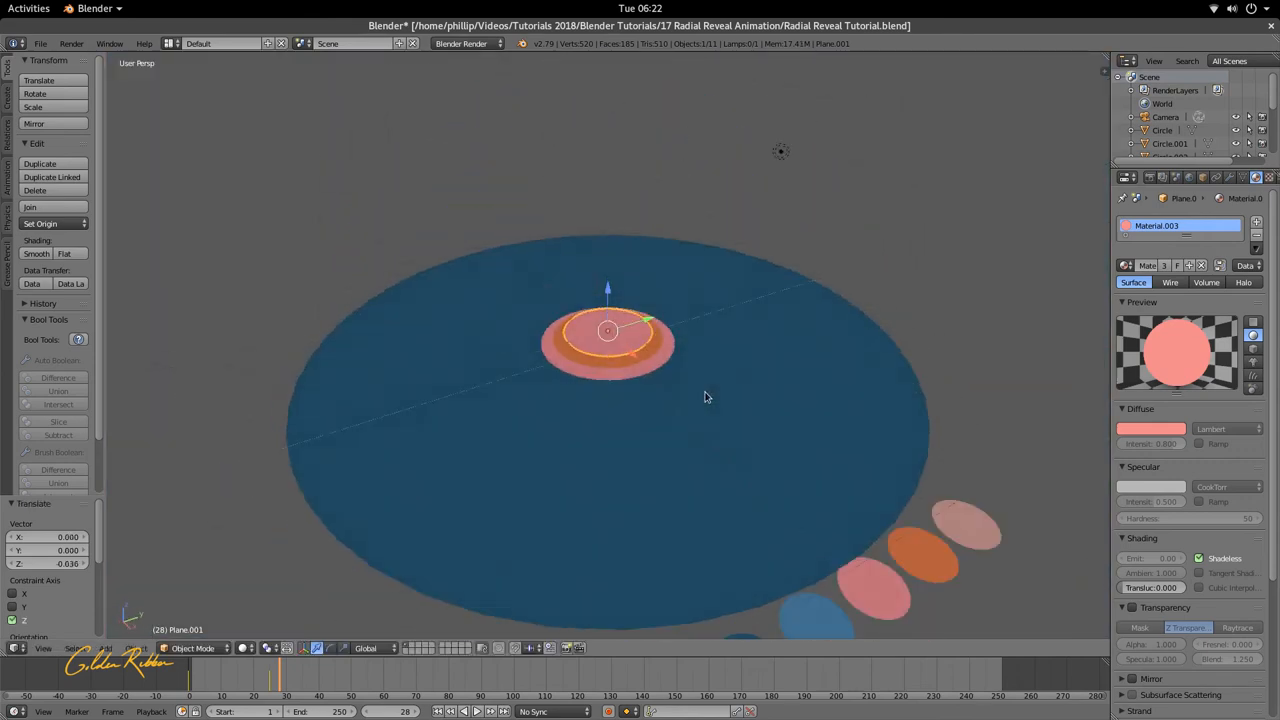
Step: Assign the light-pink material to the innermost disc and return to camera view
left_click(1136, 428)
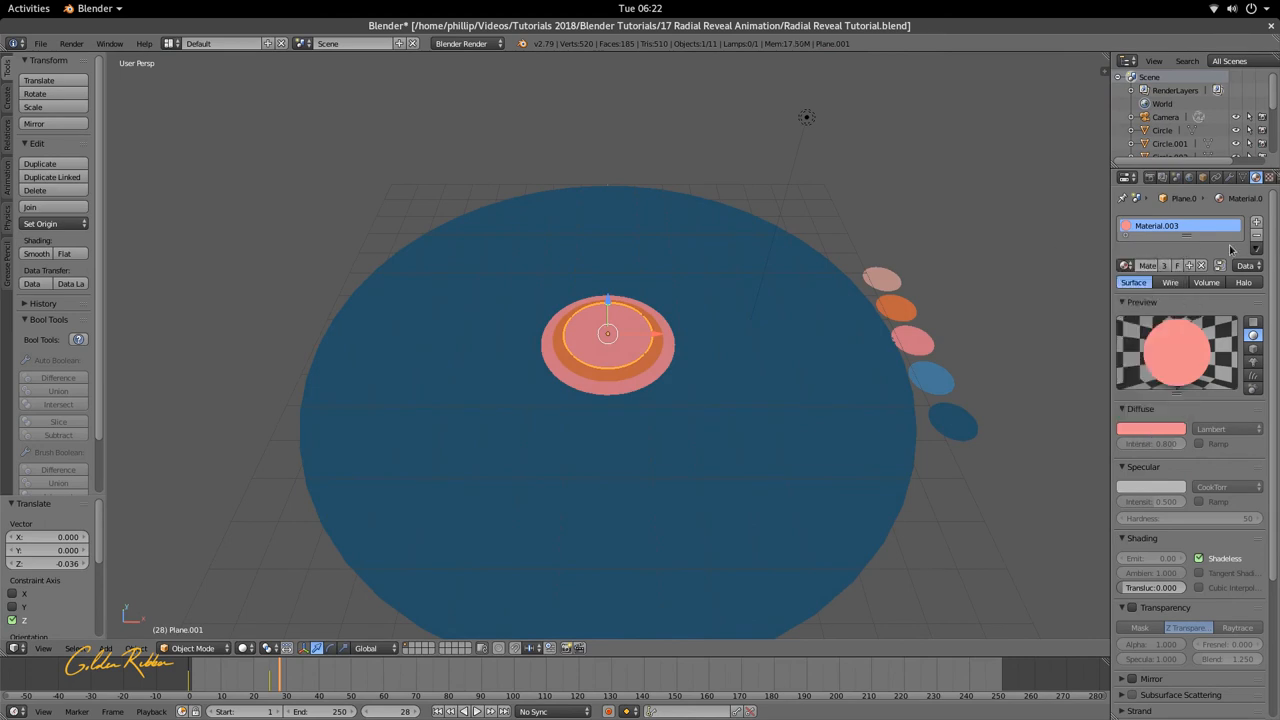
left_click(1124, 224)
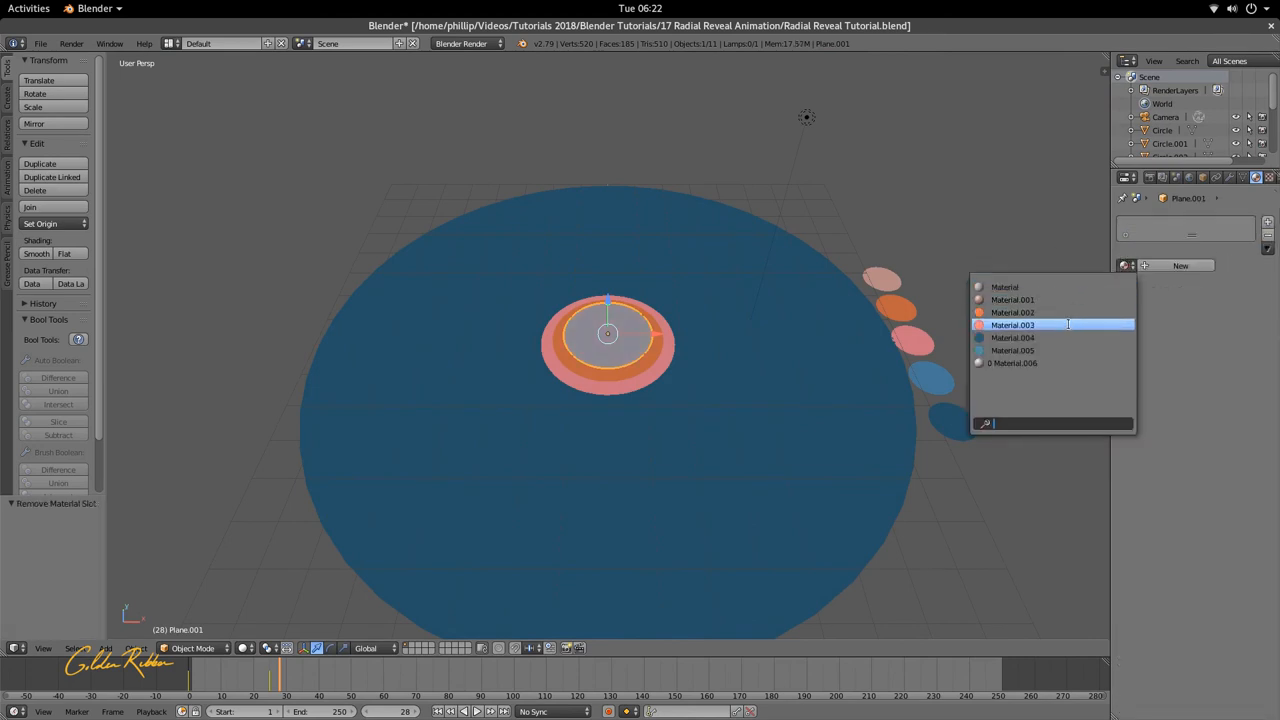
left_click(1012, 300)
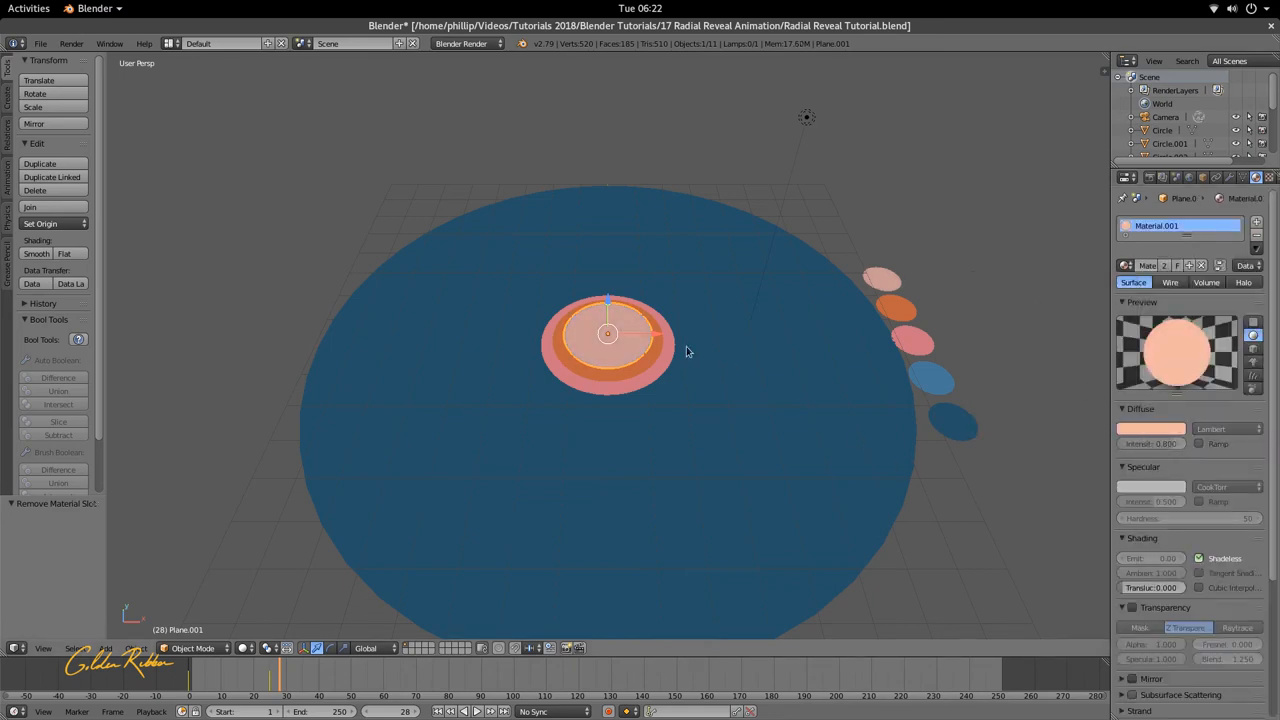
key("KP_0")
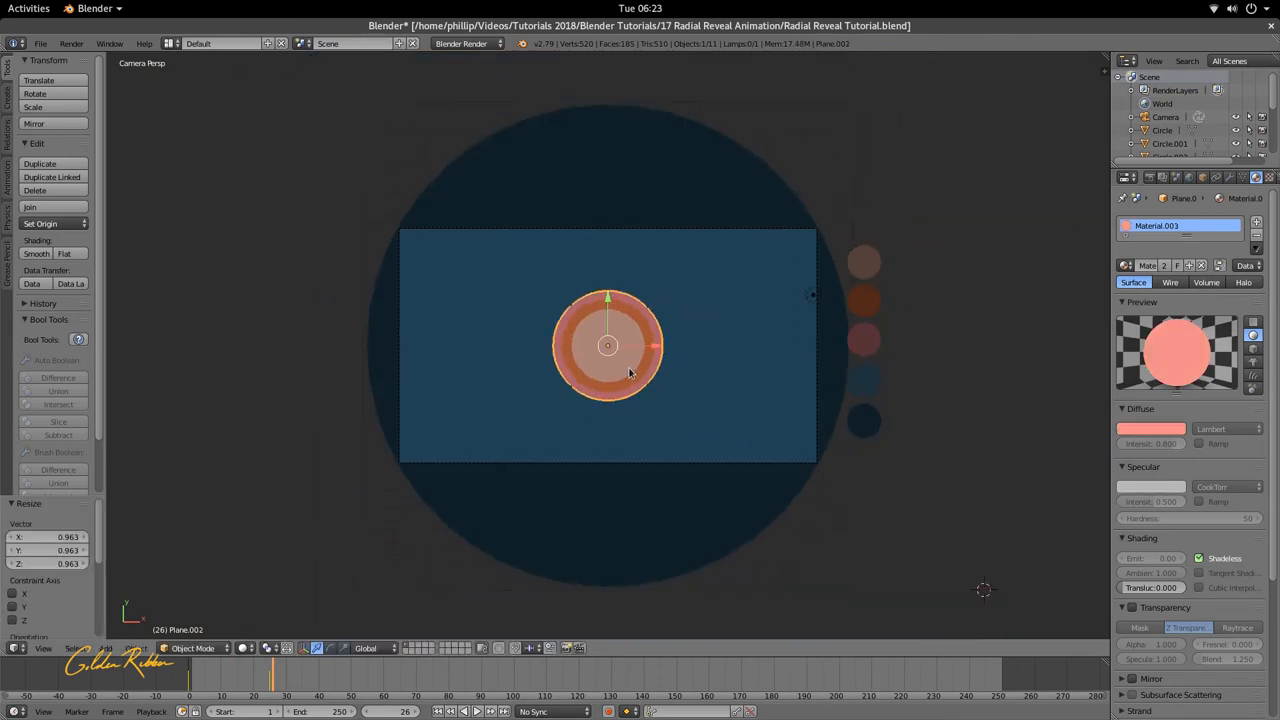
Step: Choose Dope Sheet from the timeline's editor-type list
left_click(258, 684)
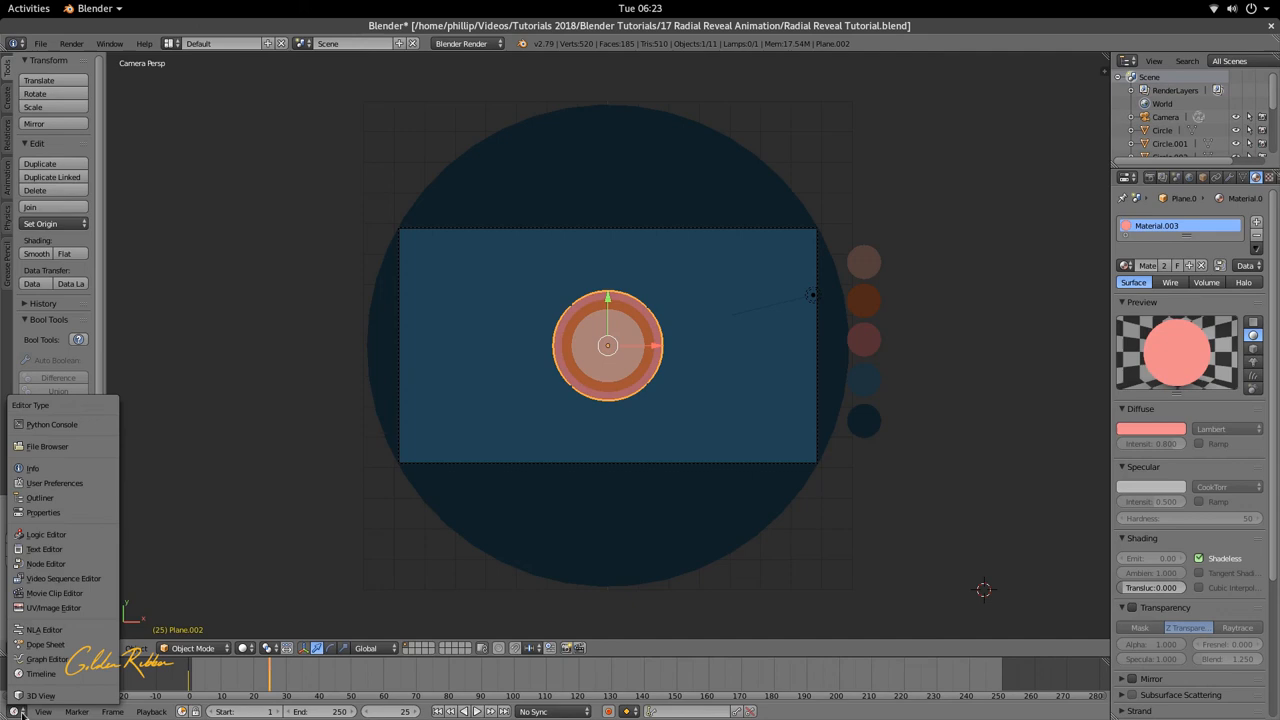
mouse_move(40, 670)
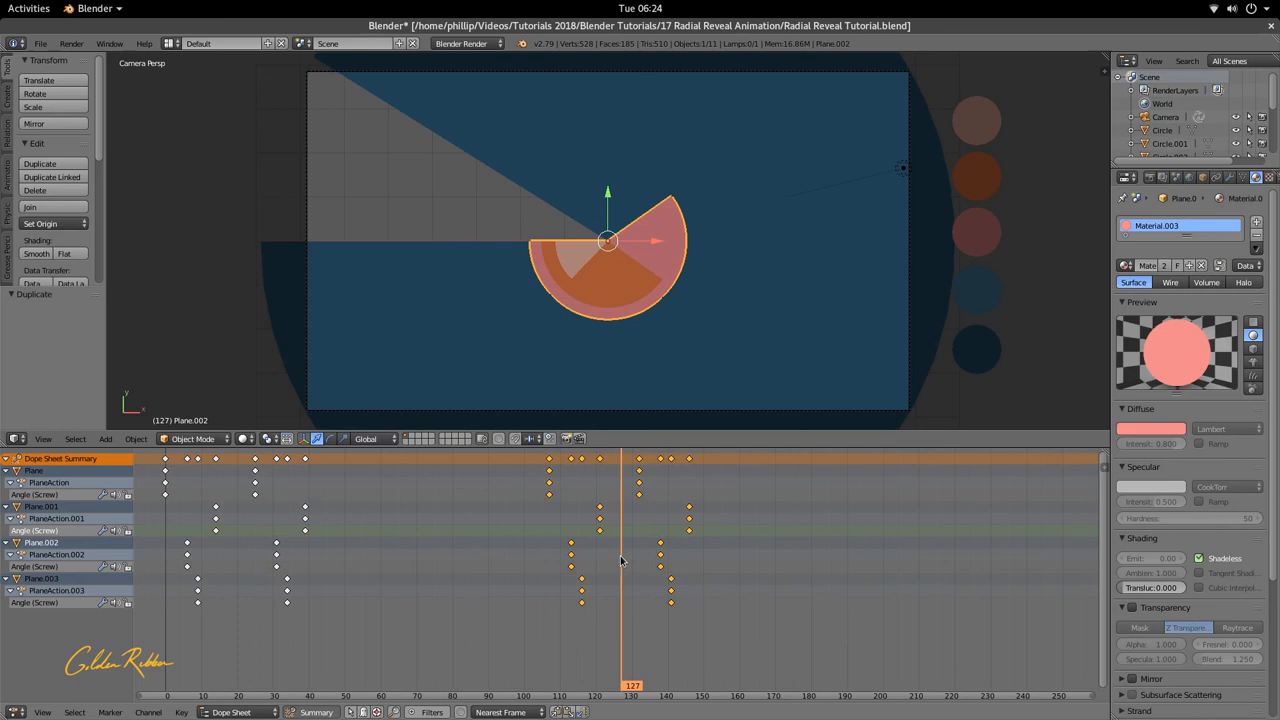
Step: Set the selected keys near frame 127 to the regular Keyframe type
right_click(620, 562)
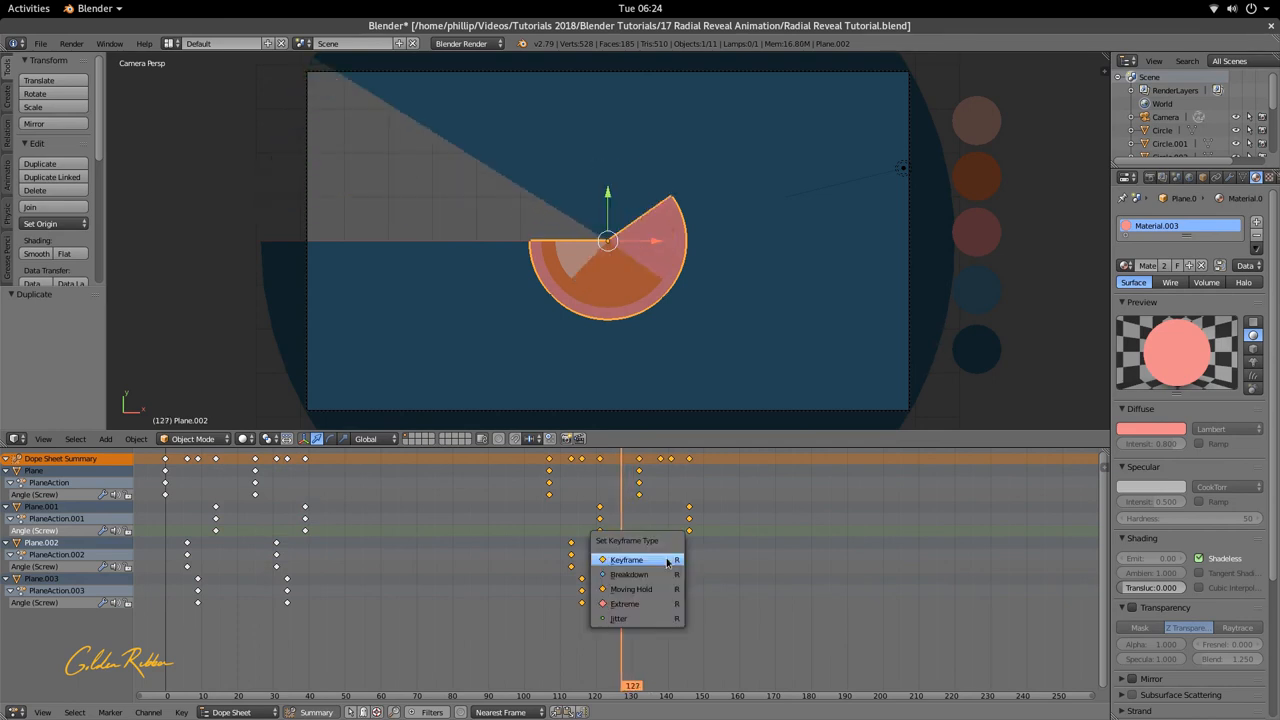
left_click(616, 560)
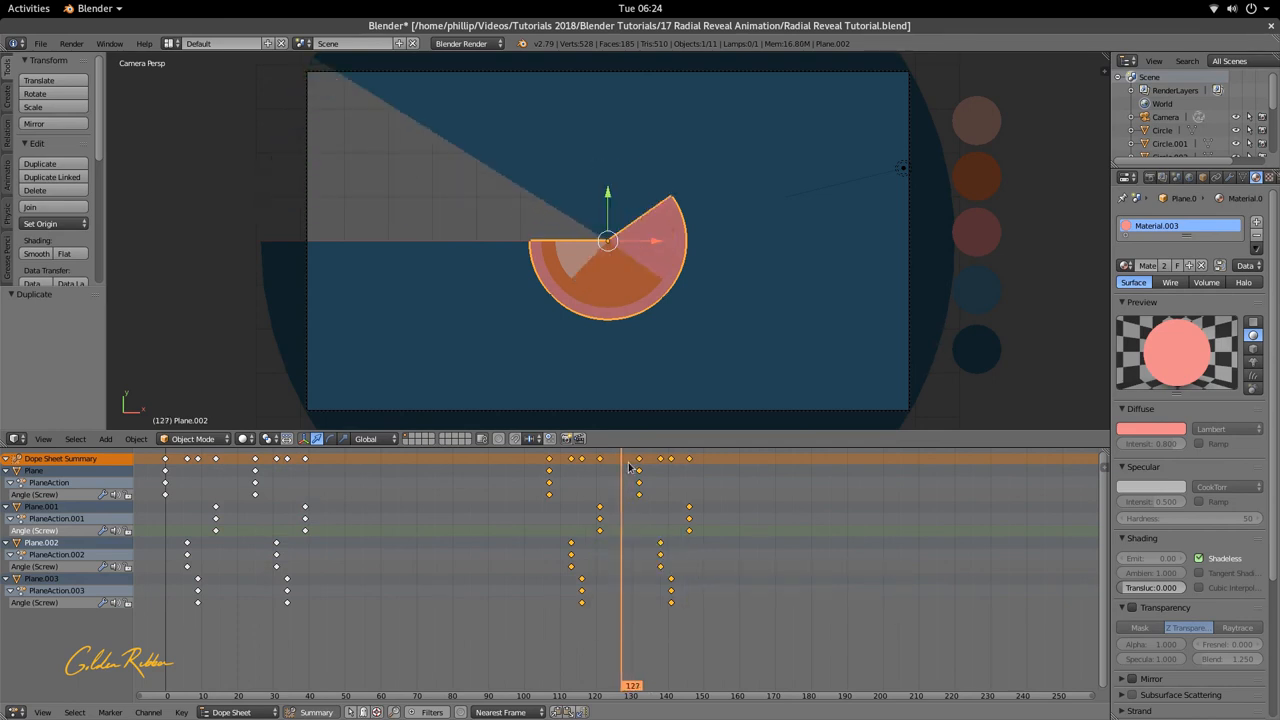